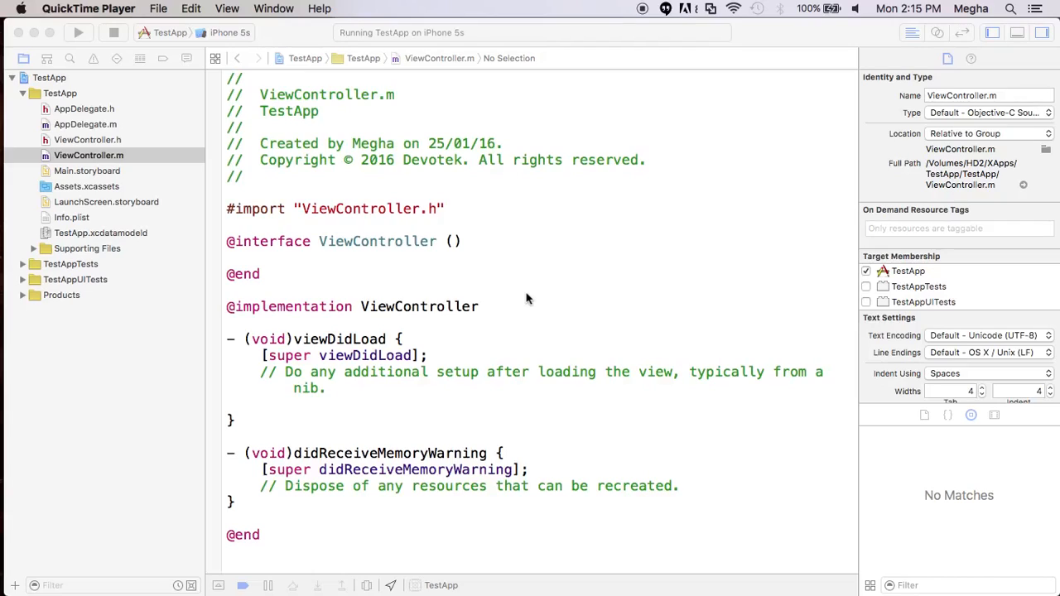
Bring the Xcode project forward, view Main.storyboard, then return to ViewController.m.
{"action": "left_click", "coordinate": [87, 155]}
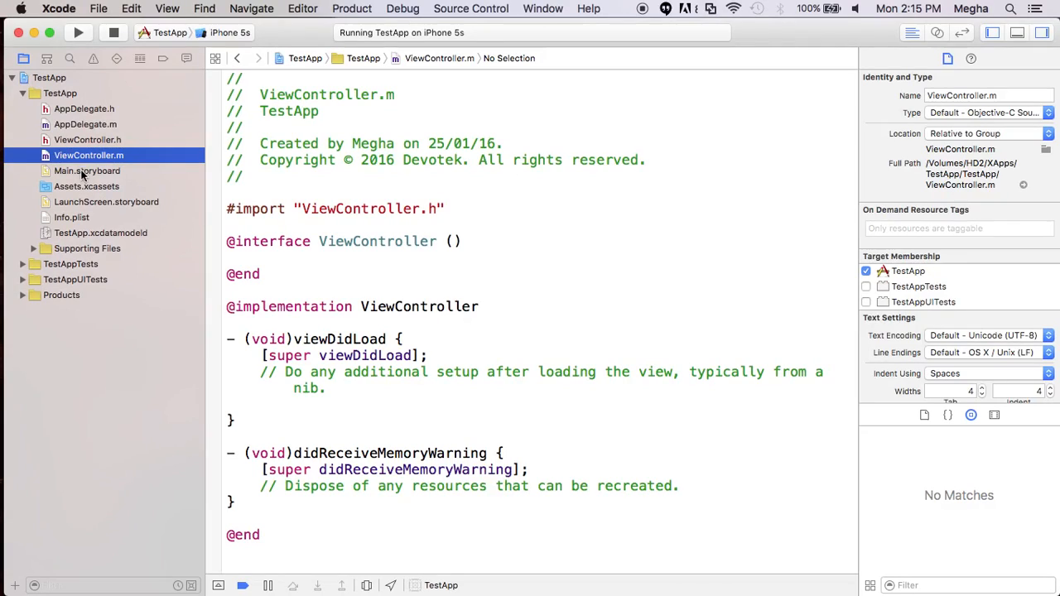
{"action": "left_click", "coordinate": [86, 170]}
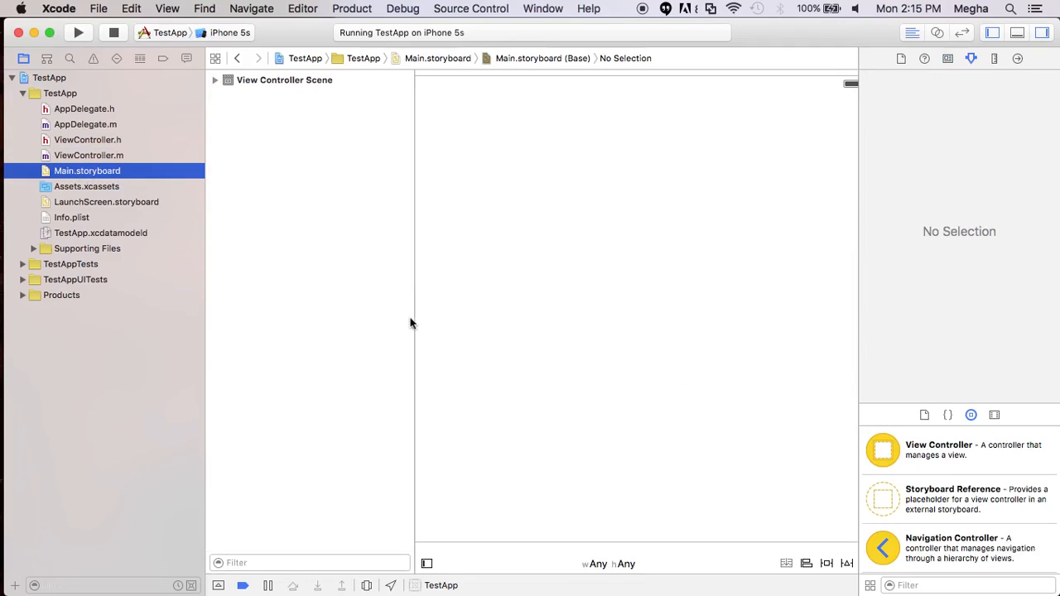
{"action": "left_click", "coordinate": [88, 154]}
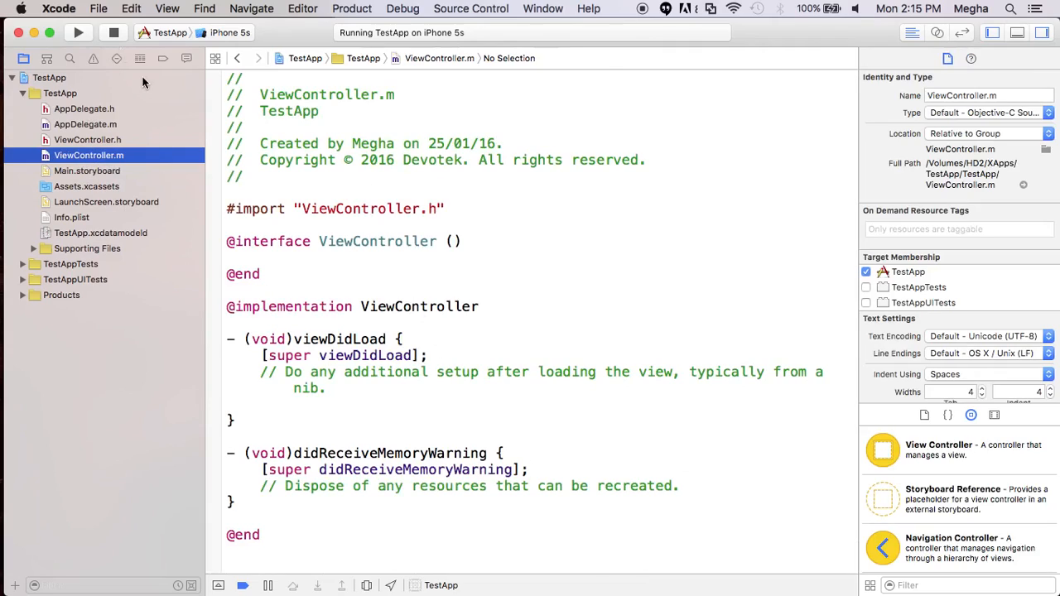
{"action": "mouse_move", "coordinate": [153, 135]}
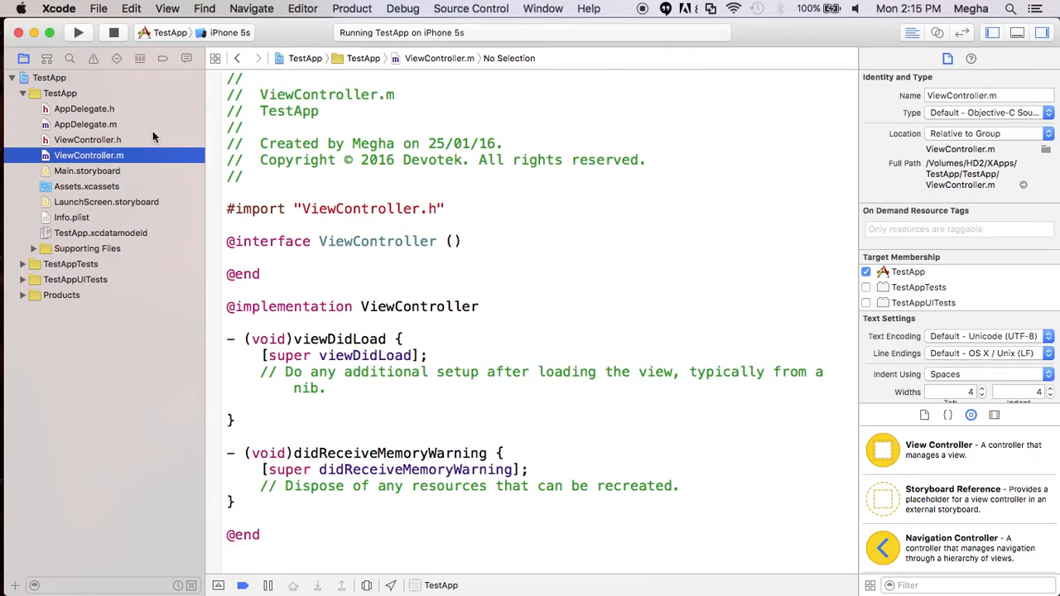
{"action": "mouse_move", "coordinate": [387, 409]}
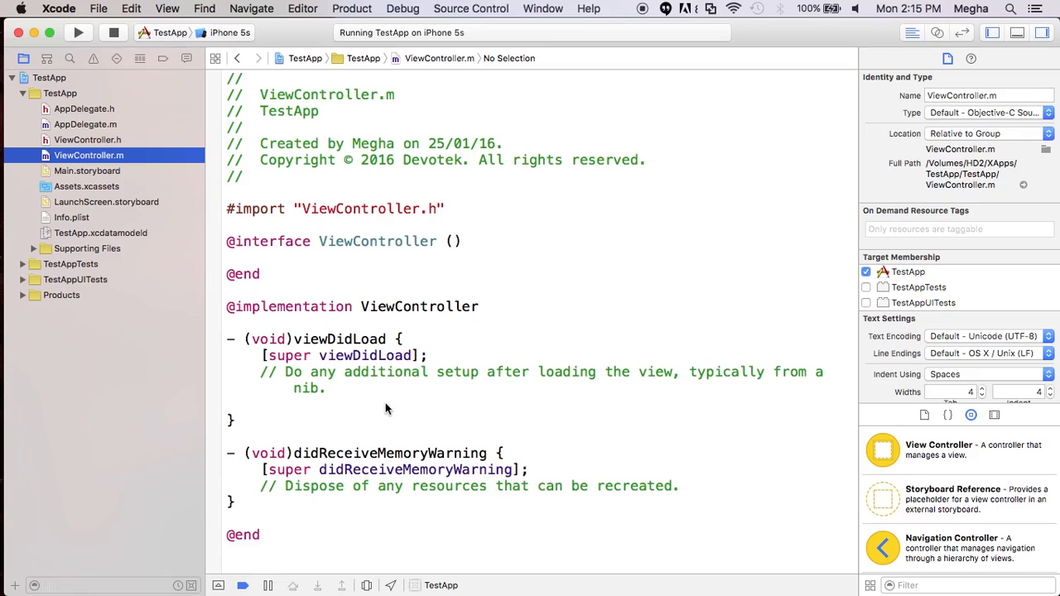
Increase the editor font size in Xcode Preferences and scroll the code.
{"action": "left_click", "coordinate": [51, 9]}
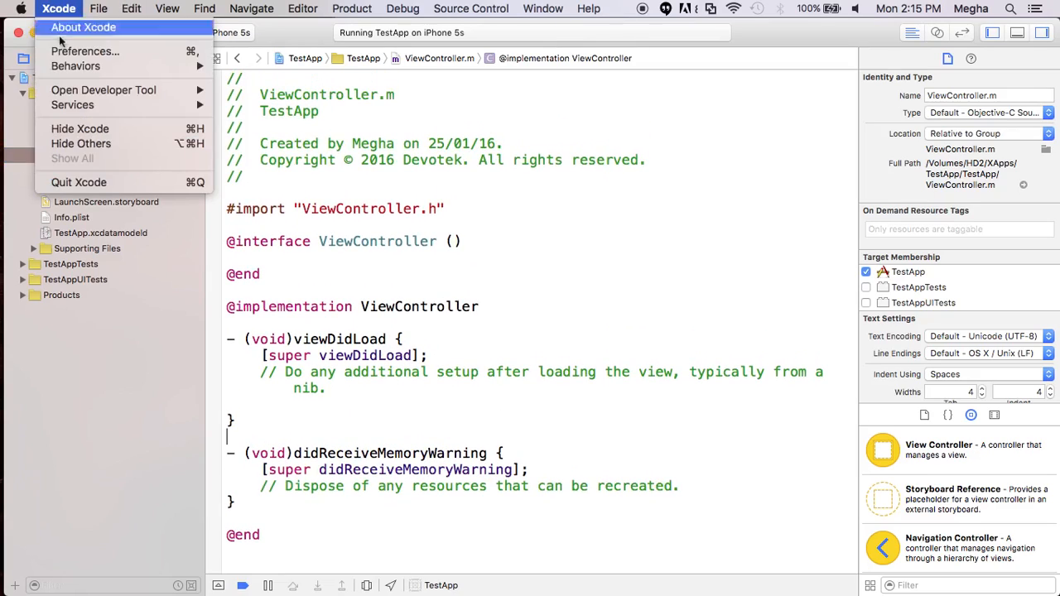
{"action": "mouse_move", "coordinate": [78, 51]}
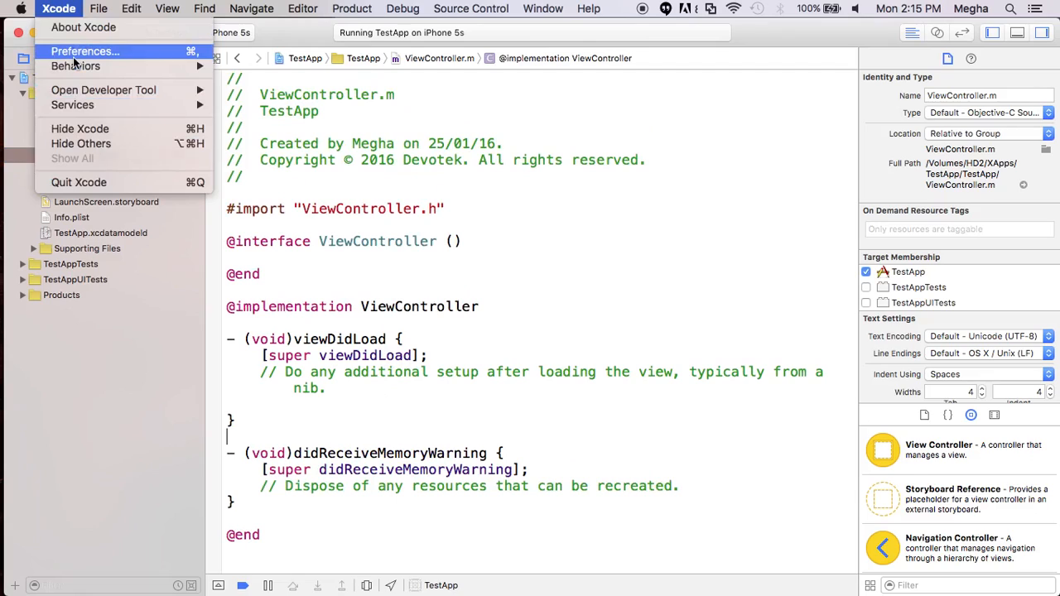
{"action": "left_click", "coordinate": [86, 52]}
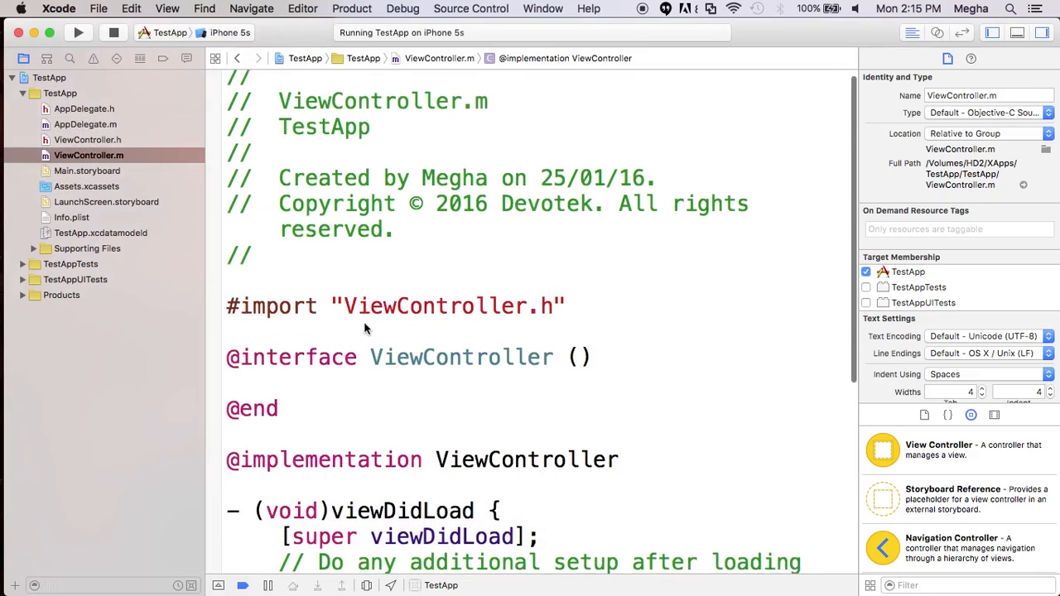
{"action": "scroll", "scroll_direction": "down", "scroll_amount": 3}
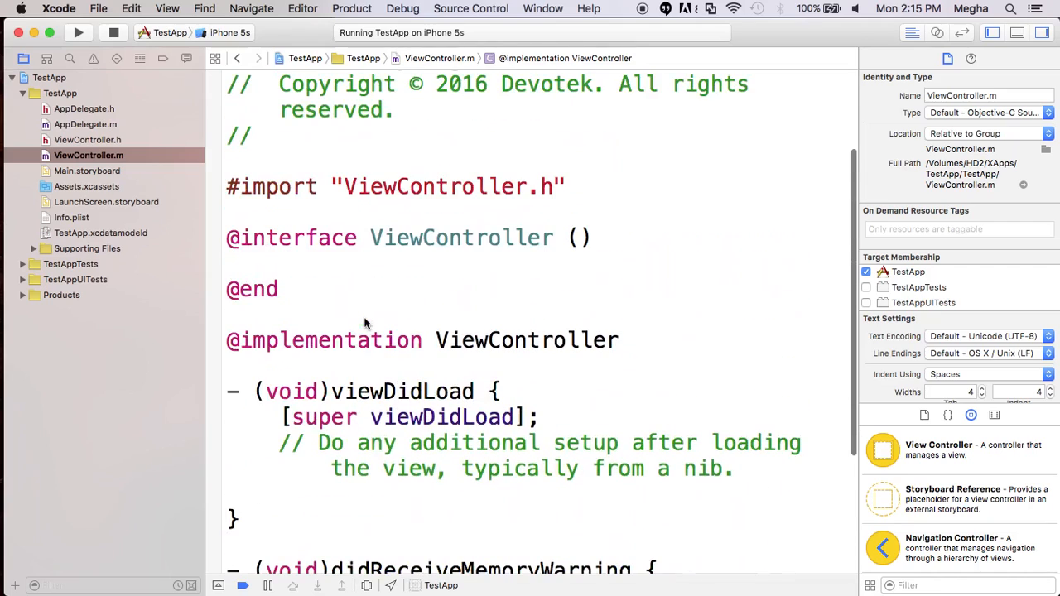
{"action": "scroll", "scroll_direction": "down", "scroll_amount": 3}
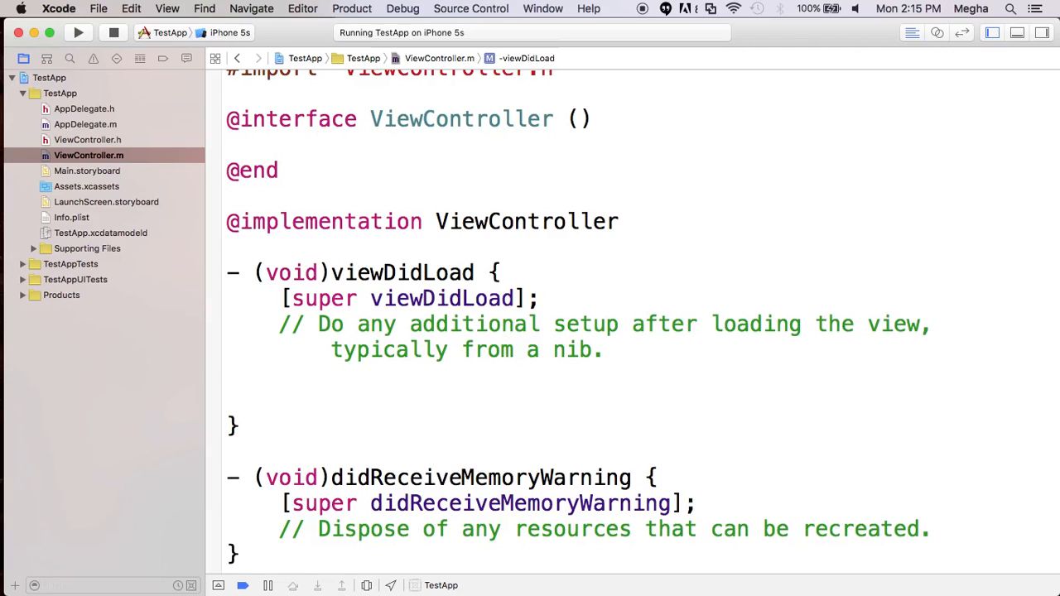
Type `NSArray *arr = @[];` below the setup comment in viewDidLoad.
{"action": "type", "text": "NSString"}
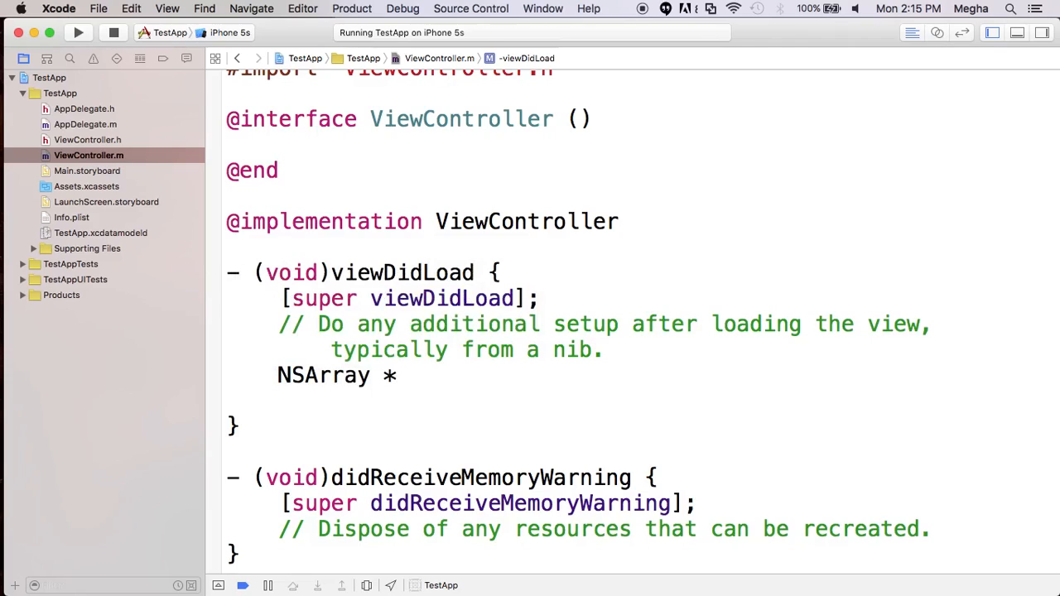
{"action": "type", "text": "arr ="}
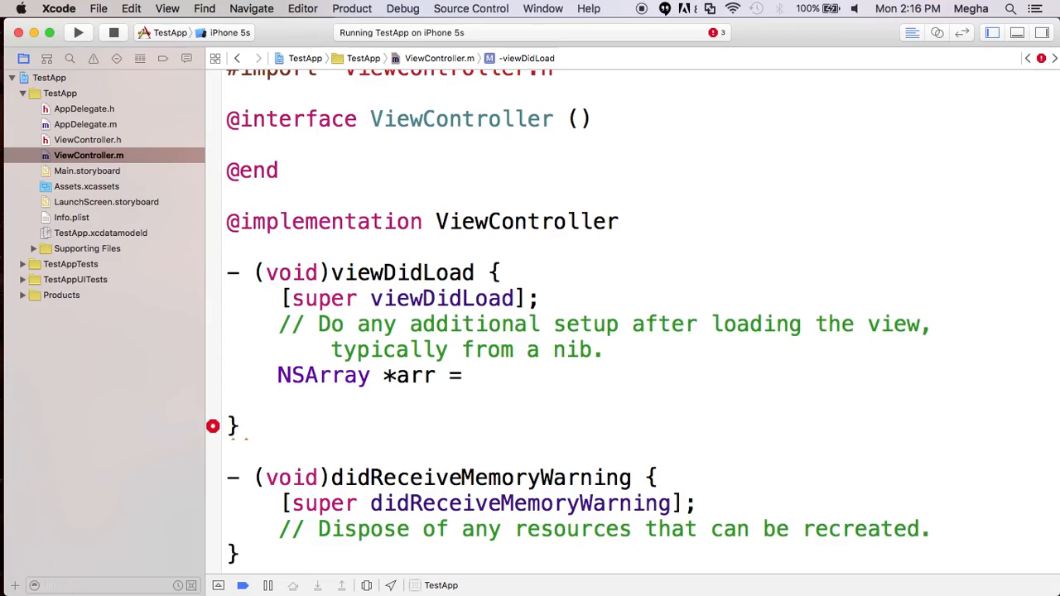
{"action": "type", "text": "@[]"}
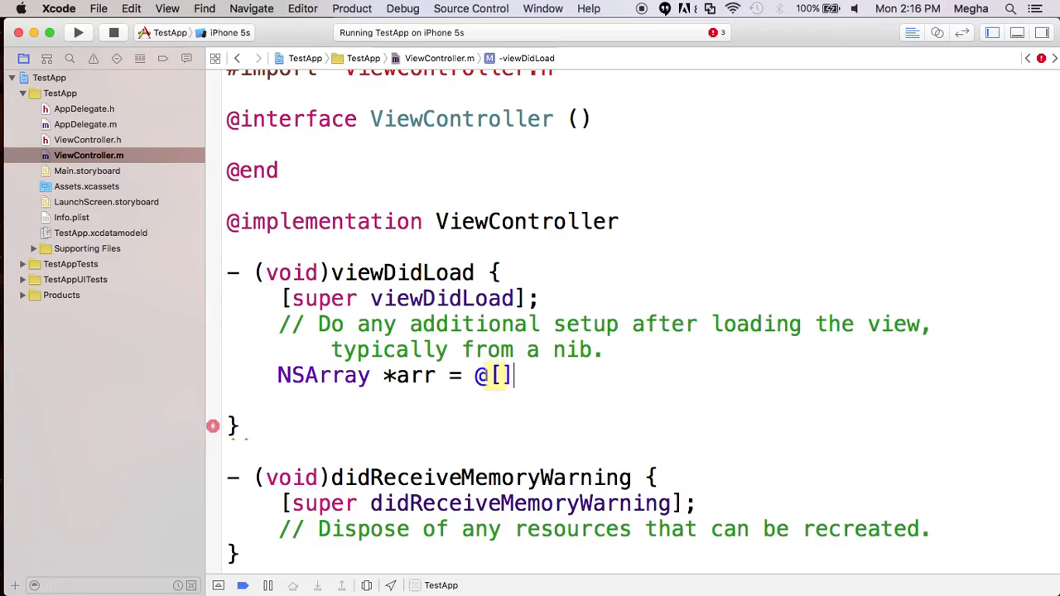
{"action": "type", "text": ";"}
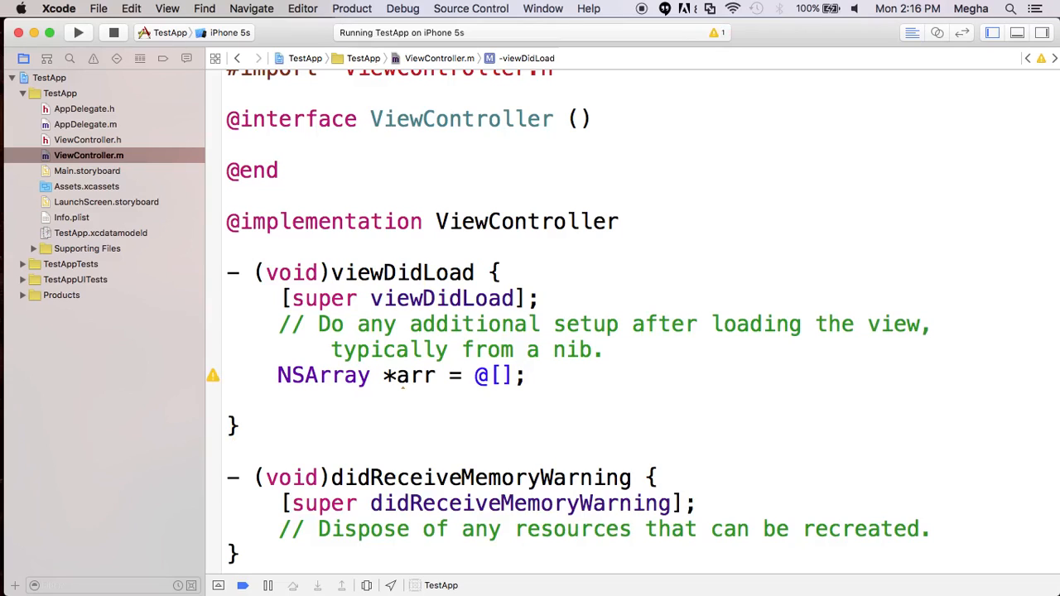
Add `NSDictionary *dic = @{};` under arr and start a new line after it.
{"action": "type", "text": "N"}
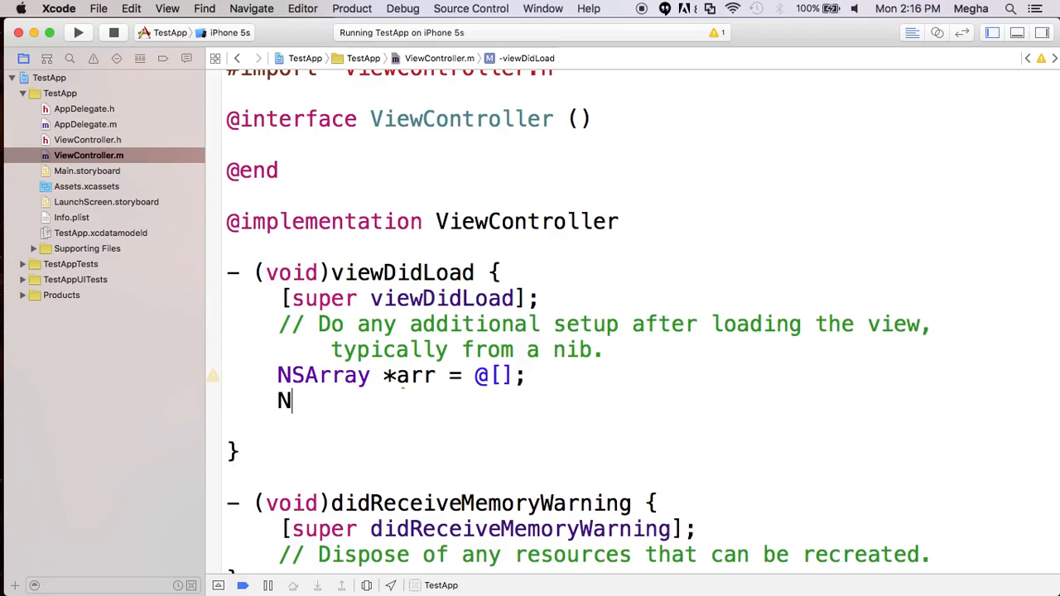
{"action": "type", "text": "DDi"}
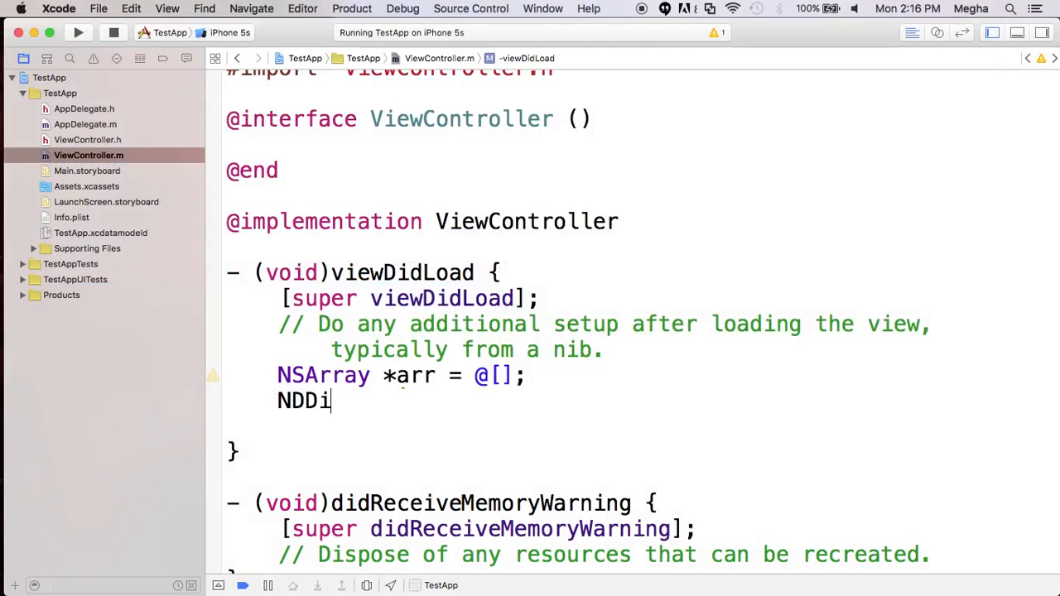
{"action": "type", "text": "NSArray"}
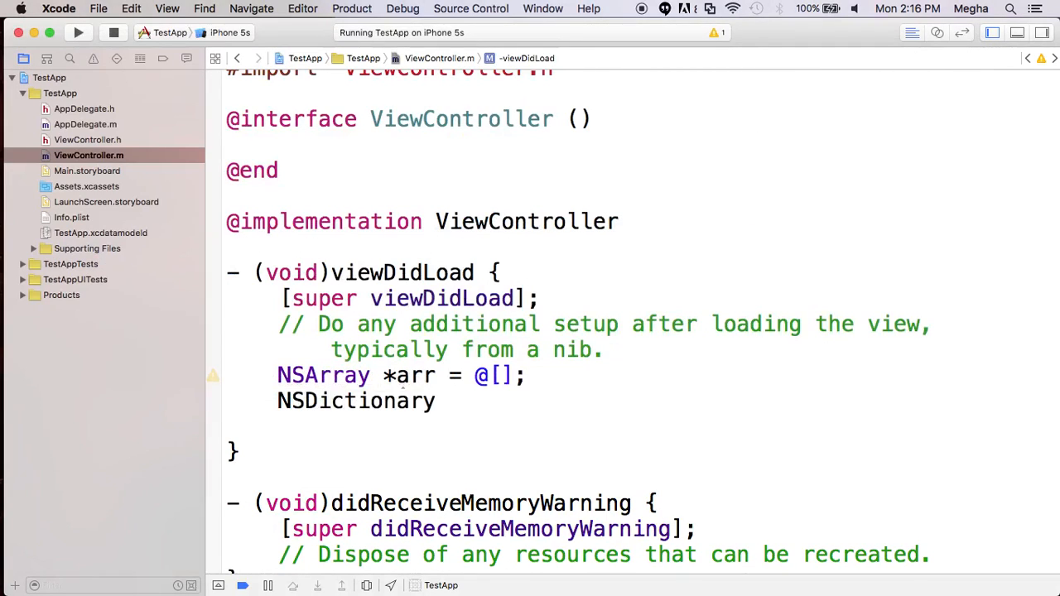
{"action": "type", "text": "*dic ="}
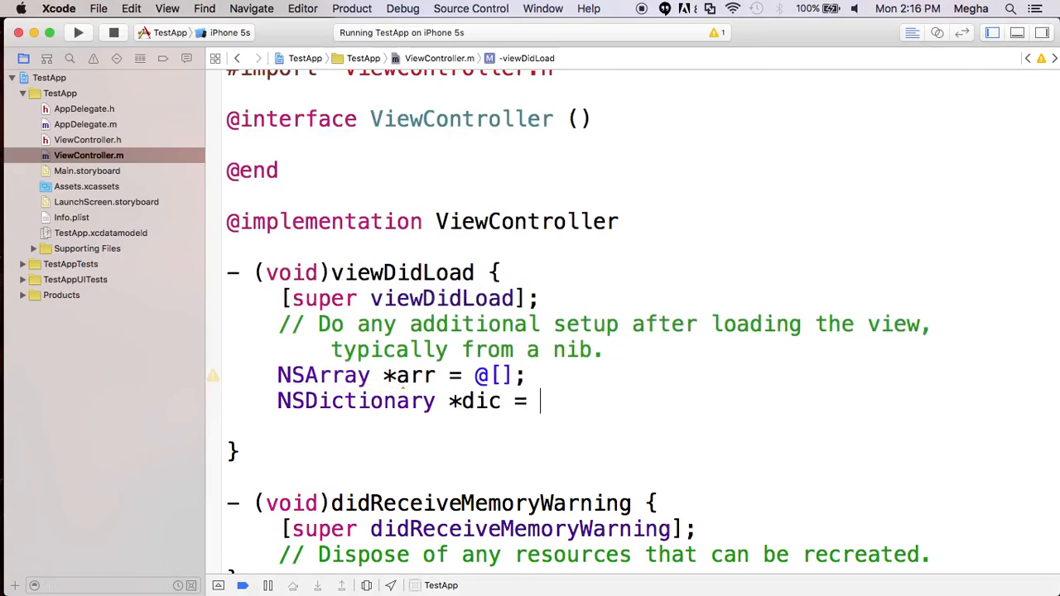
{"action": "type", "text": "@{}"}
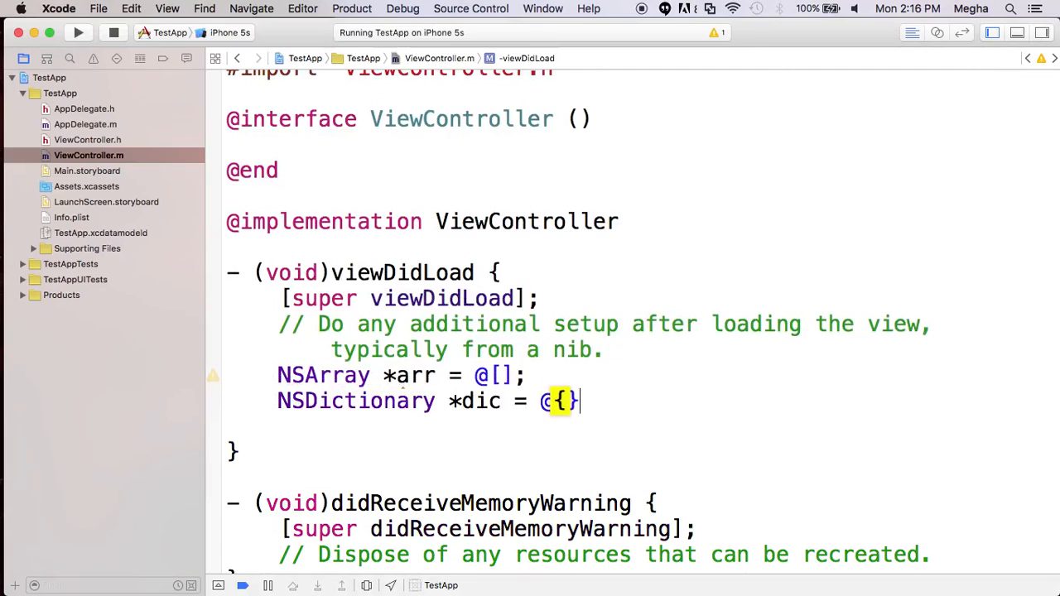
{"action": "type", "text": ";"}
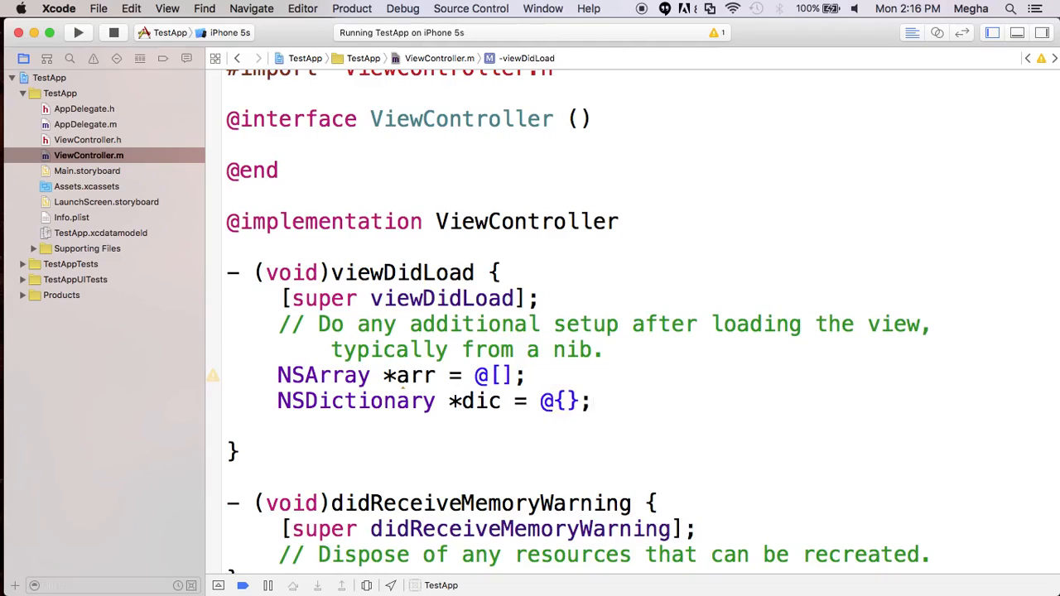
{"action": "left_click", "coordinate": [595, 401]}
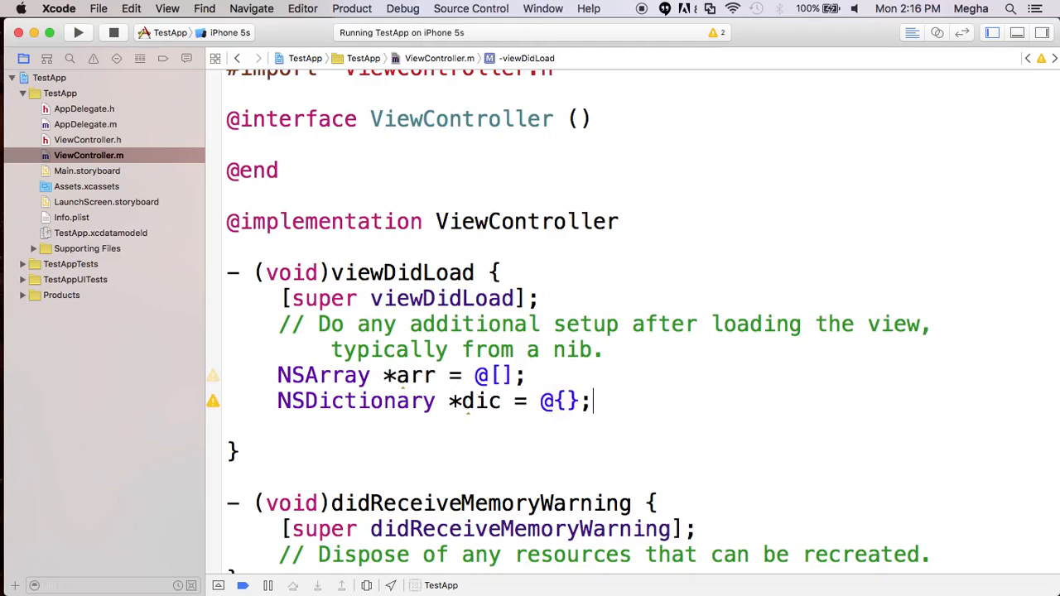
{"action": "key", "text": "Return"}
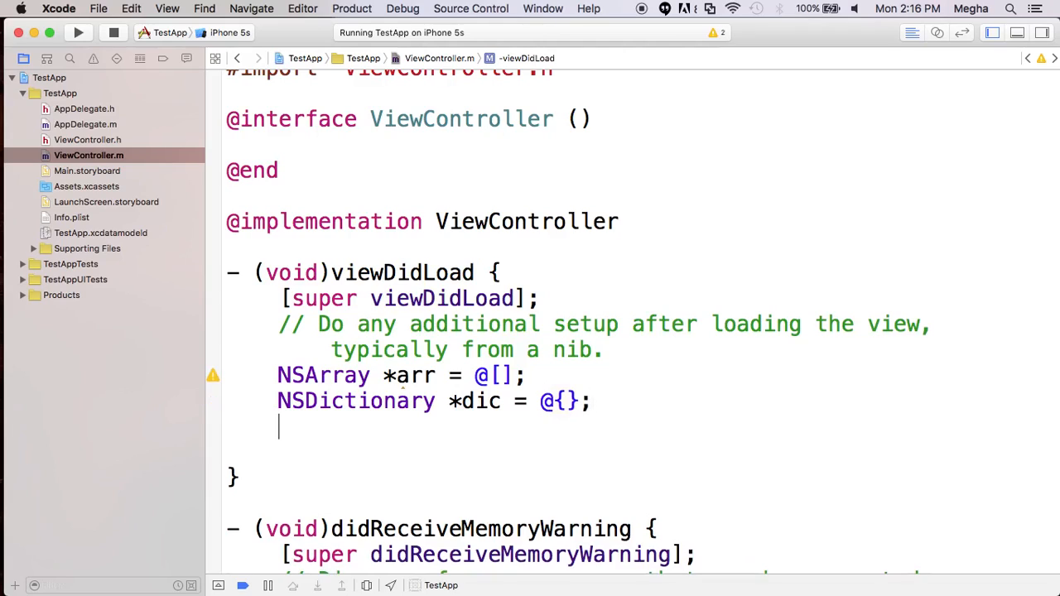
Type `NSMutableArray *mutArr = [NSMutableArray array];` and remove the stray bracket.
{"action": "type", "text": "NSDictionary"}
{"action": "type", "text": "NSMutableArray"}
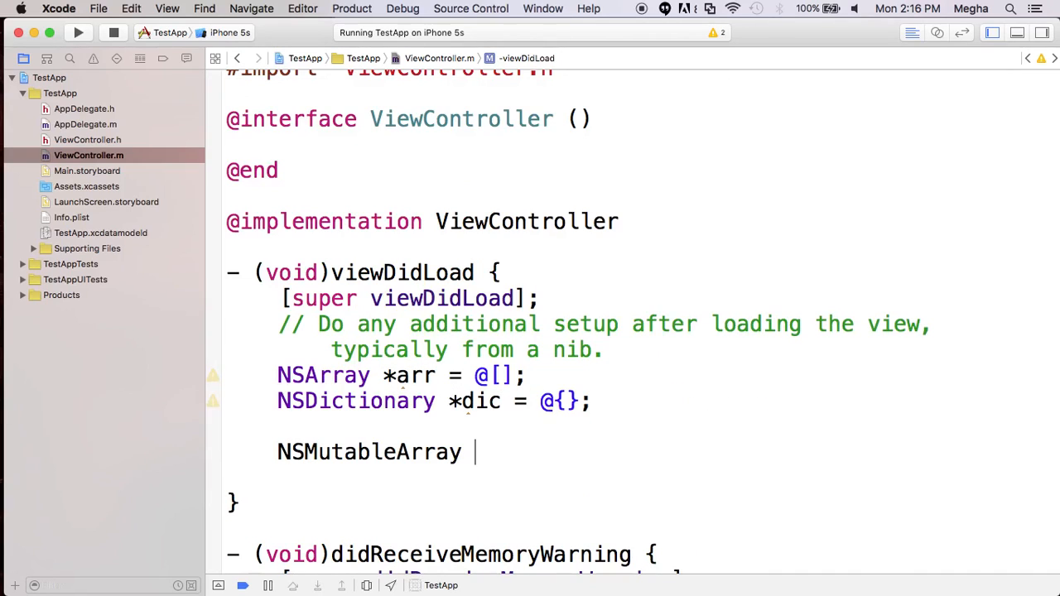
{"action": "type", "text": "*"}
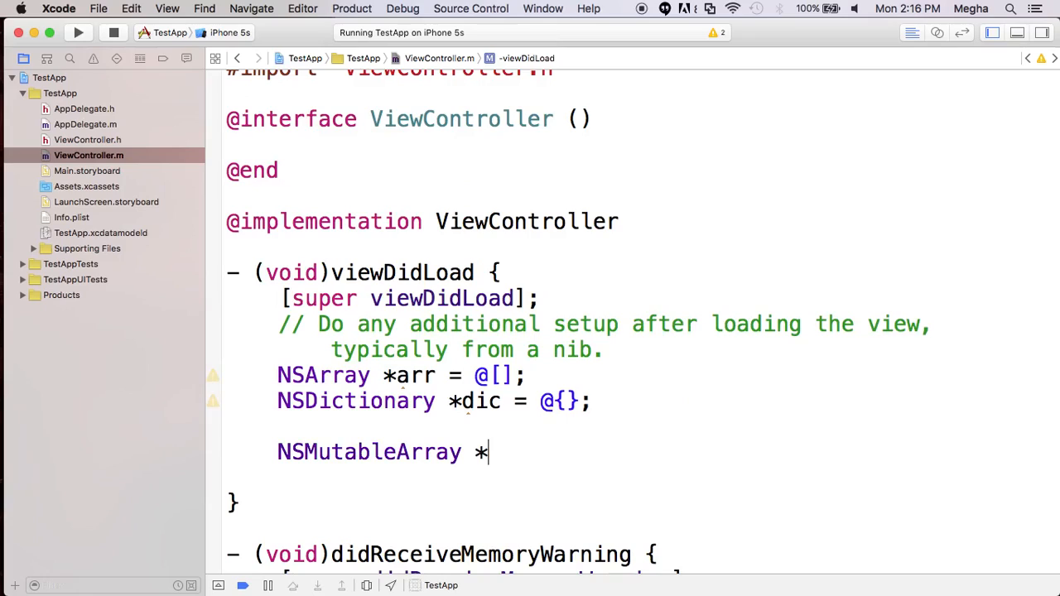
{"action": "type", "text": "mutArr"}
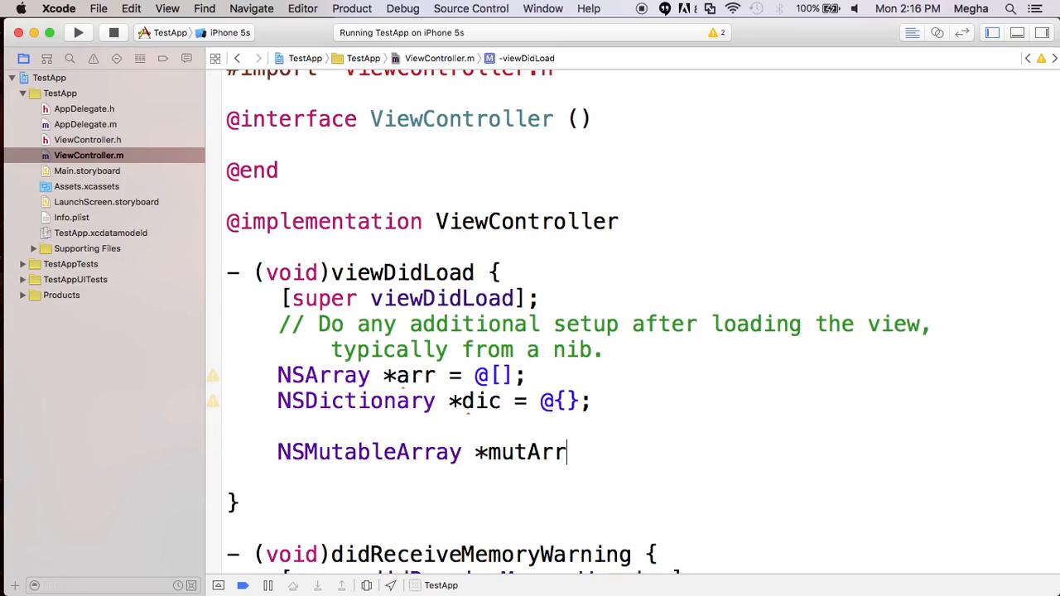
{"action": "type", "text": ";"}
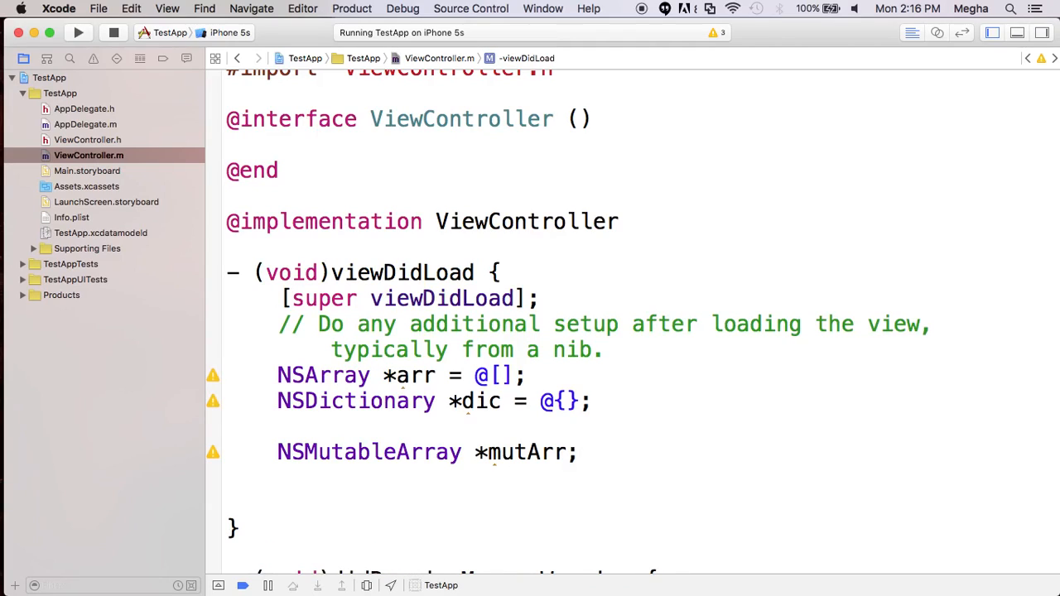
{"action": "type", "text": "="}
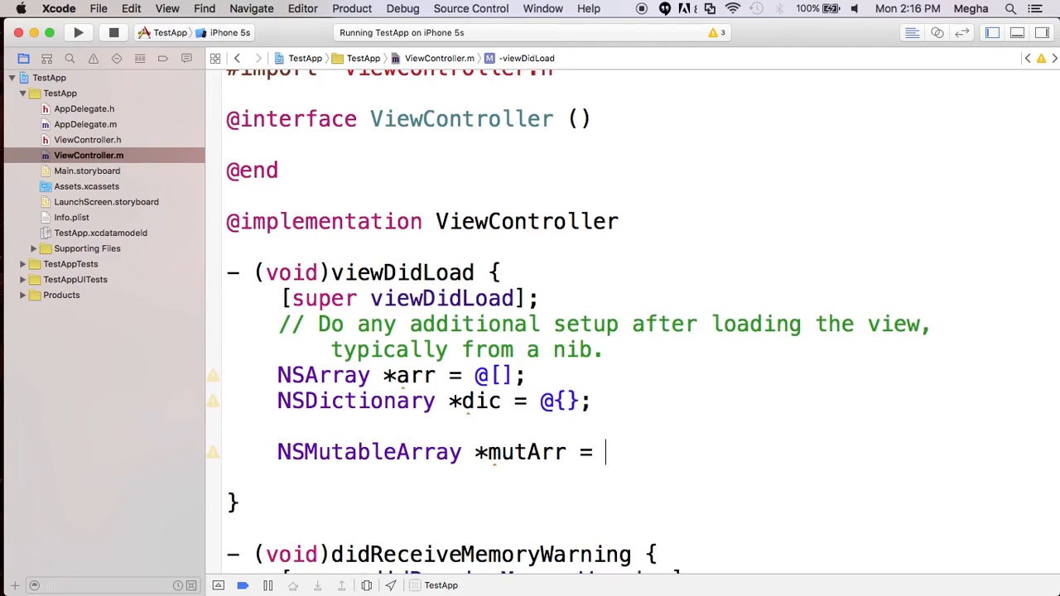
{"action": "type", "text": "["}
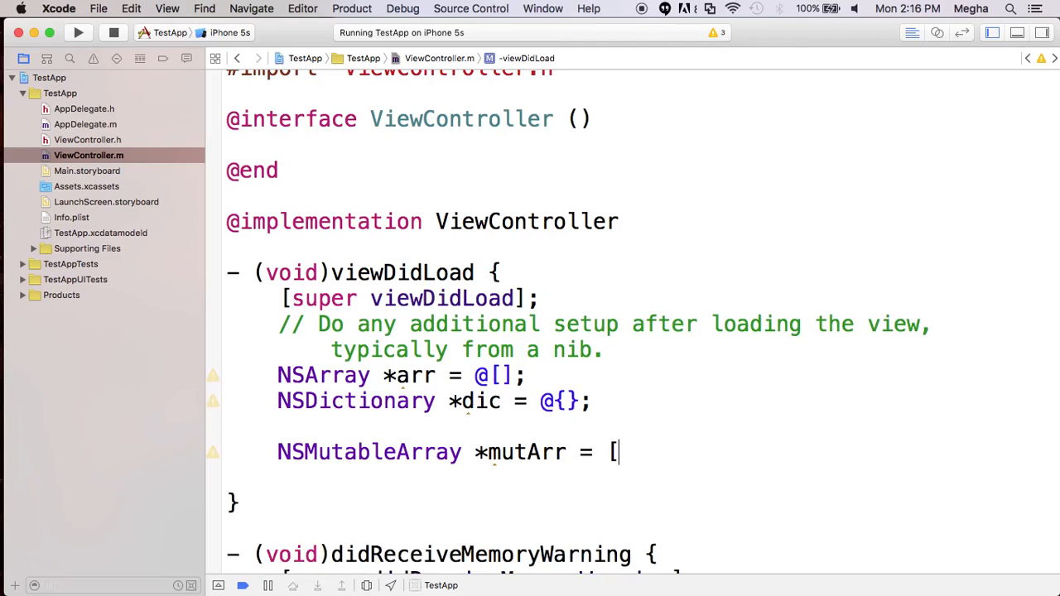
{"action": "type", "text": "NSMutableArray array];"}
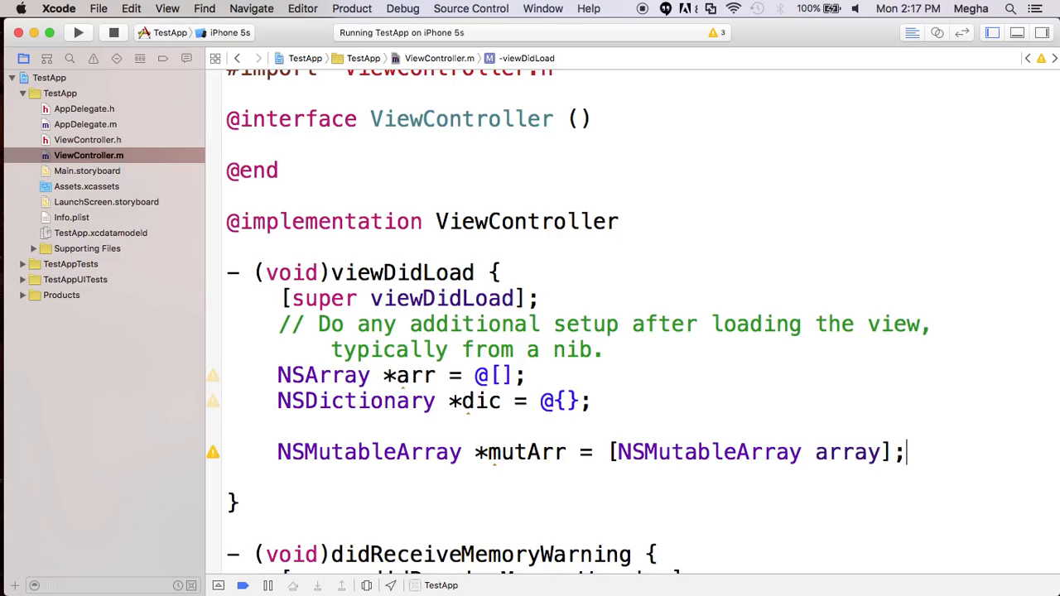
{"action": "type", "text": "["}
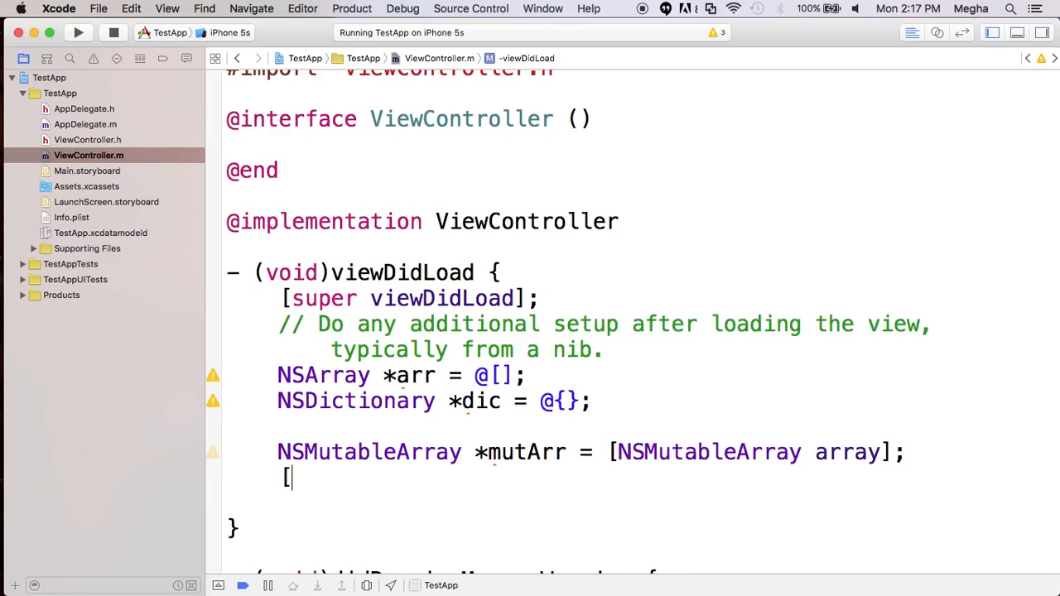
{"action": "key", "text": "backspace"}
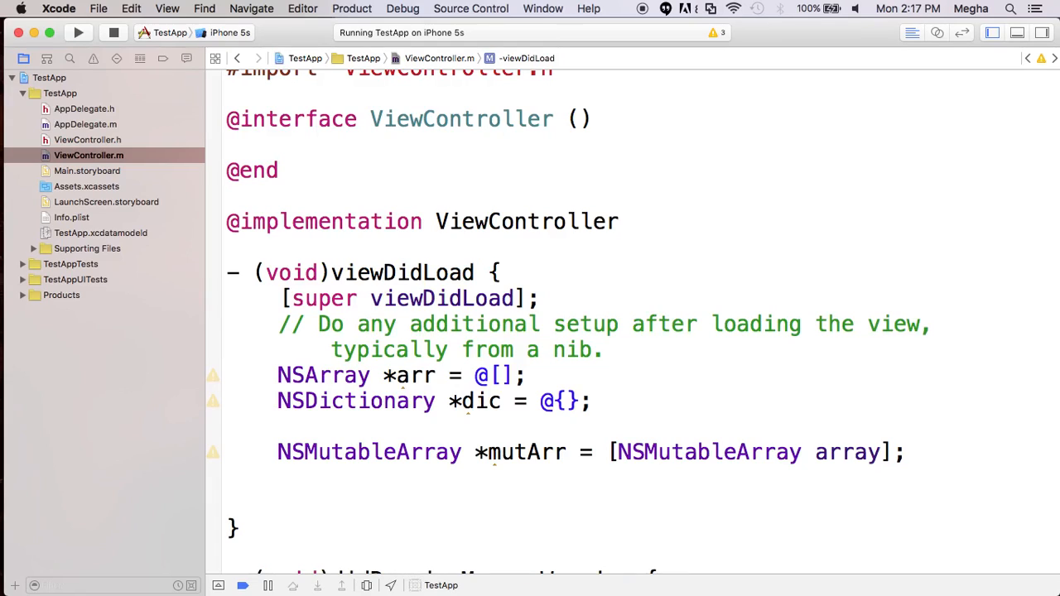
Type `NSMutableDictionary *muDic = [NSMutableDictionary dictionary];` using code completion.
{"action": "type", "text": "NSMutableDictionary"}
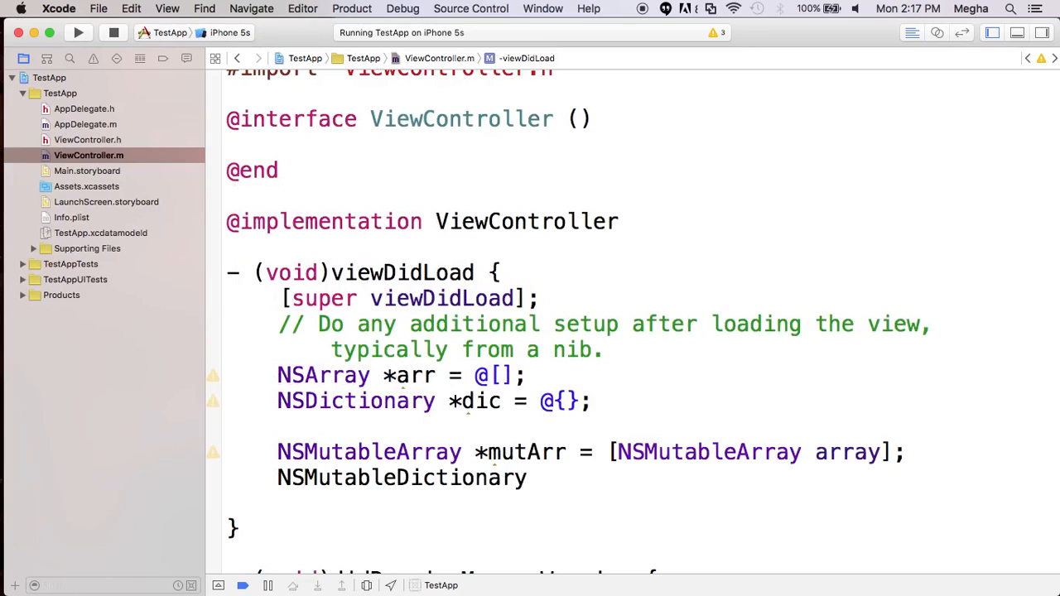
{"action": "type", "text": "*muDic"}
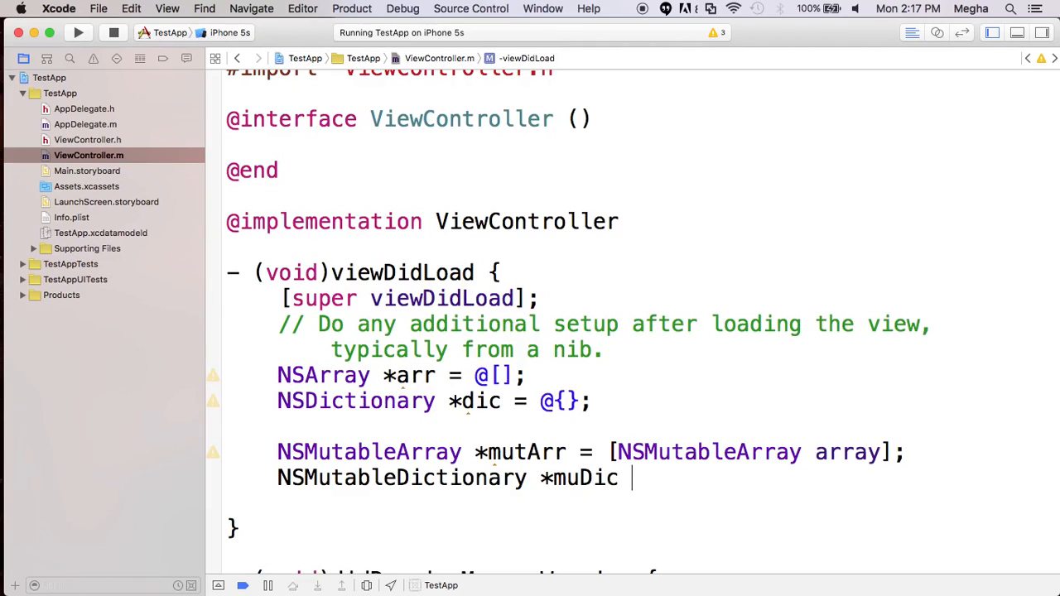
{"action": "type", "text": "= ["}
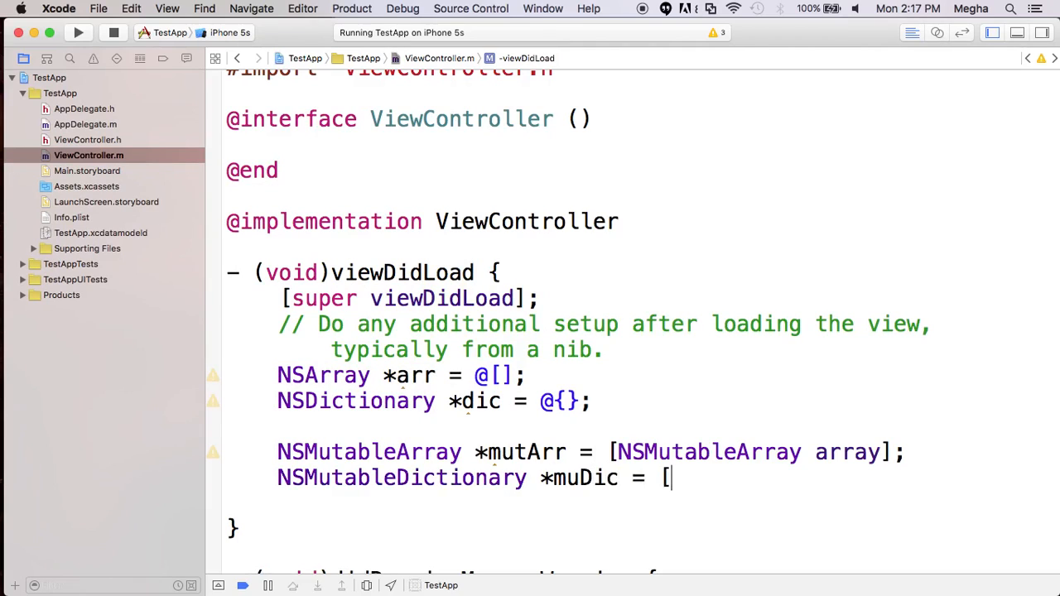
{"action": "type", "text": "NSMutableDictionary dictionary];"}
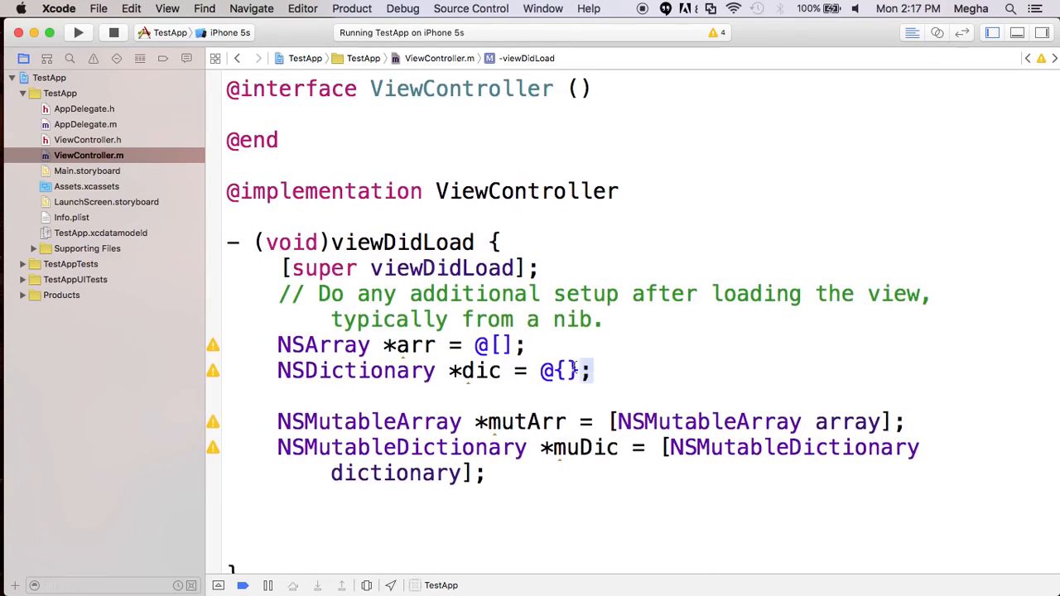
{"action": "left_click_drag", "start_coordinate": [277, 345], "coordinate": [590, 370]}
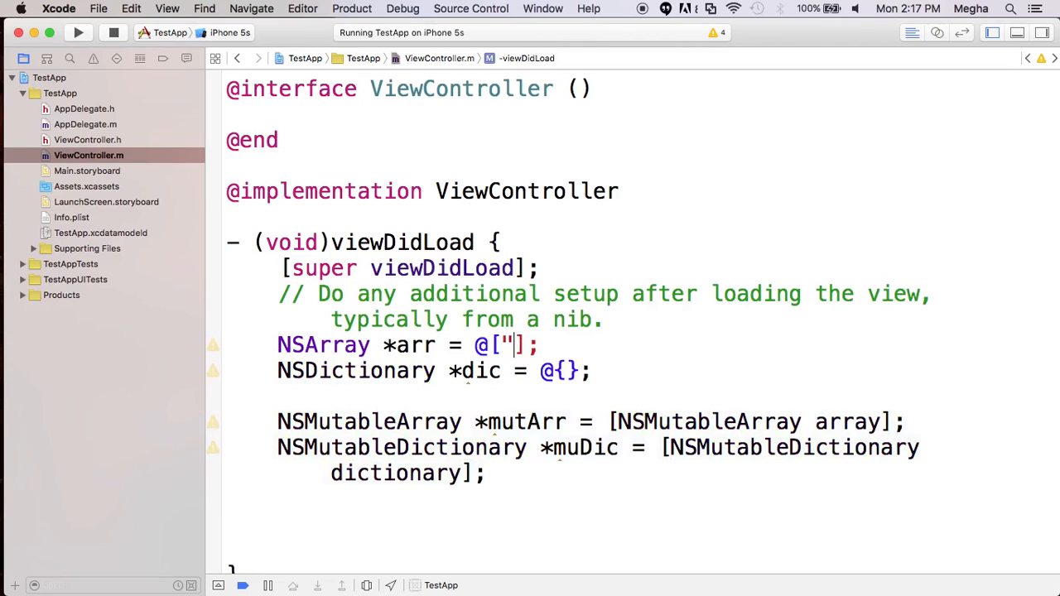
Fill the arr literal with @"Raja", @"Raman", @"Divya", @"Sridhar".
{"action": "type", "text": "\""}
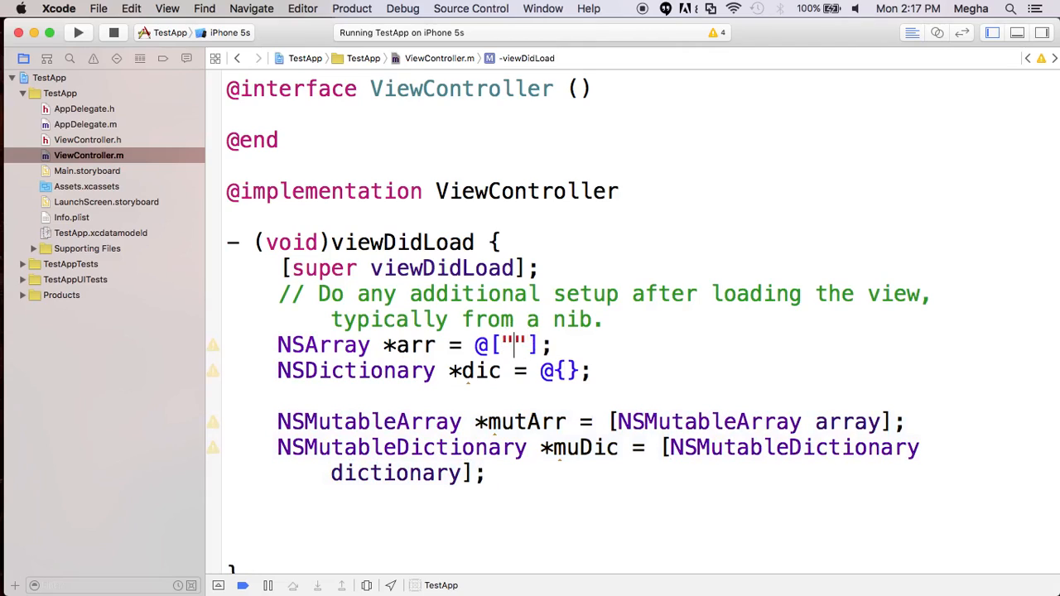
{"action": "left_click", "coordinate": [212, 344]}
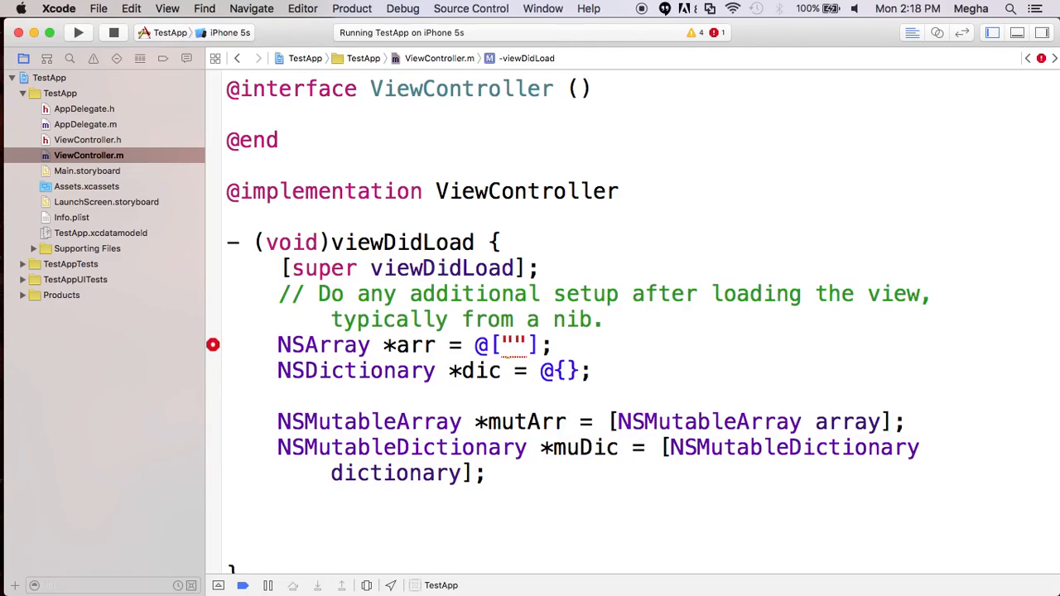
{"action": "type", "text": "Raja"}
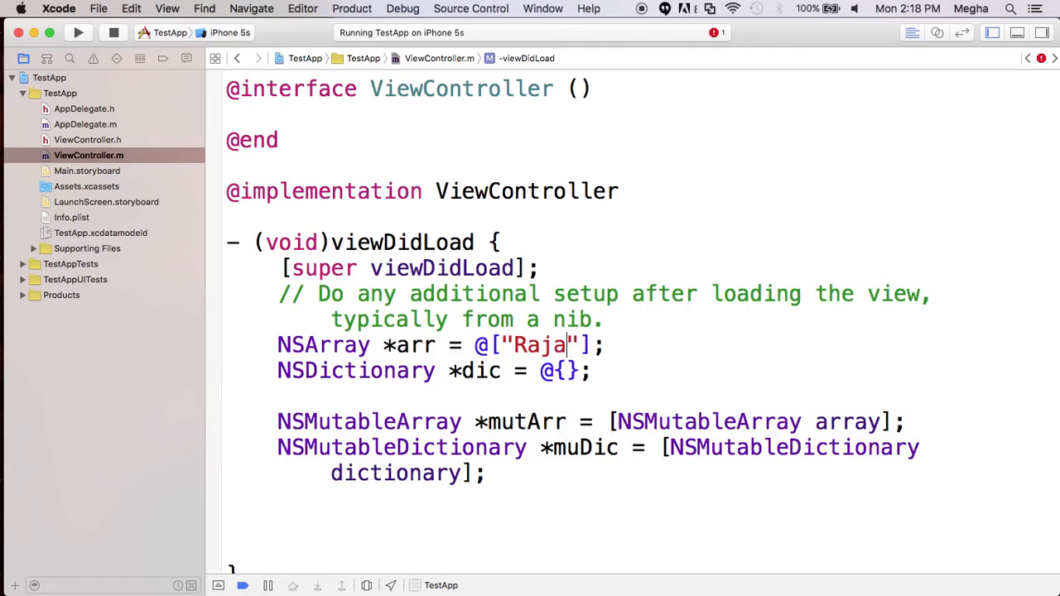
{"action": "type", "text": "m"}
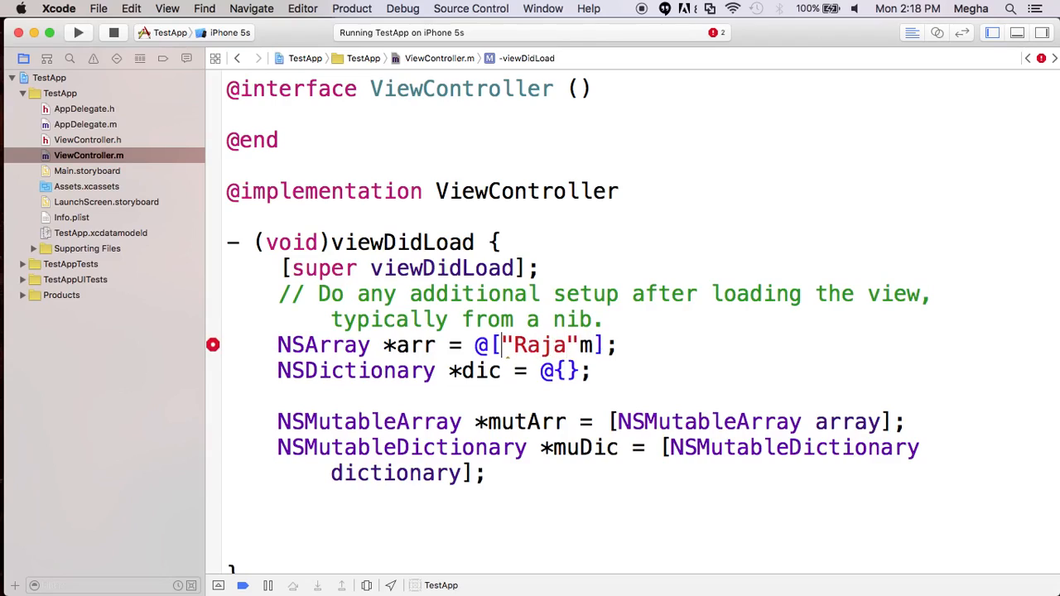
{"action": "type", "text": "@"}
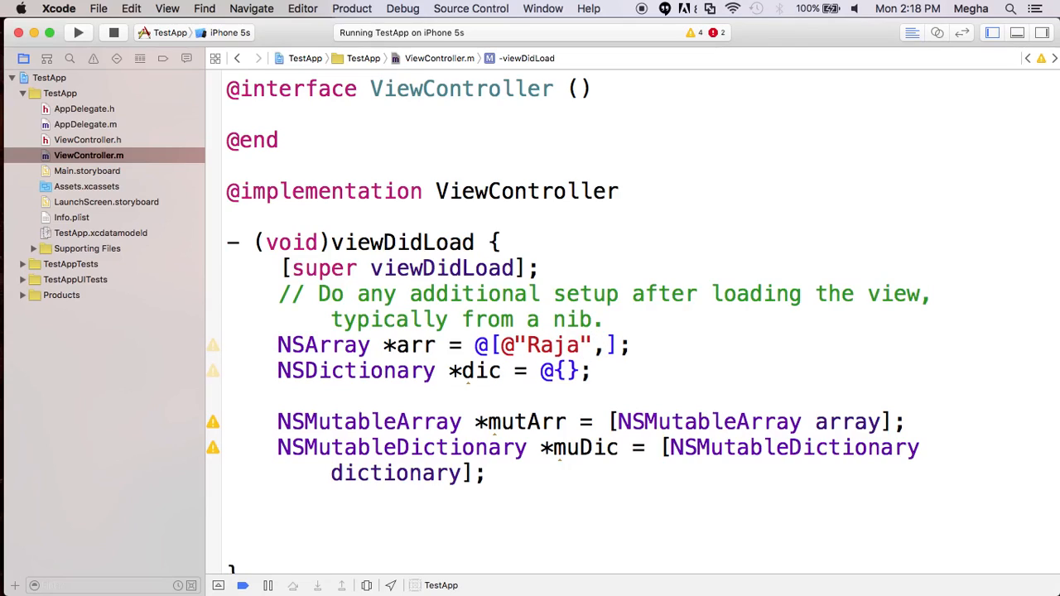
{"action": "type", "text": "@\"\""}
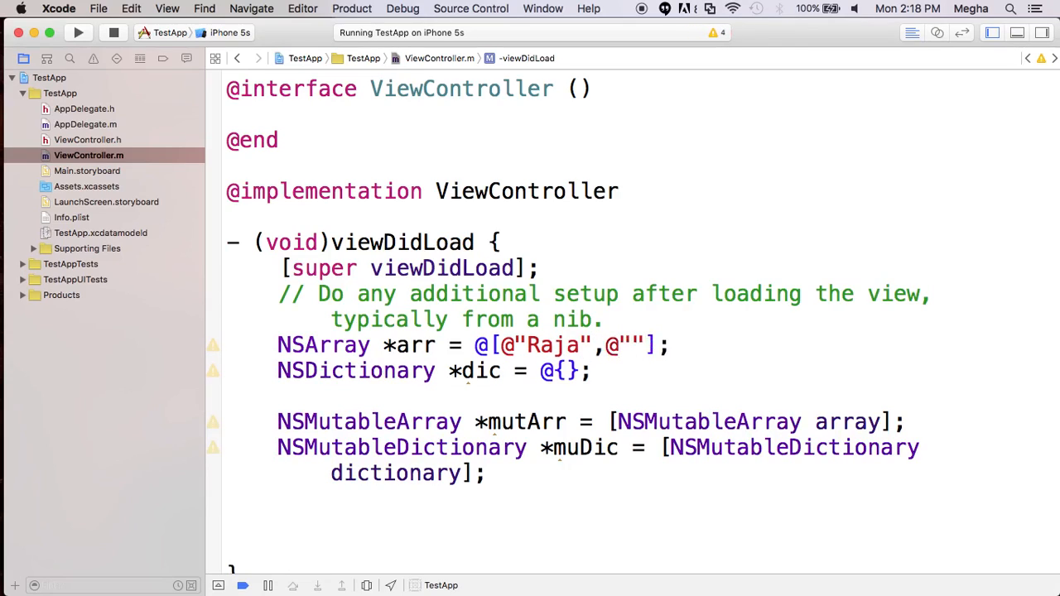
{"action": "type", "text": "Raman"}
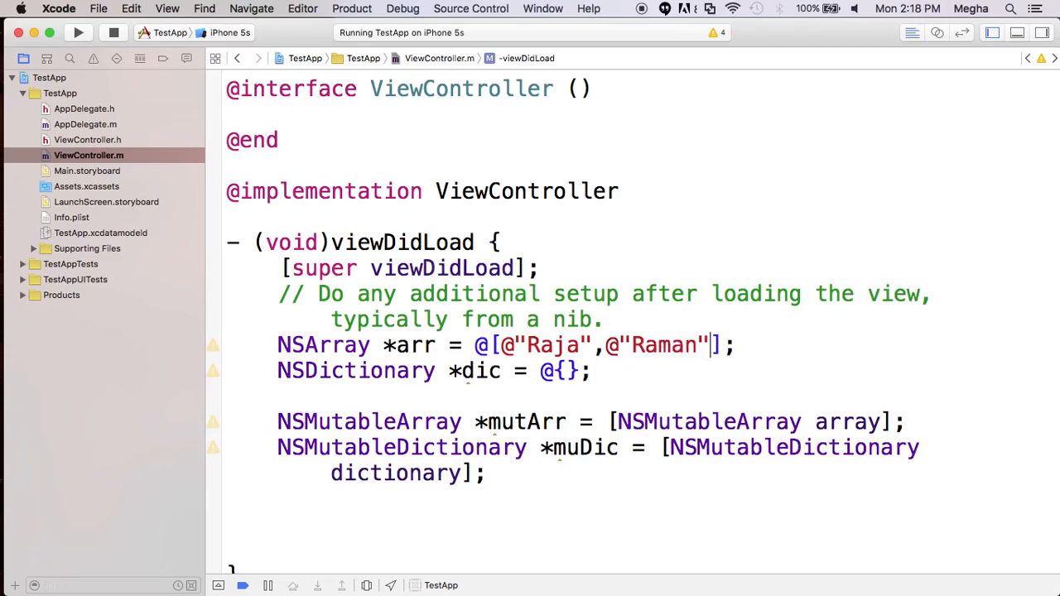
{"action": "type", "text": ",@\"\""}
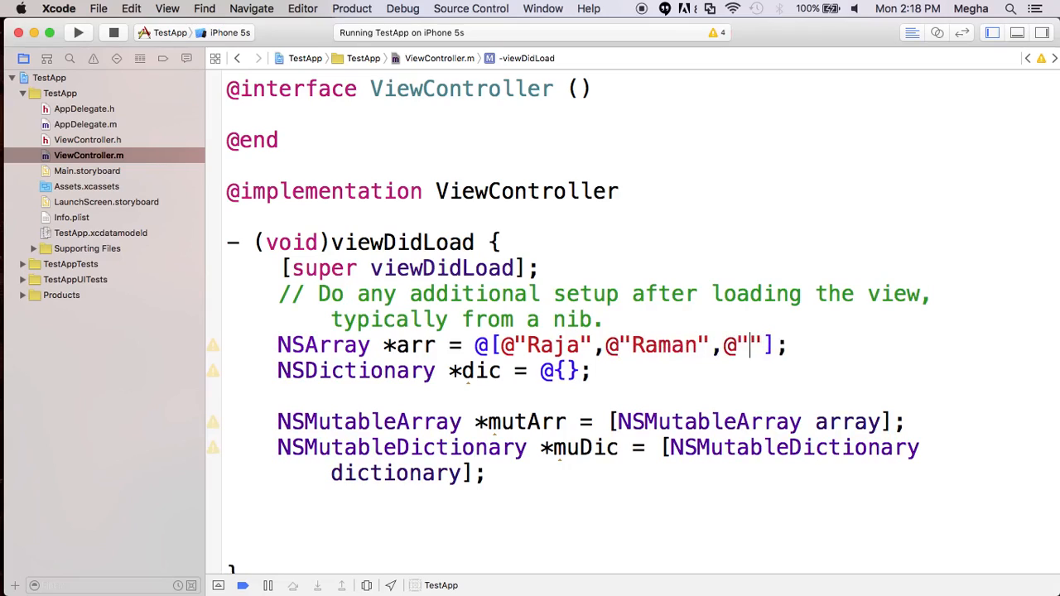
{"action": "type", "text": "Divya"}
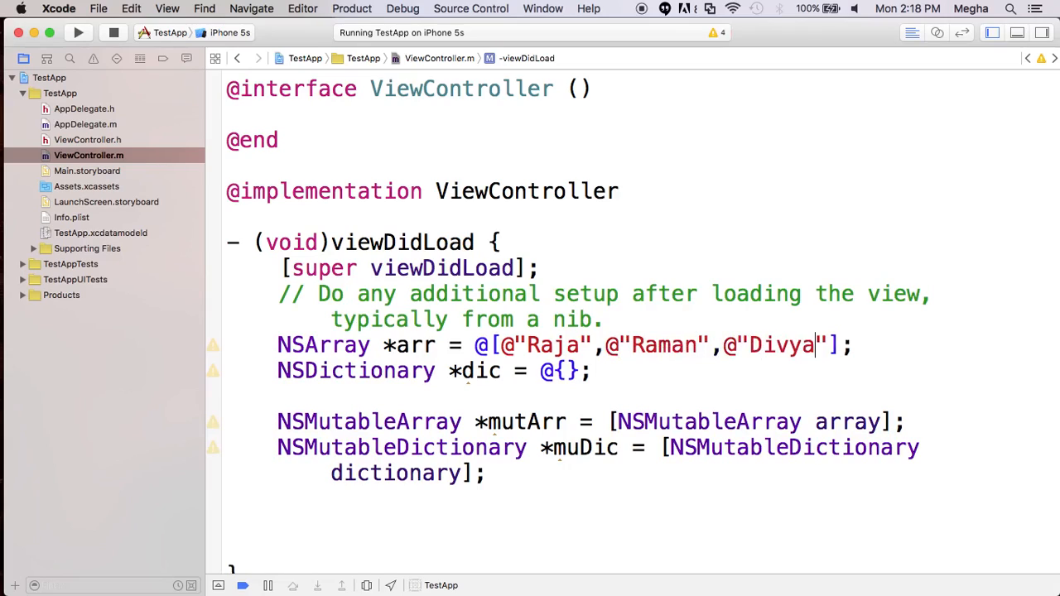
{"action": "type", "text": ",@"}
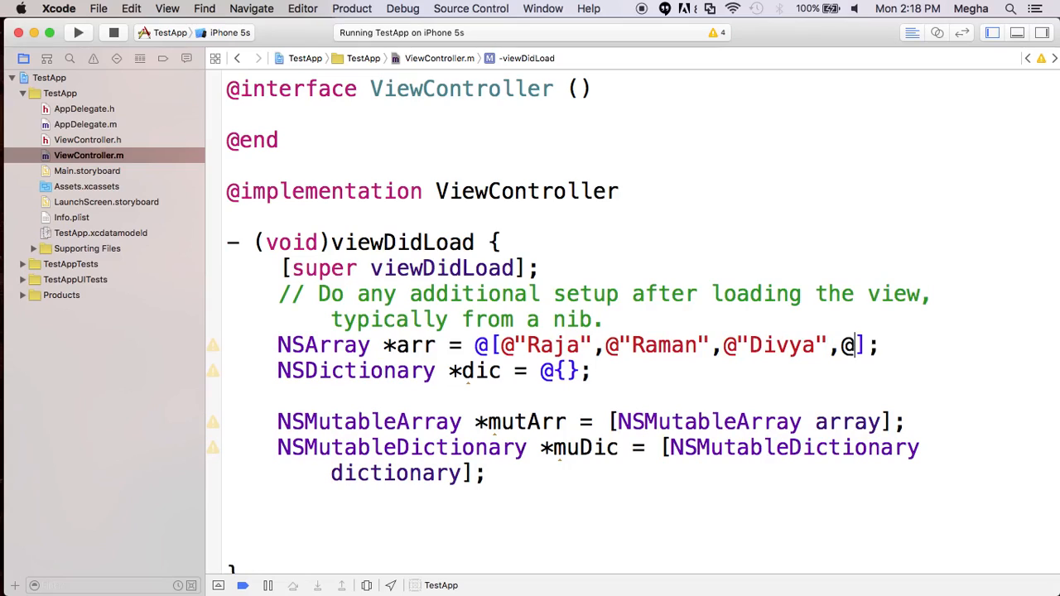
{"action": "type", "text": "Srid\""}
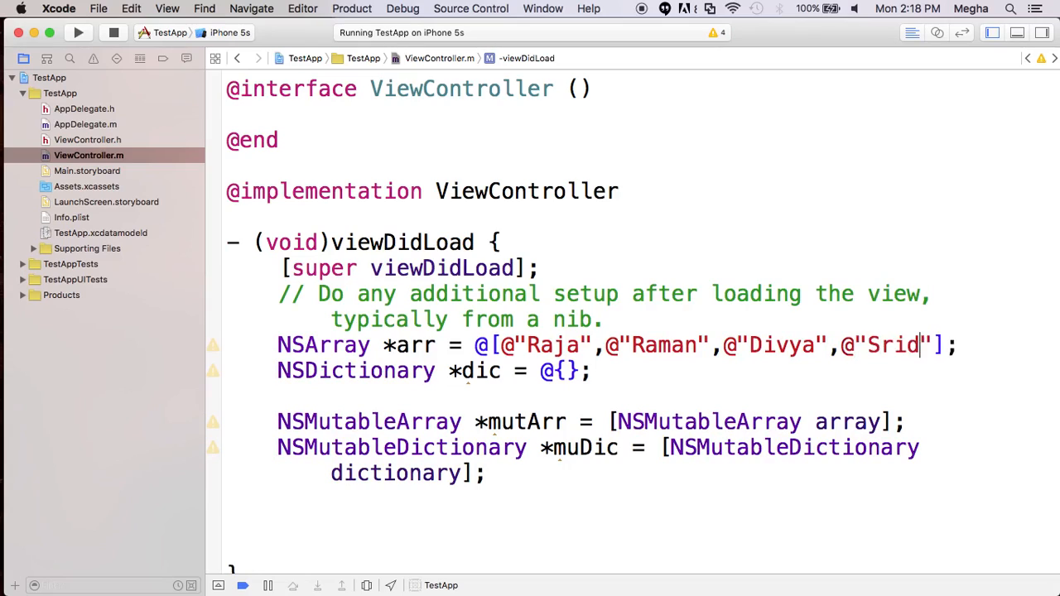
{"action": "type", "text": "har"}
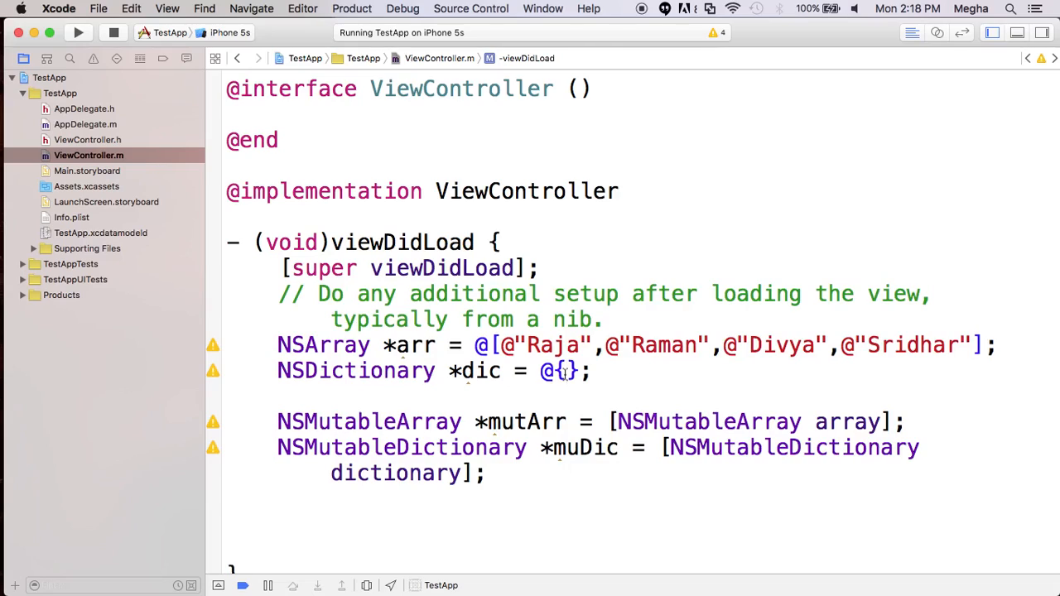
Enter the @"firstName":@"Vasu" pair in the dic literal.
{"action": "type", "text": "@\"\""}
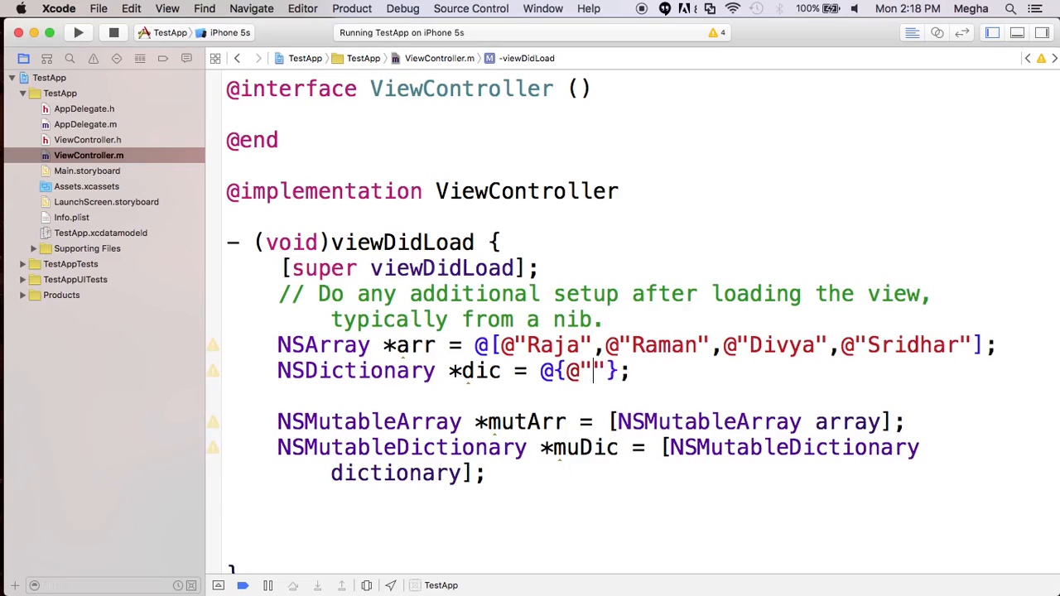
{"action": "type", "text": "firstNam"}
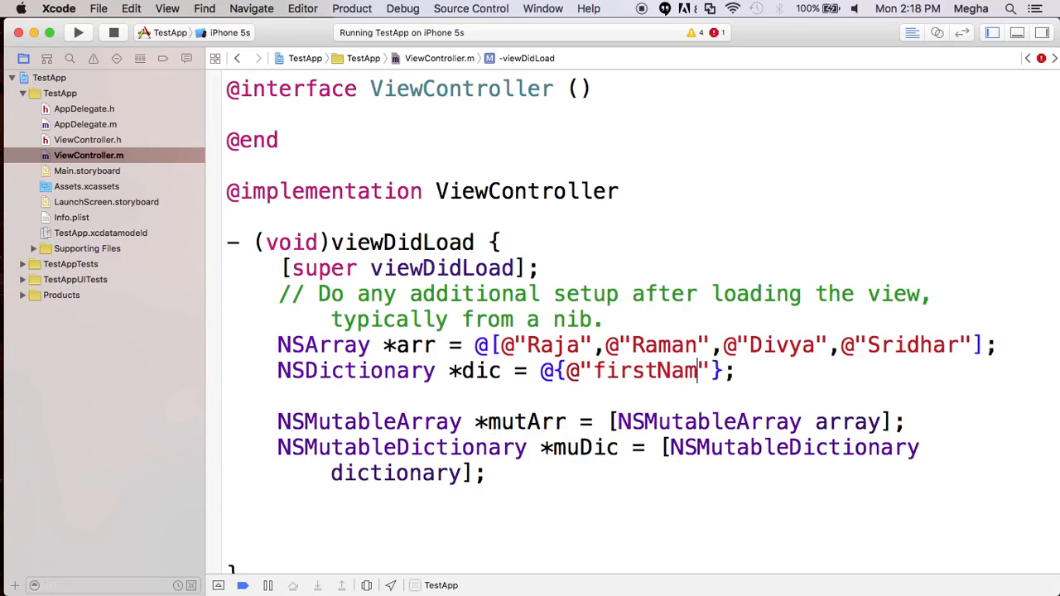
{"action": "type", "text": "e\":"}
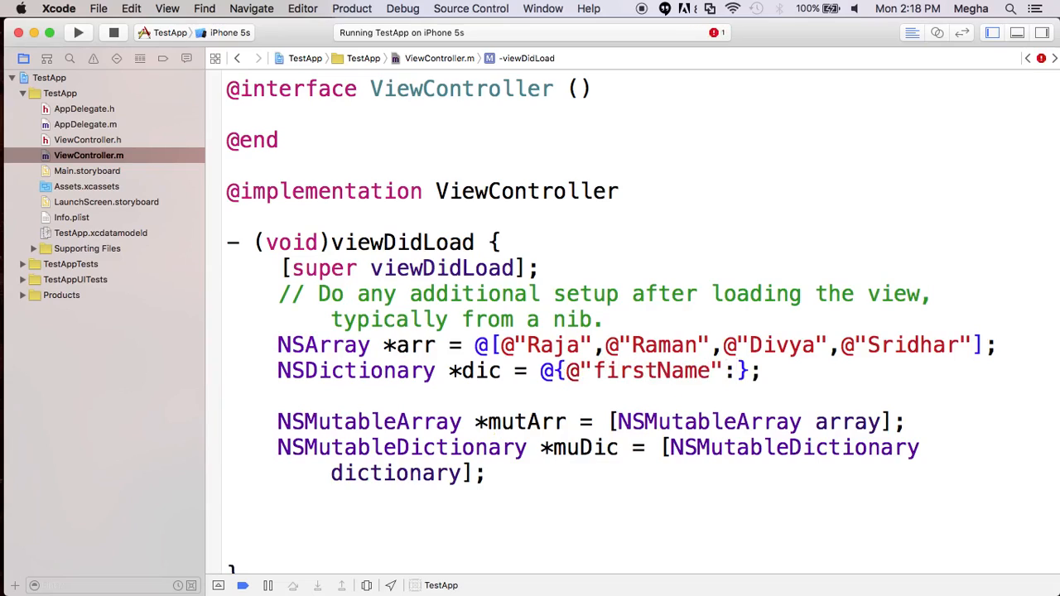
{"action": "type", "text": "@\"\""}
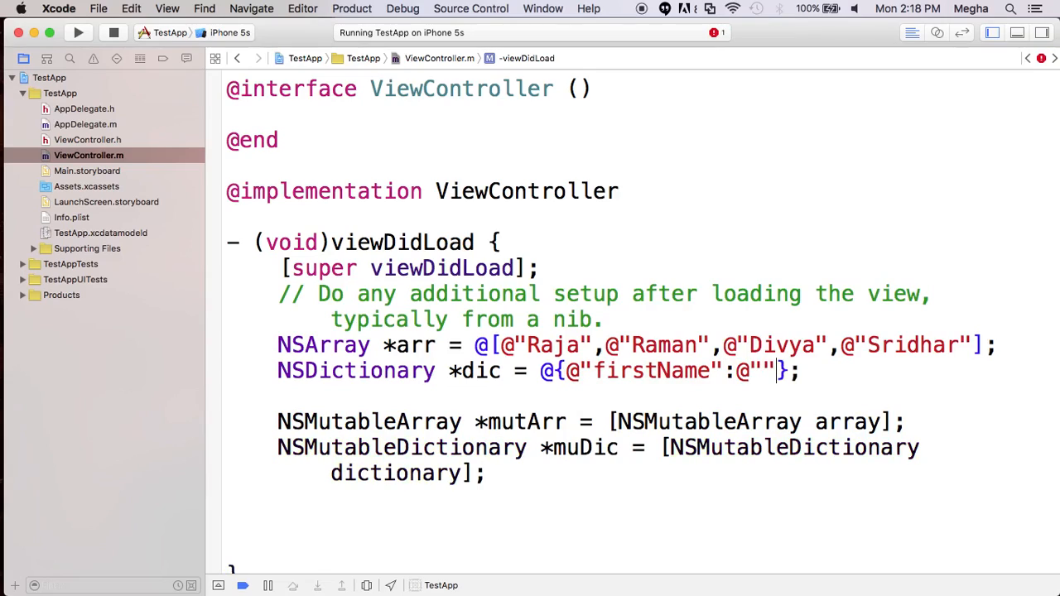
{"action": "type", "text": "Vasu"}
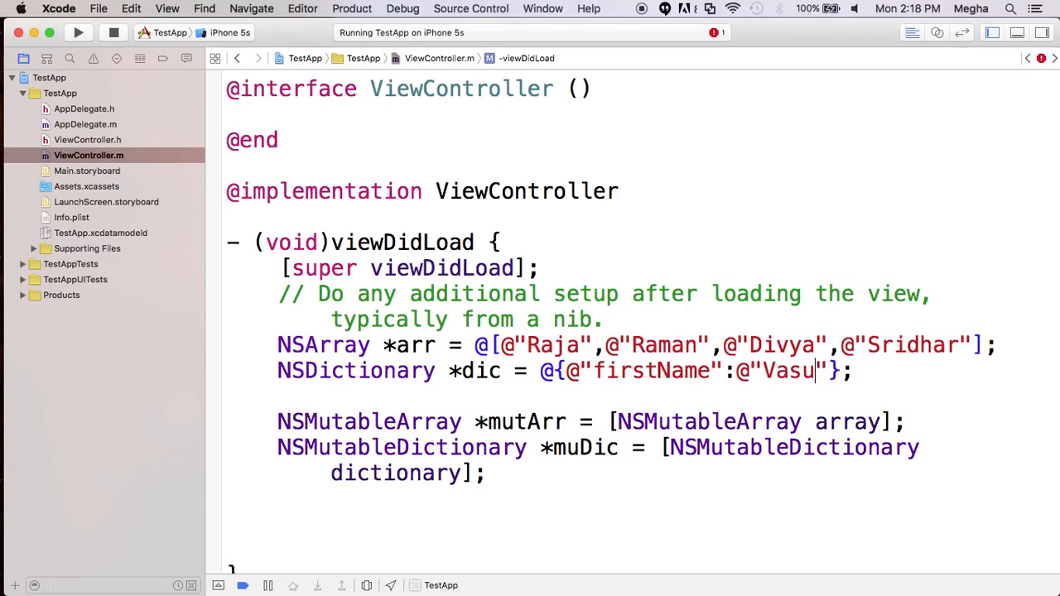
{"action": "type", "text": ","}
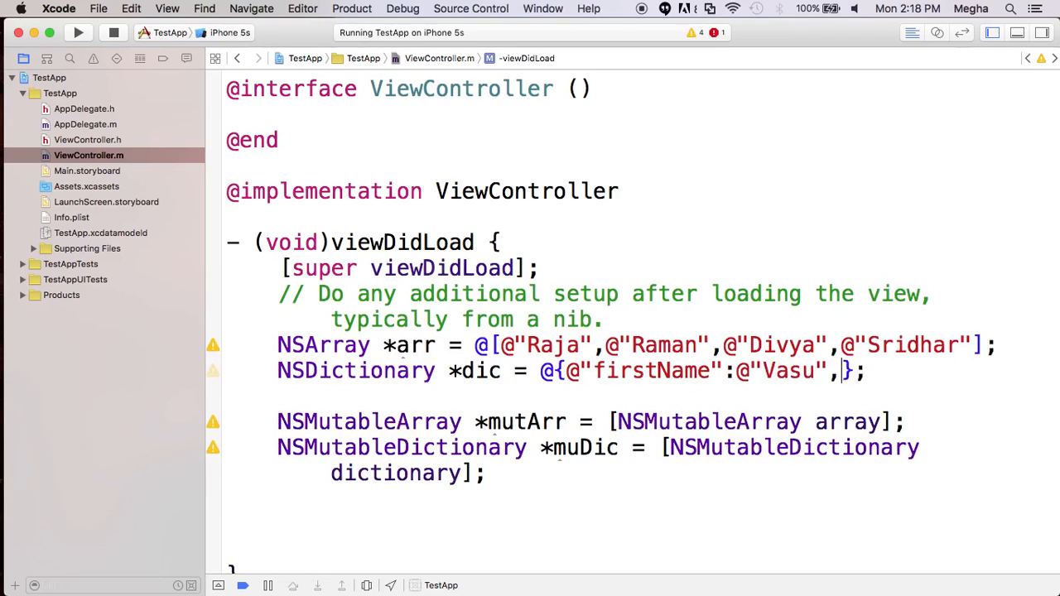
Add the @"lastname":@"Dev" pair after firstName.
{"action": "type", "text": "@\"\""}
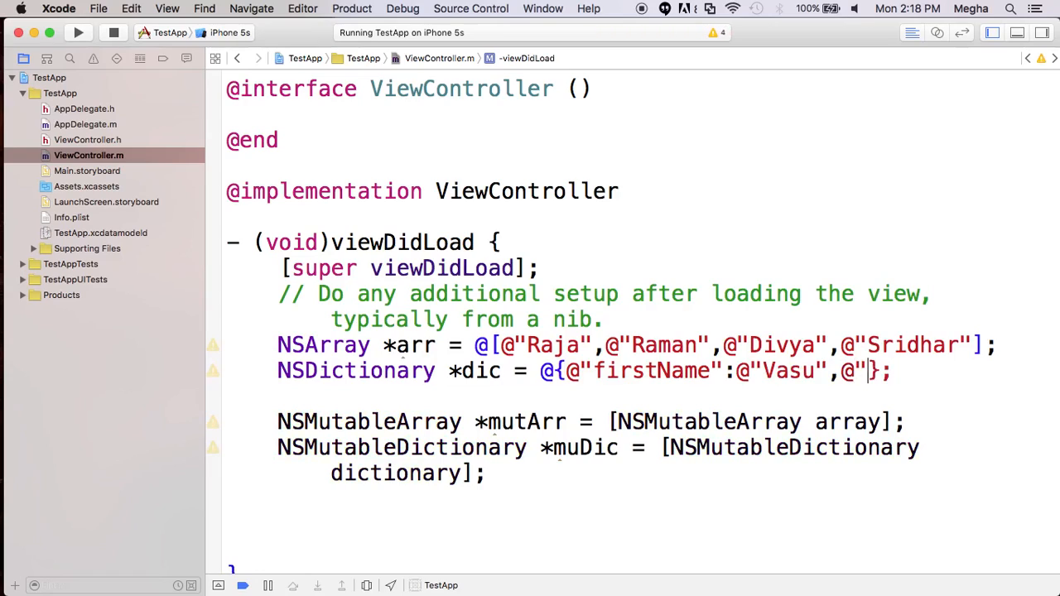
{"action": "type", "text": "lastna"}
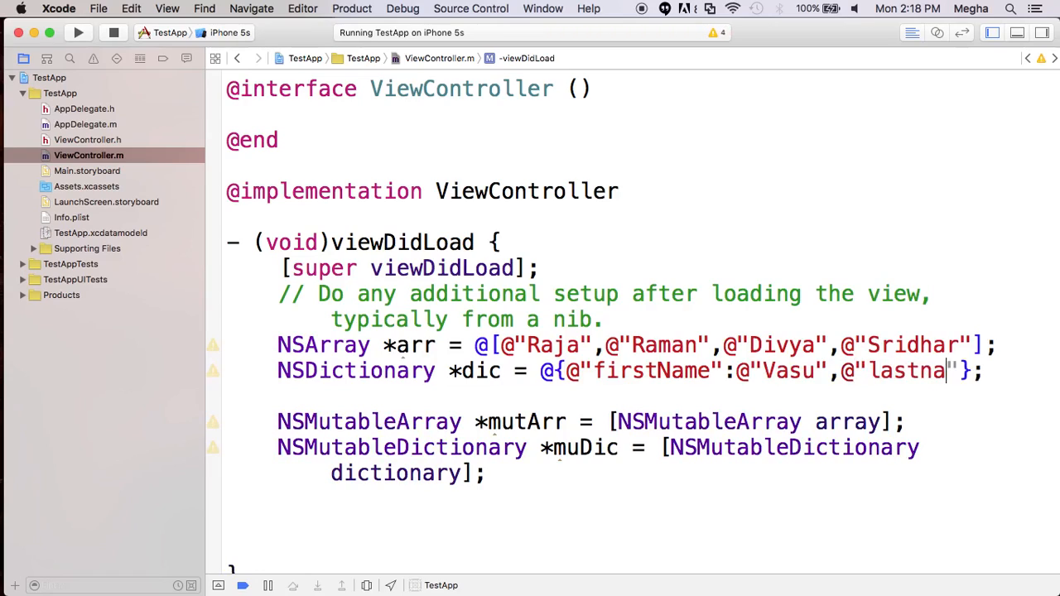
{"action": "type", "text": "me"}
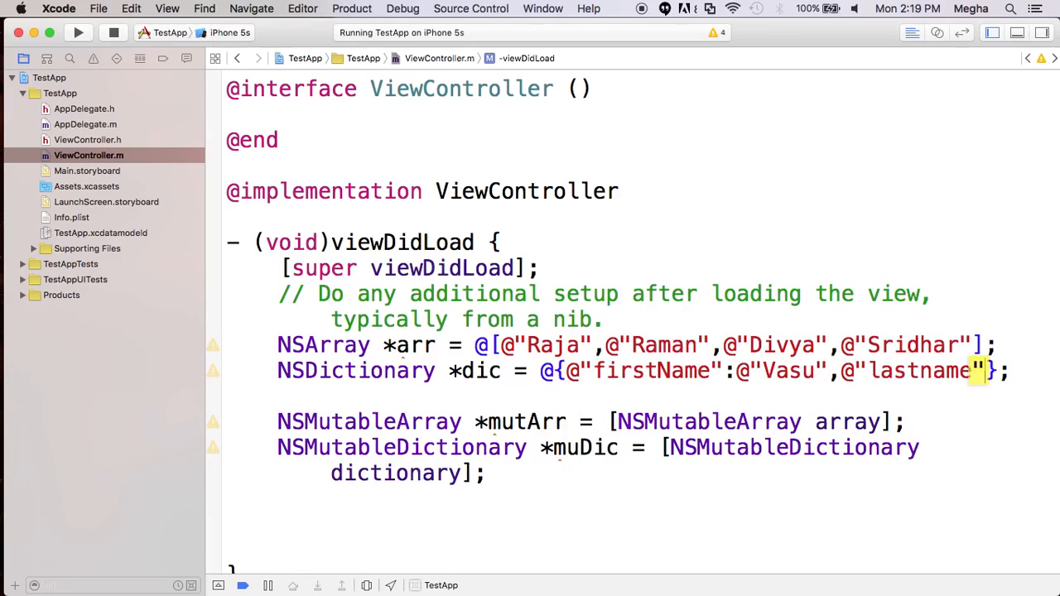
{"action": "type", "text": ":@"}
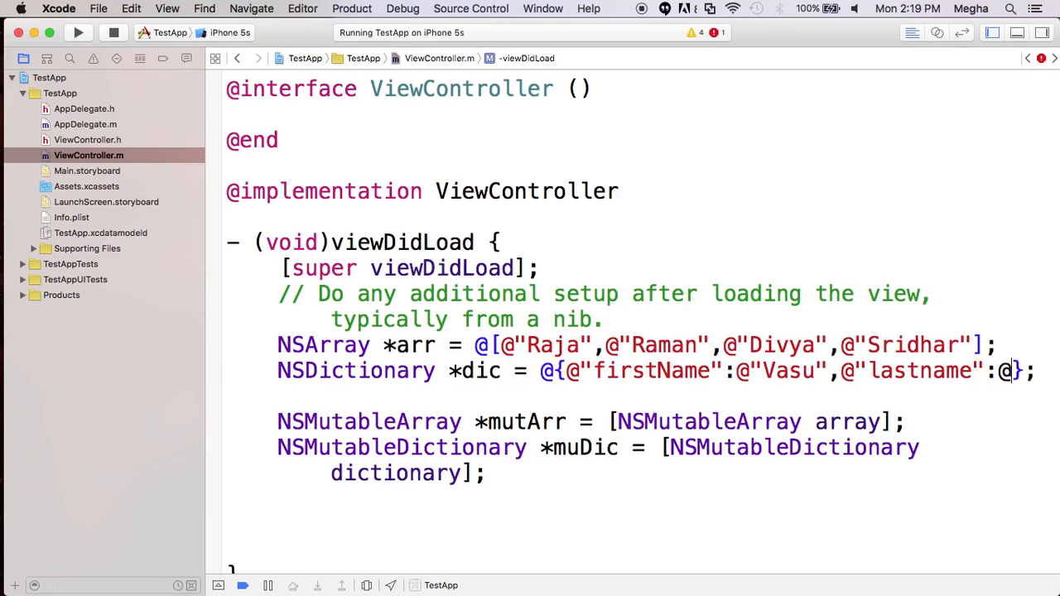
{"action": "type", "text": "\"\""}
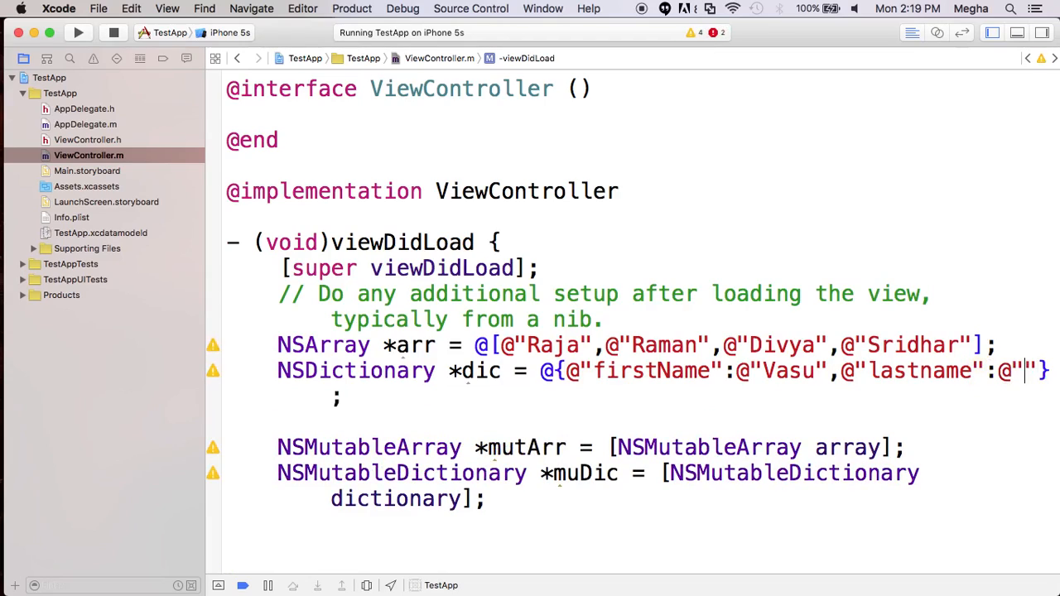
{"action": "type", "text": "Dev"}
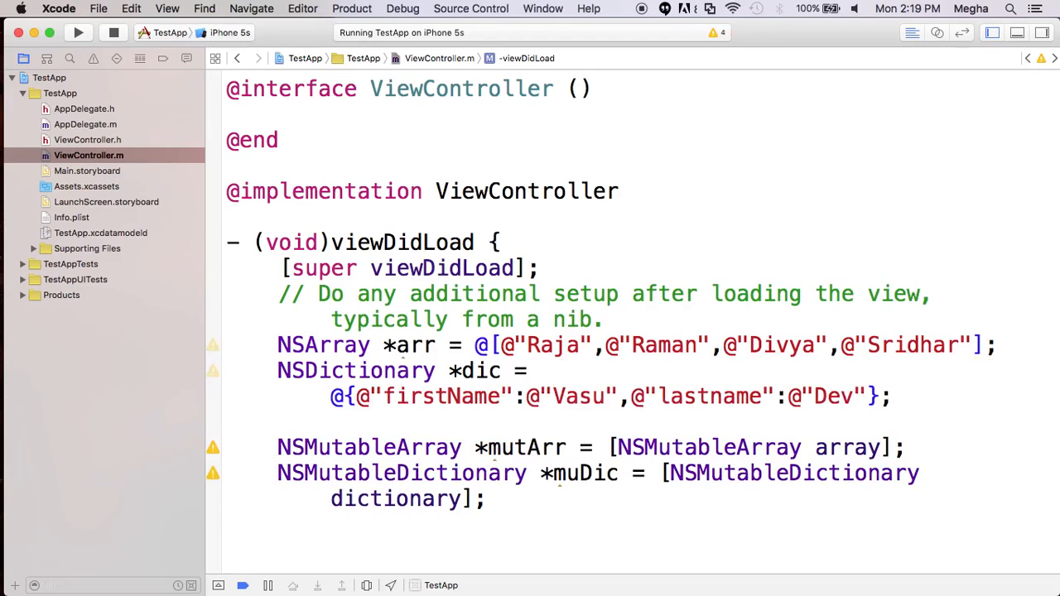
{"action": "type", "text": ","}
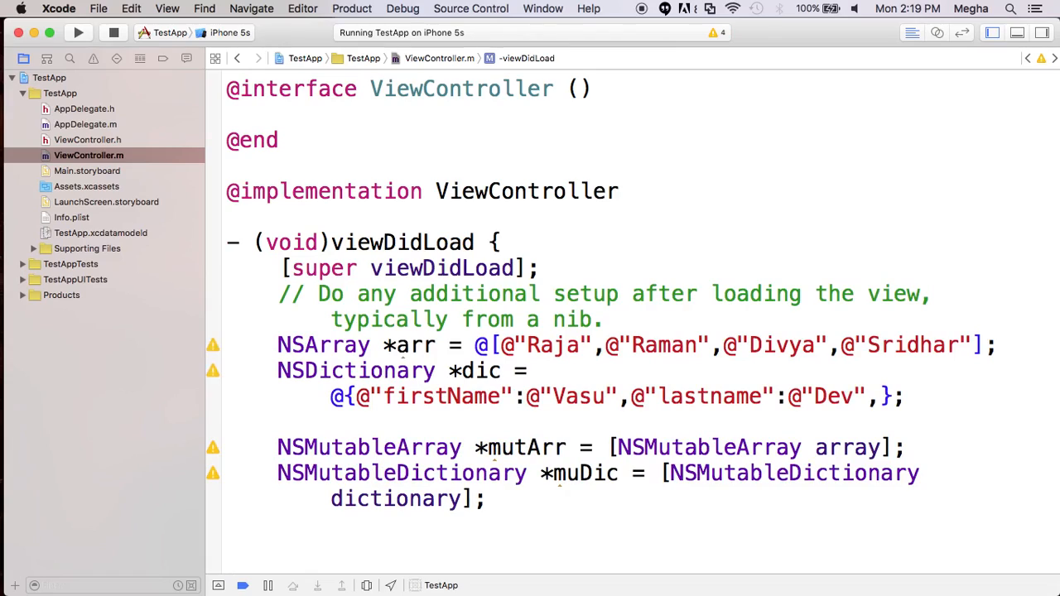
Append the @"subject":@"Math" pair after lastname.
{"action": "type", "text": ",@\"\""}
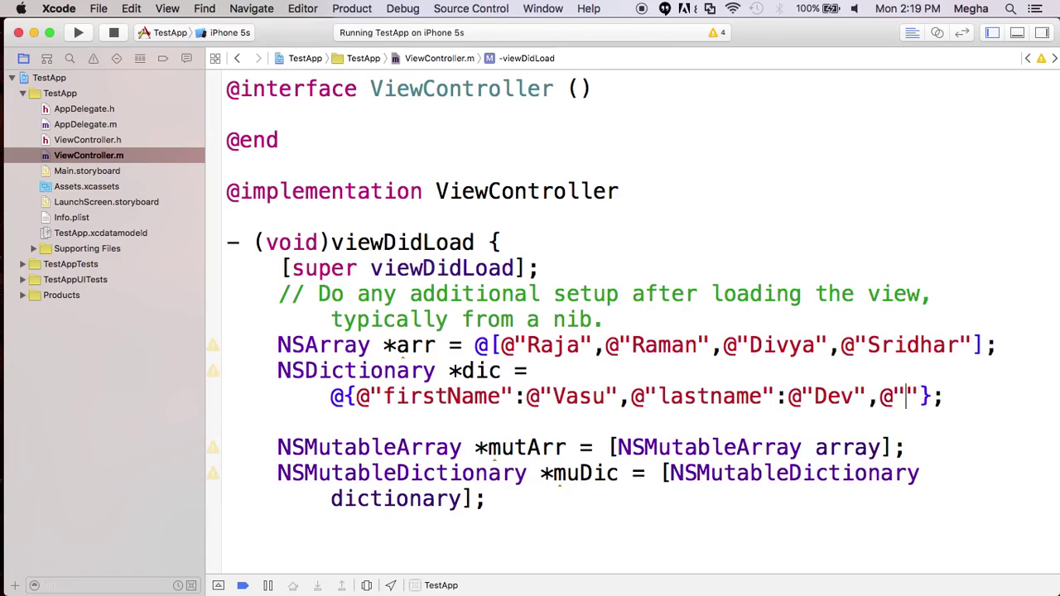
{"action": "type", "text": "s"}
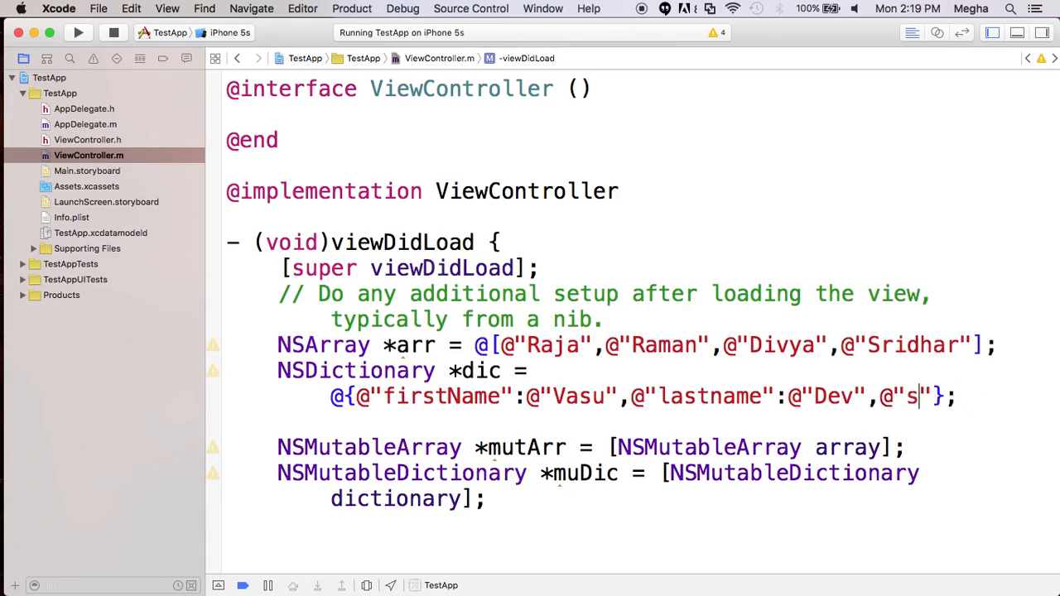
{"action": "type", "text": "ubject"}
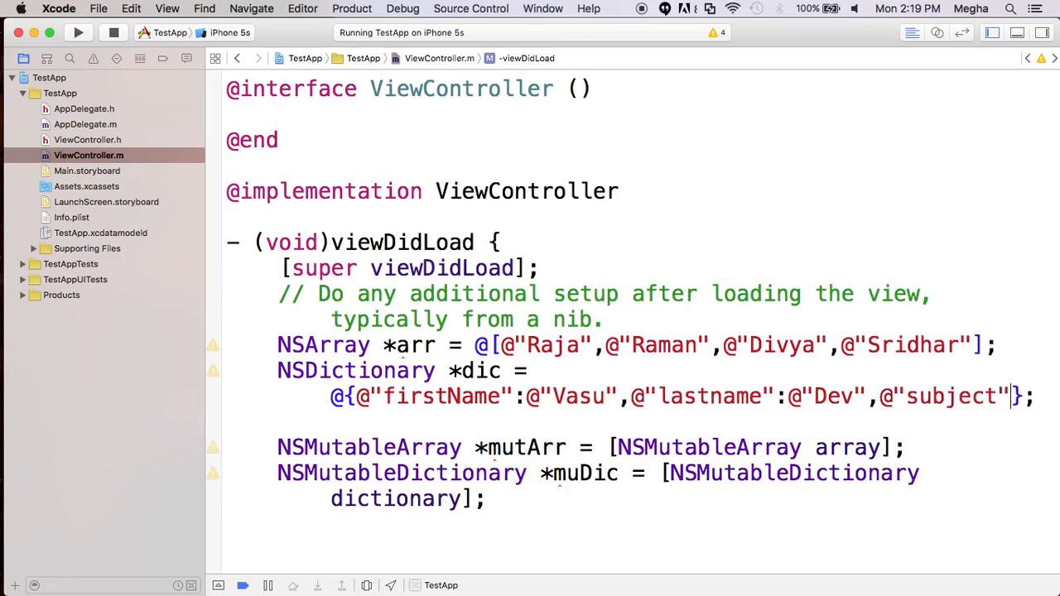
{"action": "type", "text": ","}
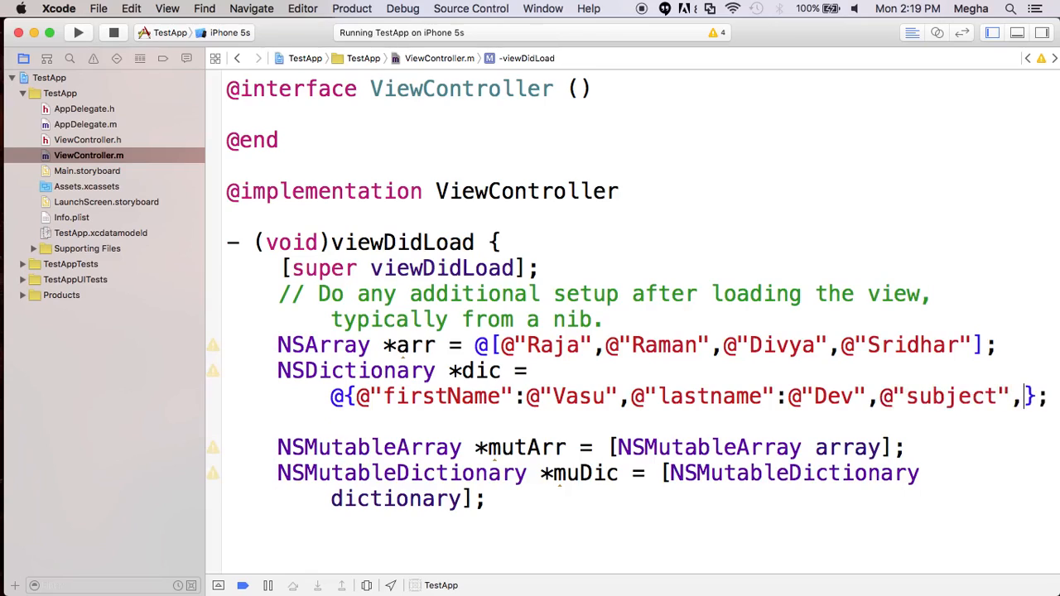
{"action": "type", "text": "@\"Ma\""}
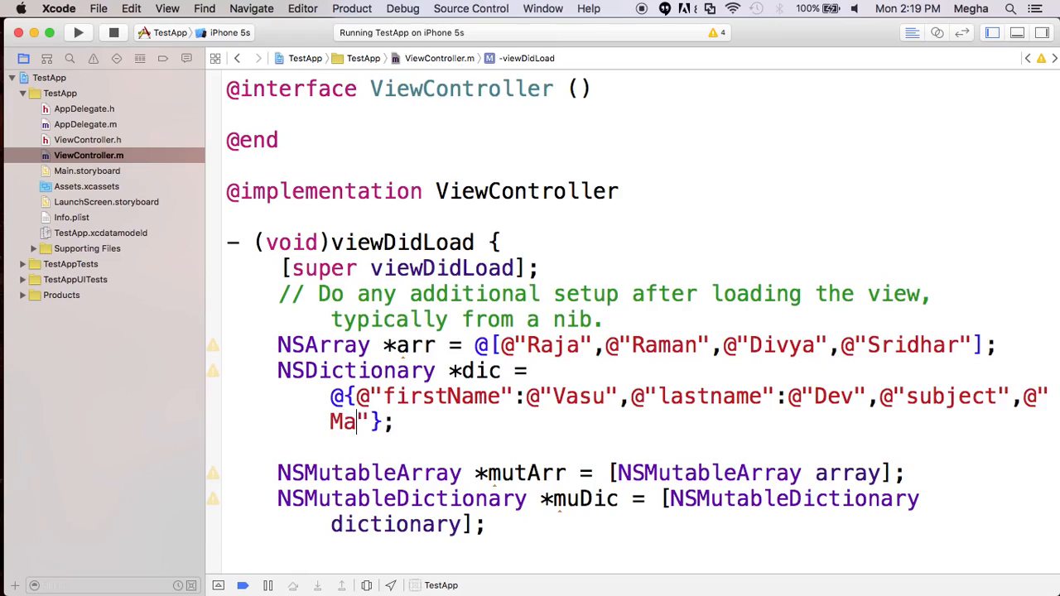
{"action": "type", "text": "th"}
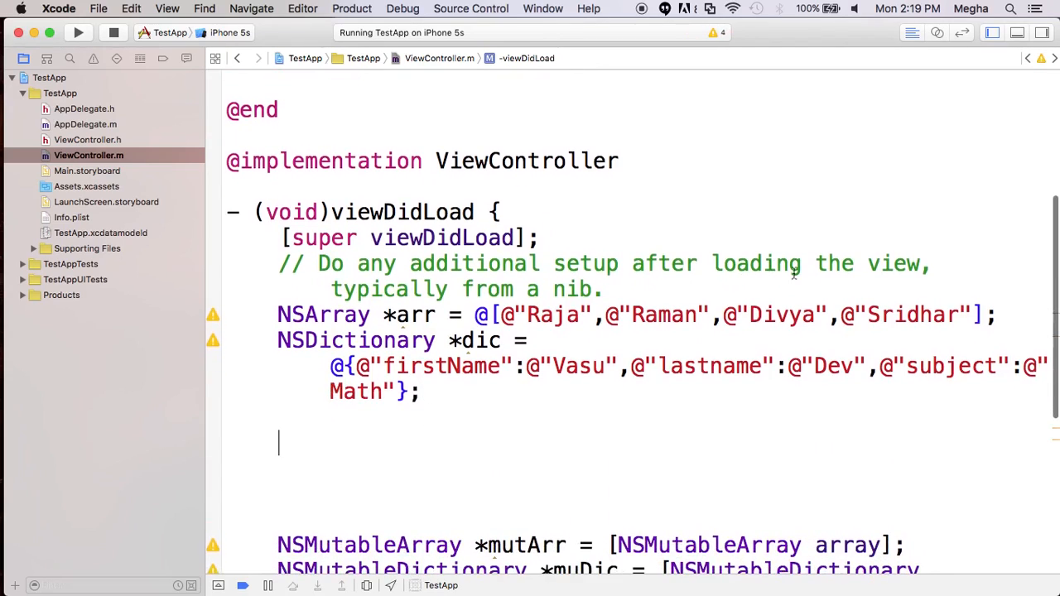
Select the lines below the dic dictionary to clear space for new code.
{"action": "left_click_drag", "start_coordinate": [600, 315], "coordinate": [998, 314]}
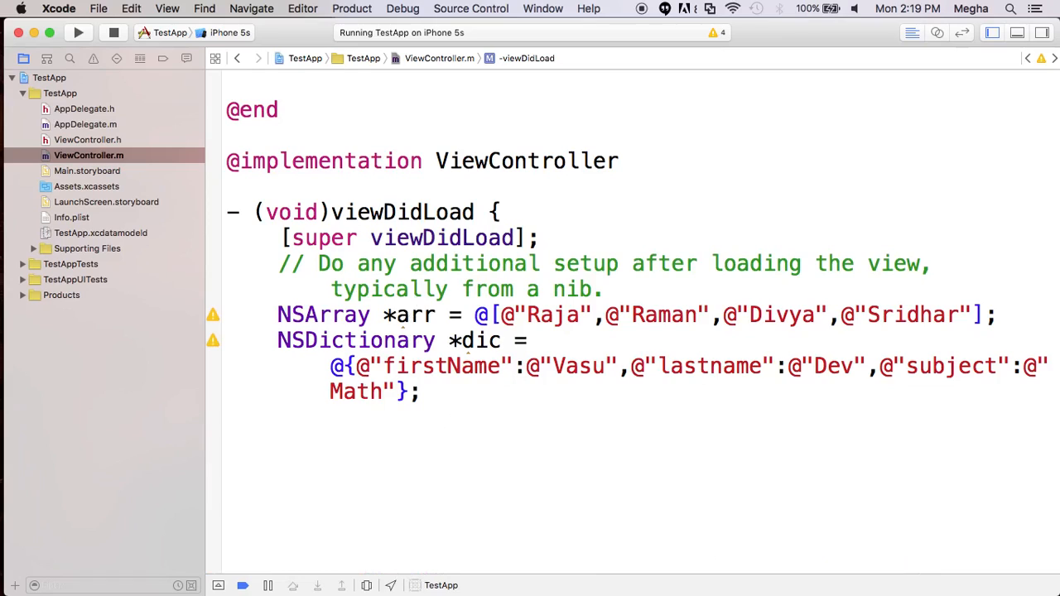
Insert `for (int i = 0; i< [arr count]; i++)` under the dic dictionary.
{"action": "type", "text": "f"}
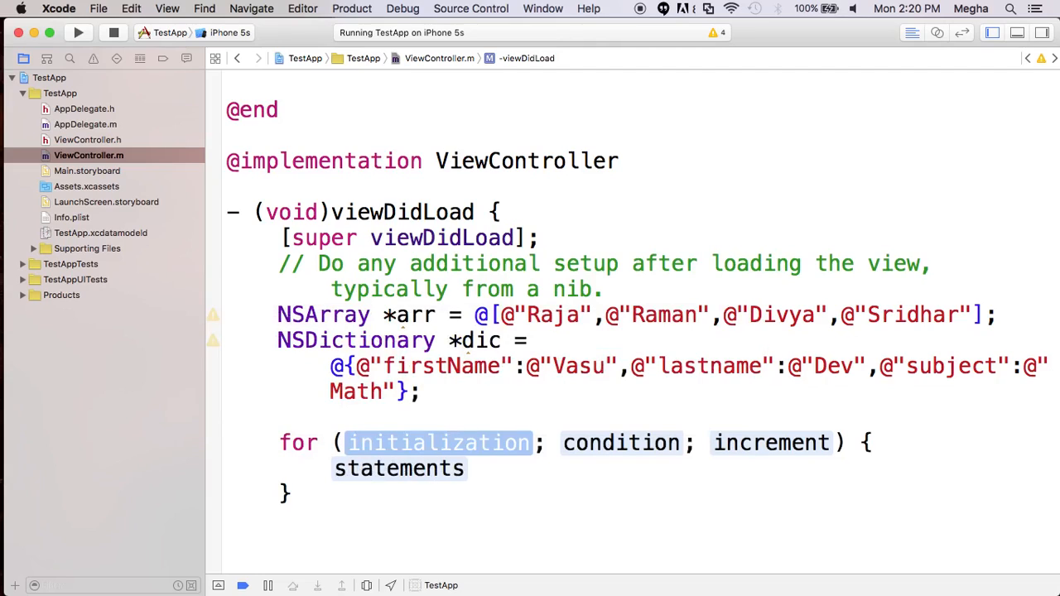
{"action": "type", "text": "int"}
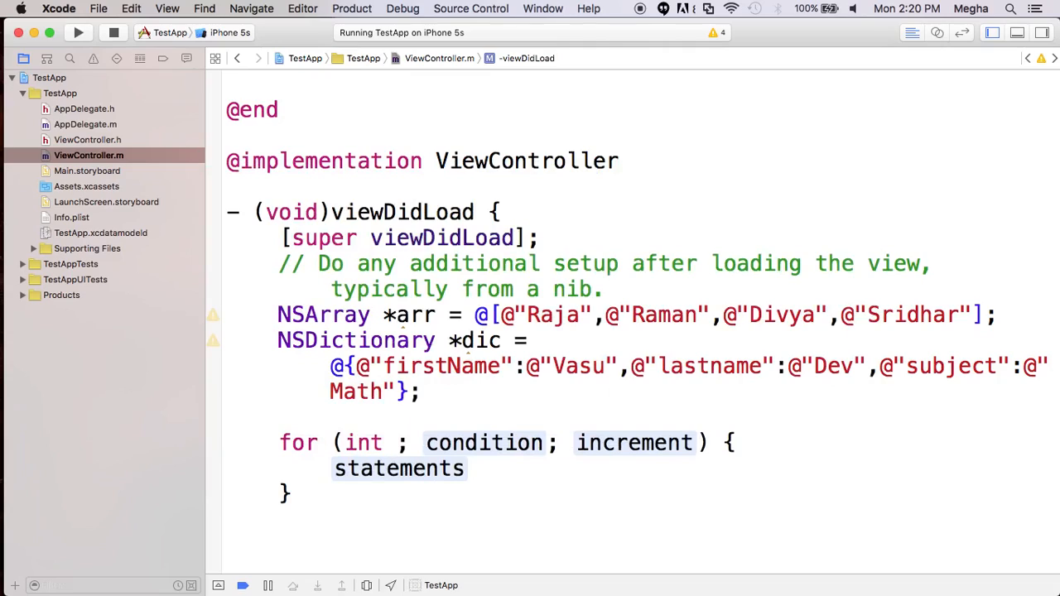
{"action": "type", "text": "i ="}
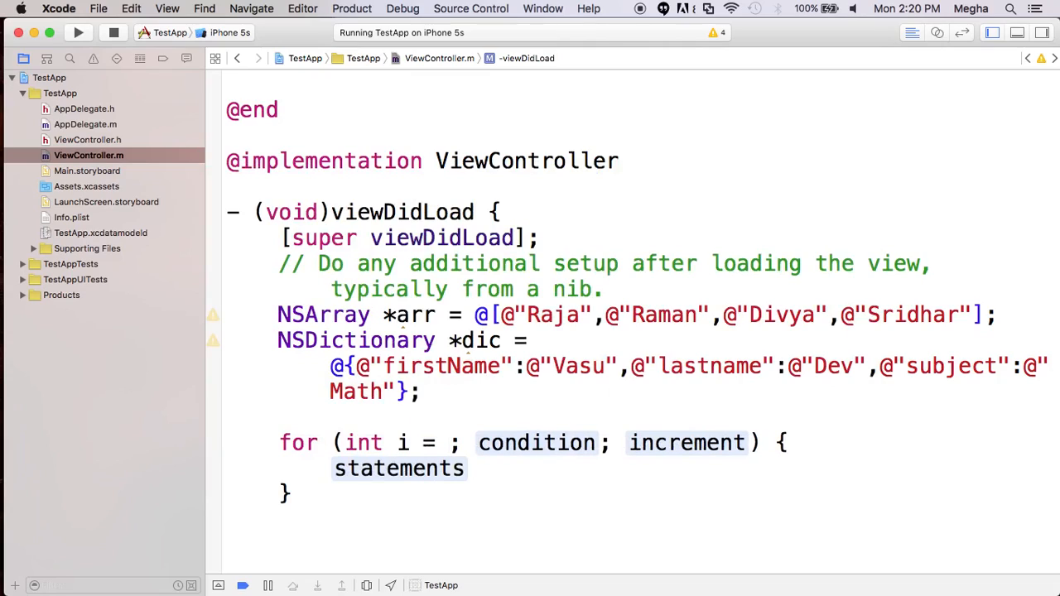
{"action": "type", "text": "0"}
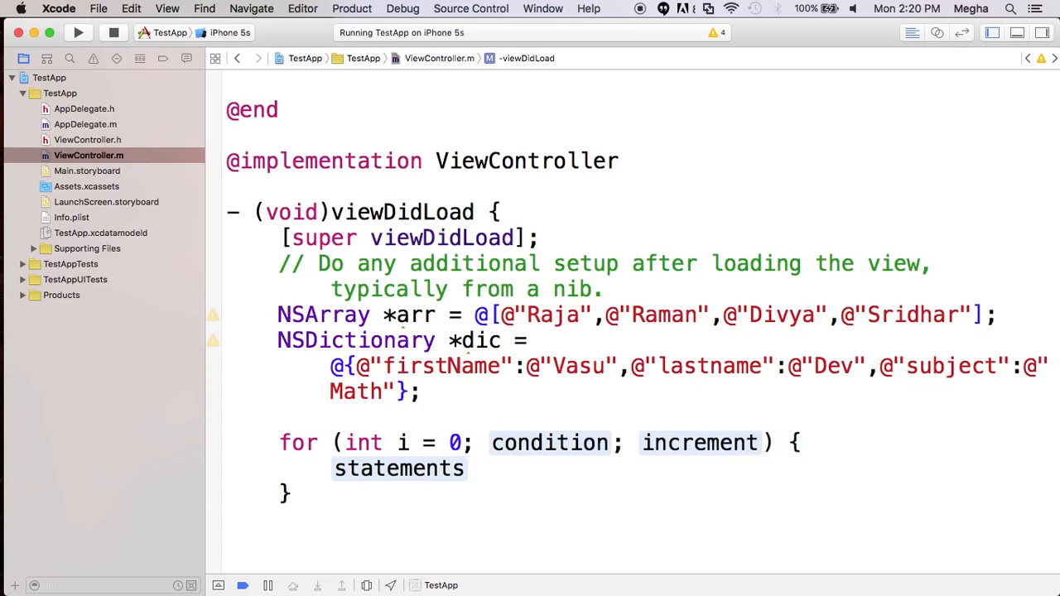
{"action": "double_click", "coordinate": [550, 444]}
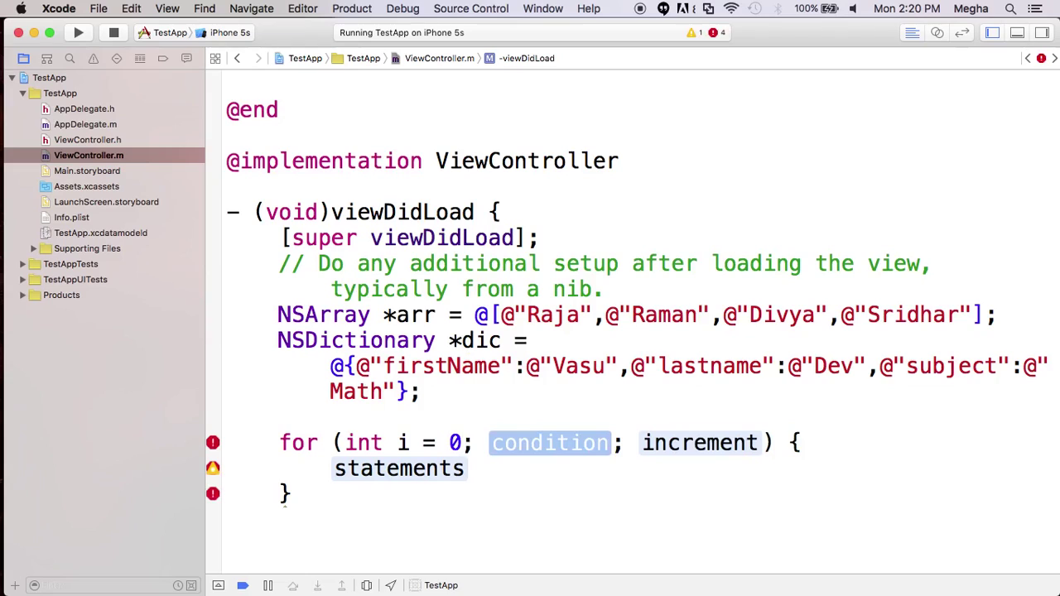
{"action": "type", "text": "i<"}
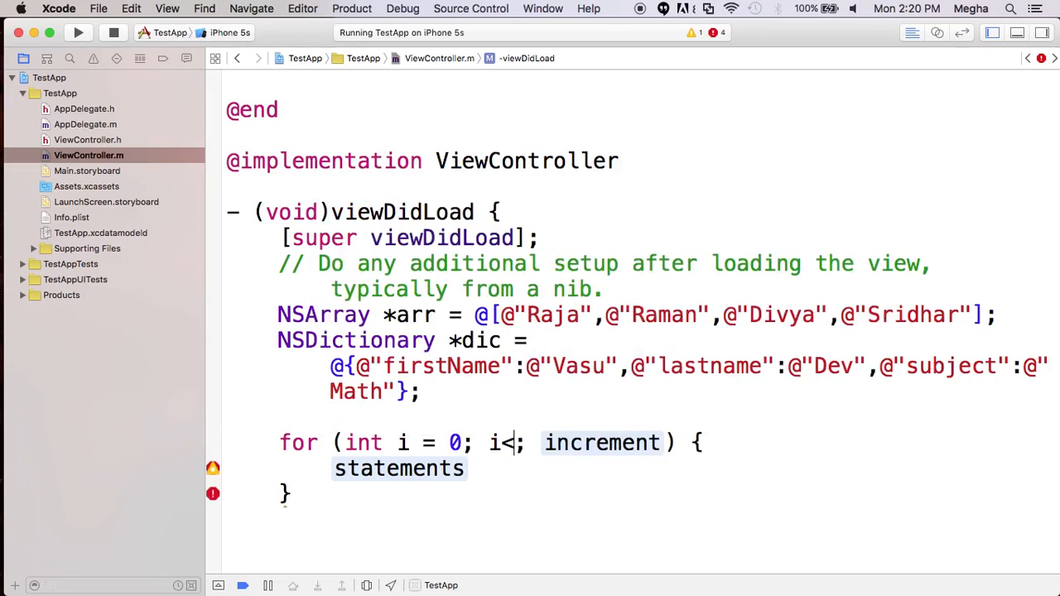
{"action": "type", "text": "["}
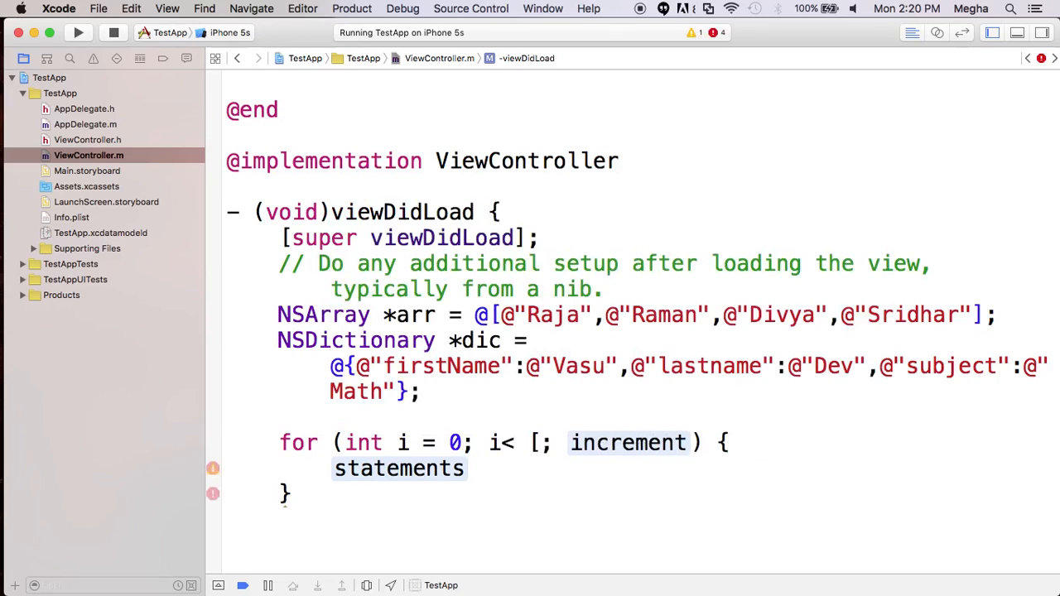
{"action": "type", "text": "arr count"}
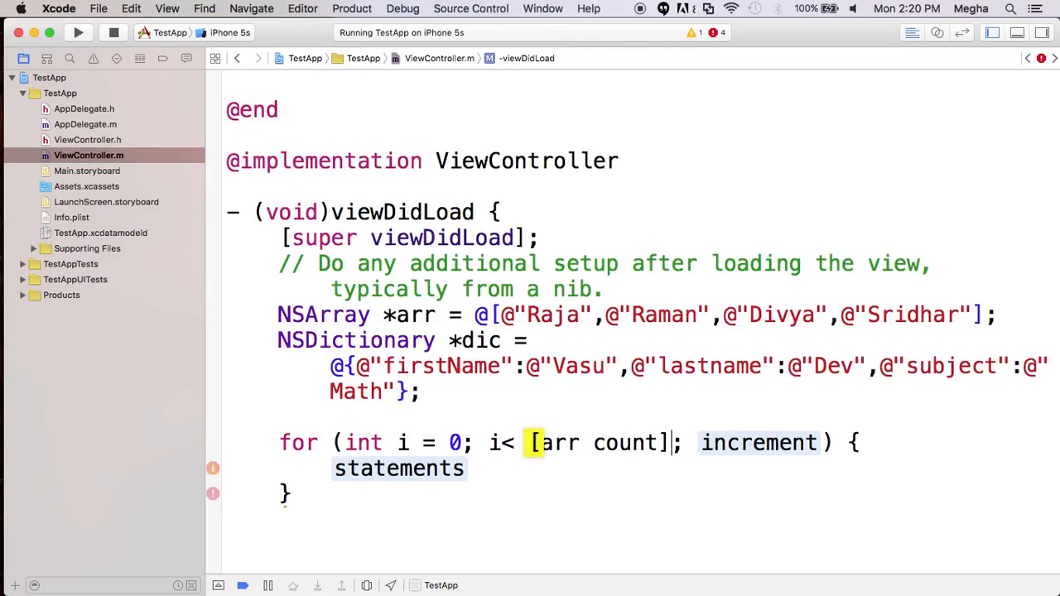
{"action": "type", "text": "i++"}
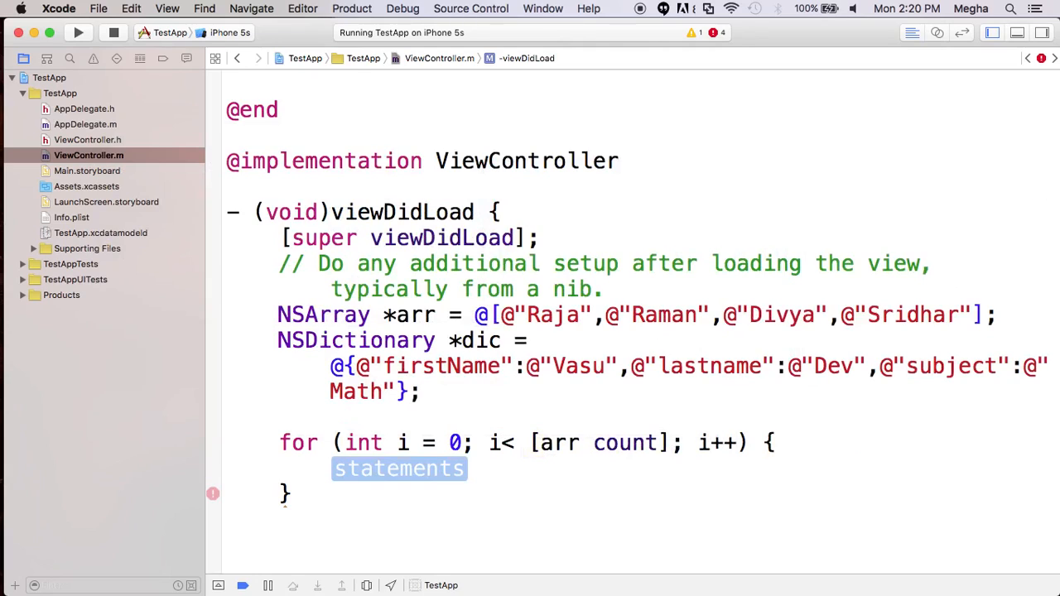
{"action": "type", "text": "NSLog(NSString * _Nonnull format, ..."}
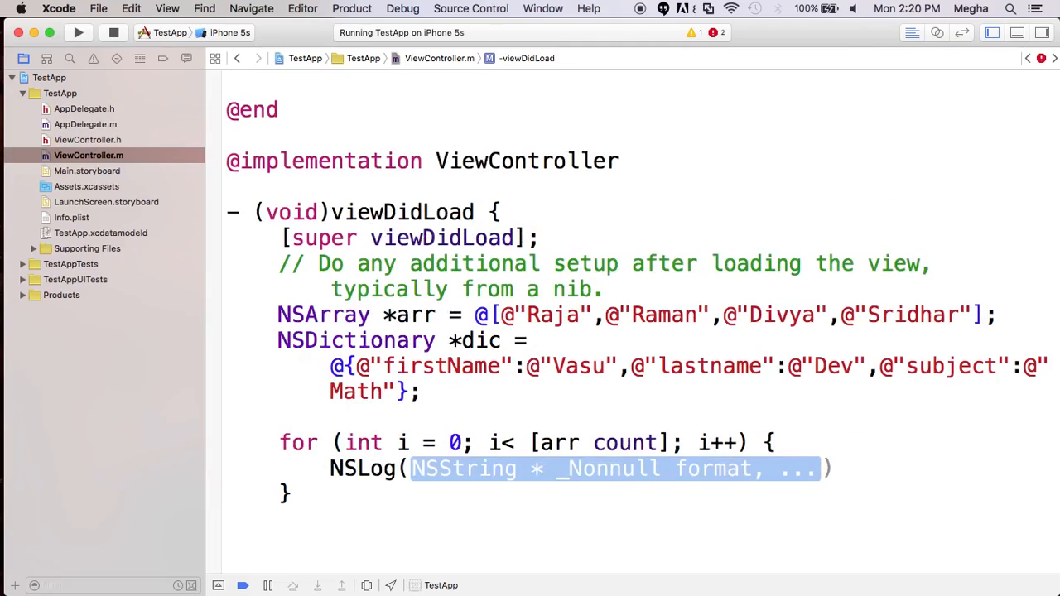
Fill the loop body with `NSLog(@"%@", [arr objectAtIndex:i]);`.
{"action": "type", "text": "arr"}
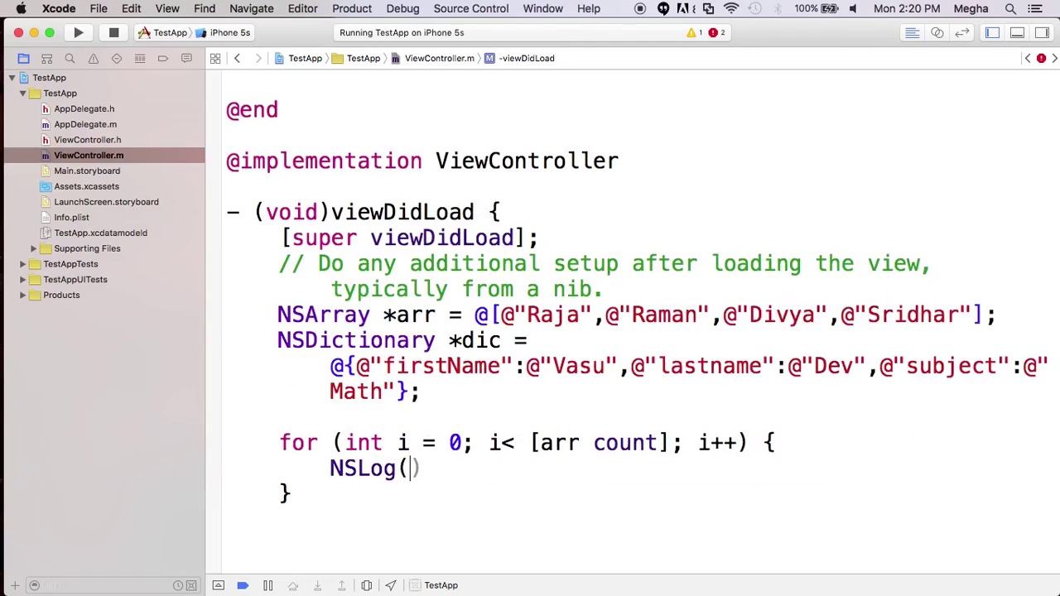
{"action": "type", "text": "@\""}
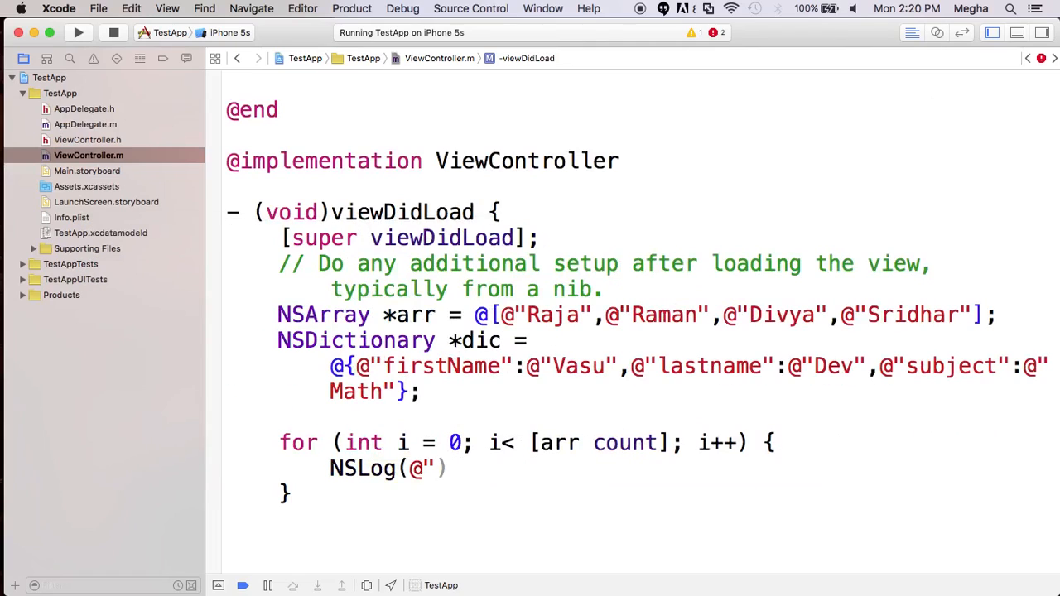
{"action": "type", "text": "%@"}
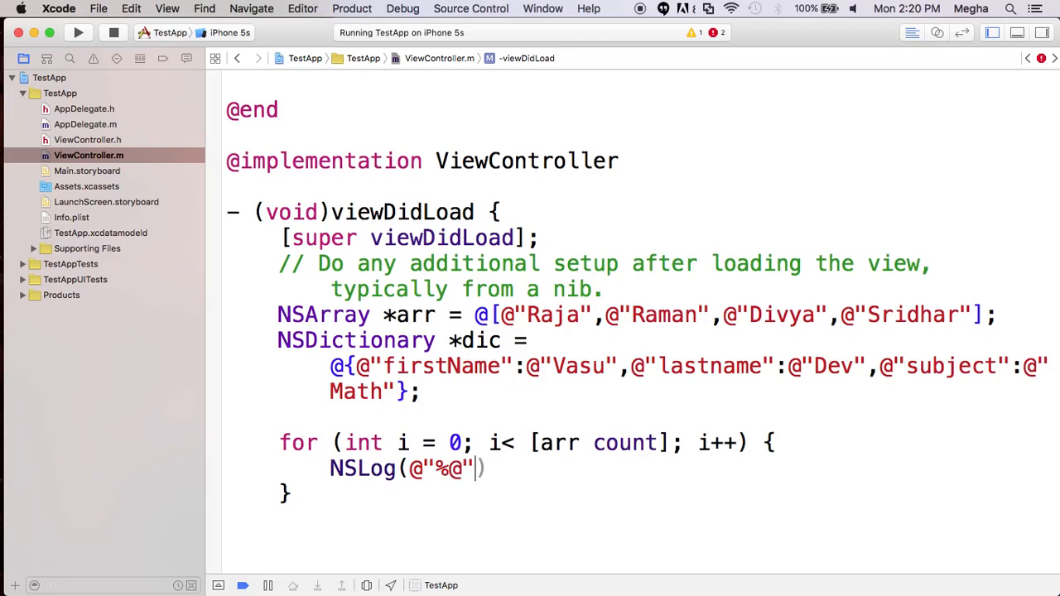
{"action": "type", "text": ", arr obj"}
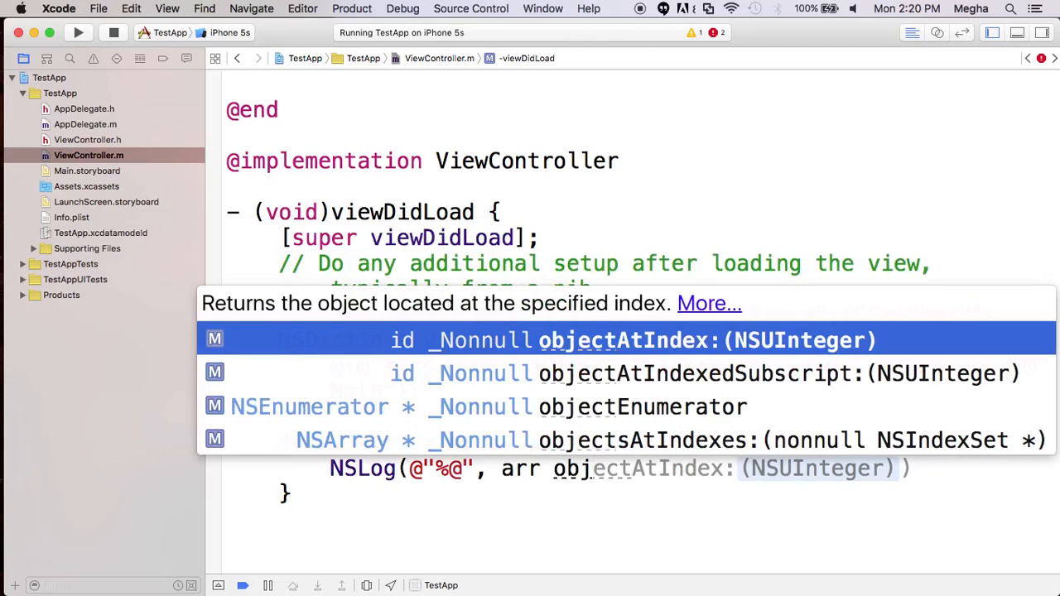
{"action": "type", "text": "i"}
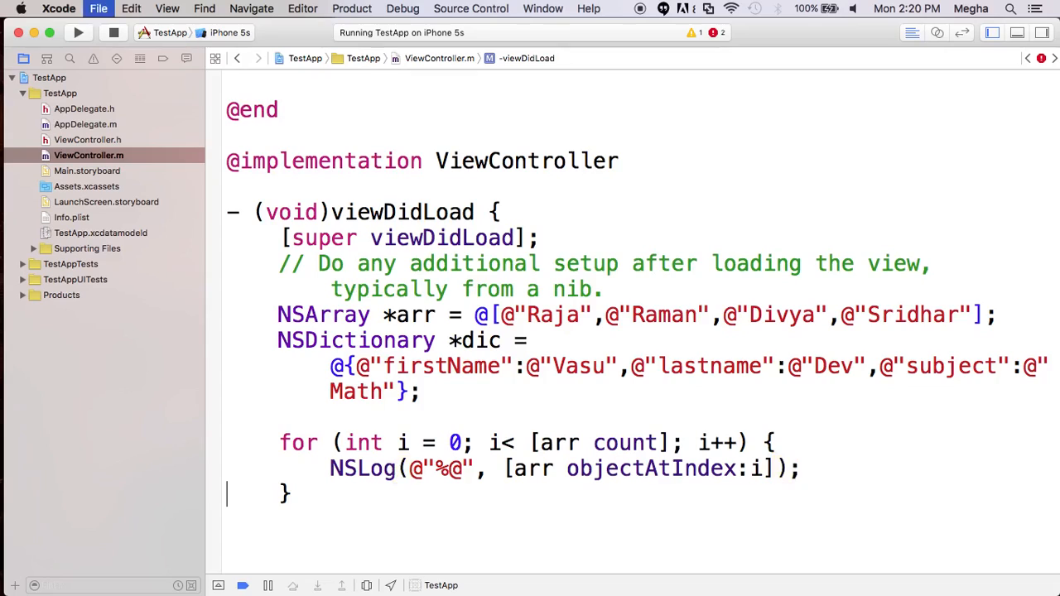
Insert a blank line between the NSMutableArray mutArr and NSMutableDictionary muDic declarations.
{"action": "scroll", "scroll_direction": "down", "scroll_amount": 3}
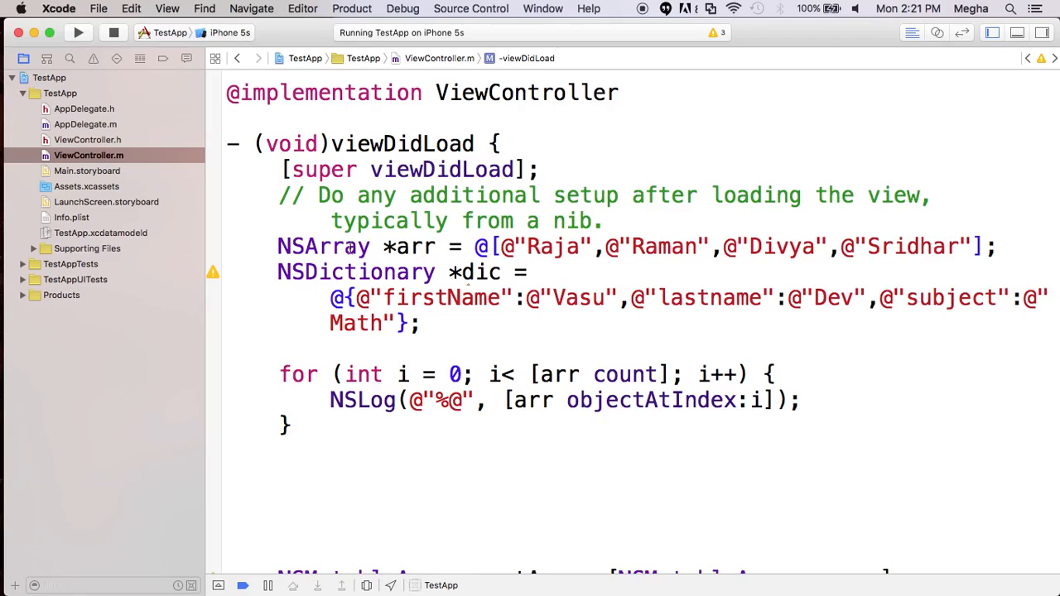
{"action": "left_click", "coordinate": [530, 246]}
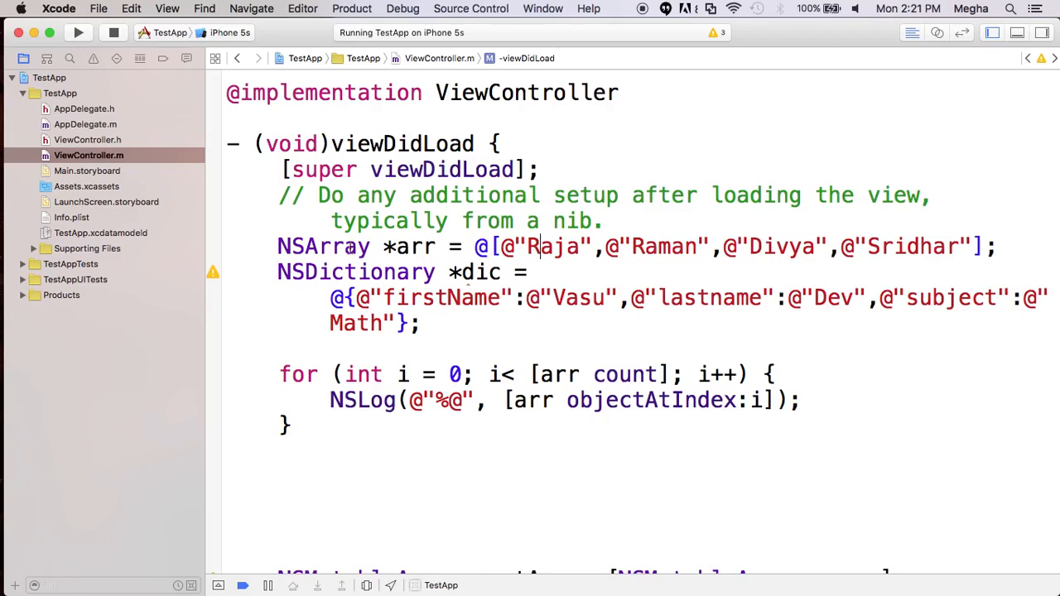
{"action": "scroll", "scroll_direction": "down", "scroll_amount": 3}
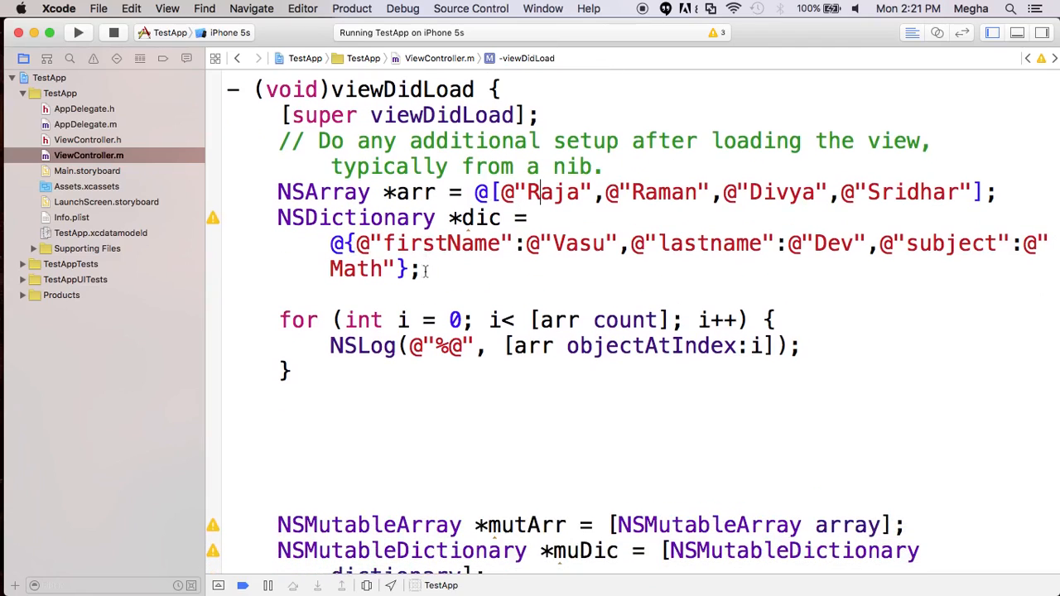
{"action": "mouse_move", "coordinate": [445, 279]}
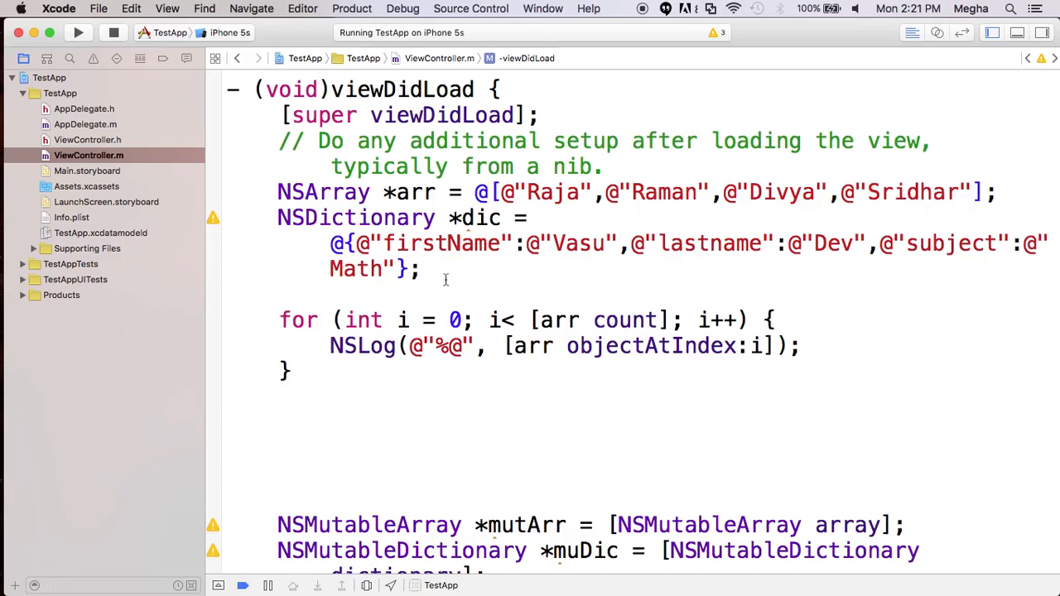
{"action": "scroll", "scroll_direction": "down", "scroll_amount": 3}
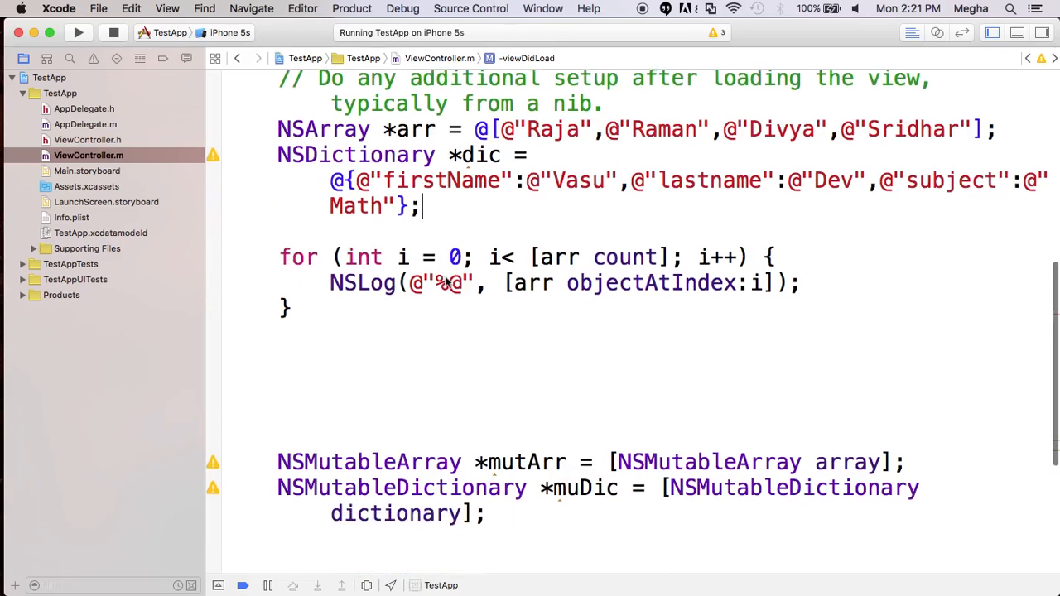
{"action": "scroll", "scroll_direction": "down", "scroll_amount": 3}
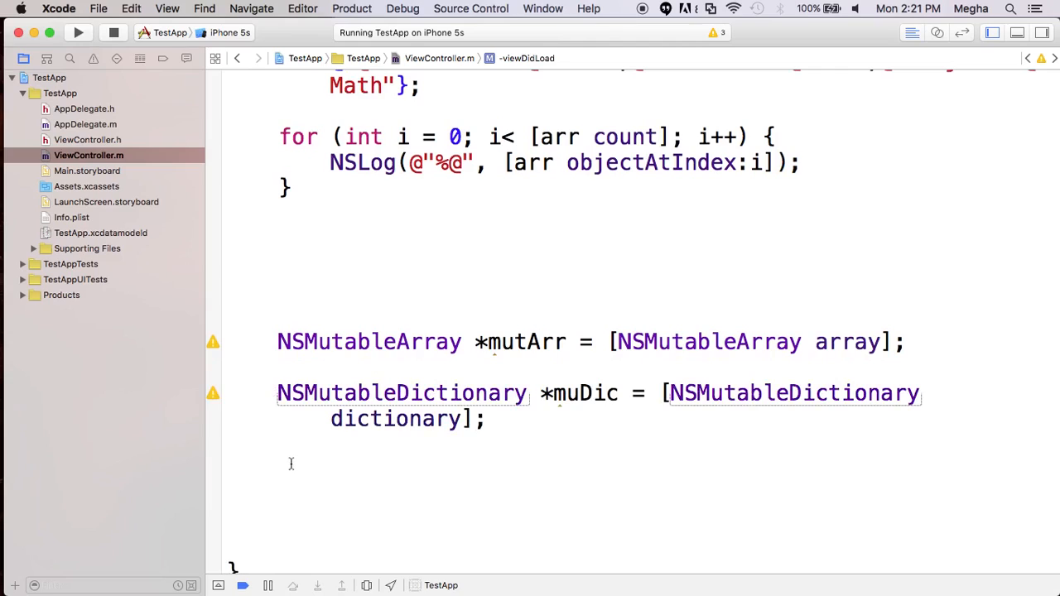
{"action": "scroll", "scroll_direction": "down", "scroll_amount": 3}
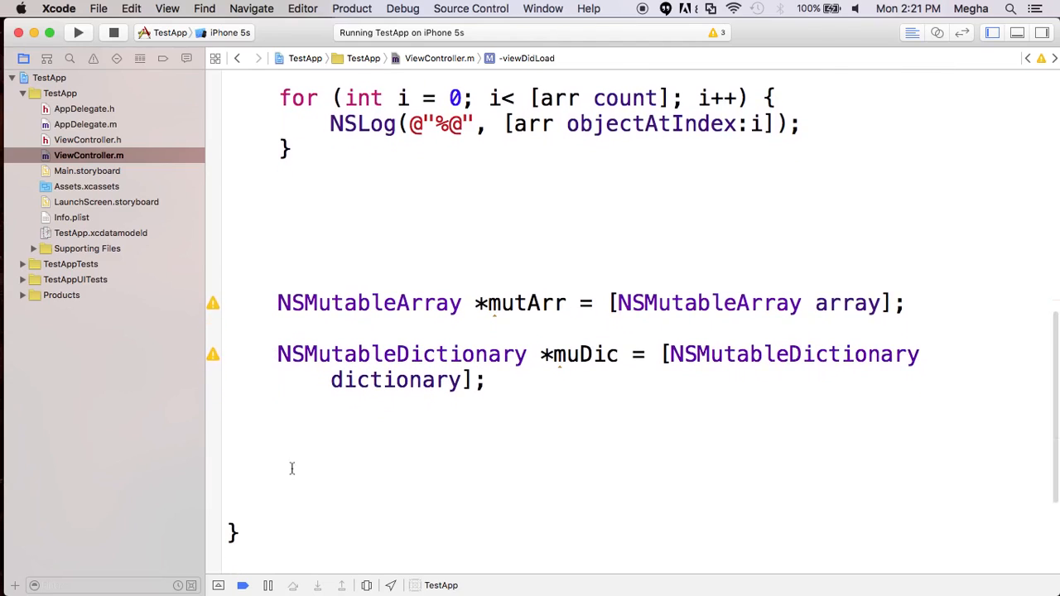
Add a muDic setValue:forKey: statement storing Vasu under firstname.
{"action": "type", "text": "muDic"}
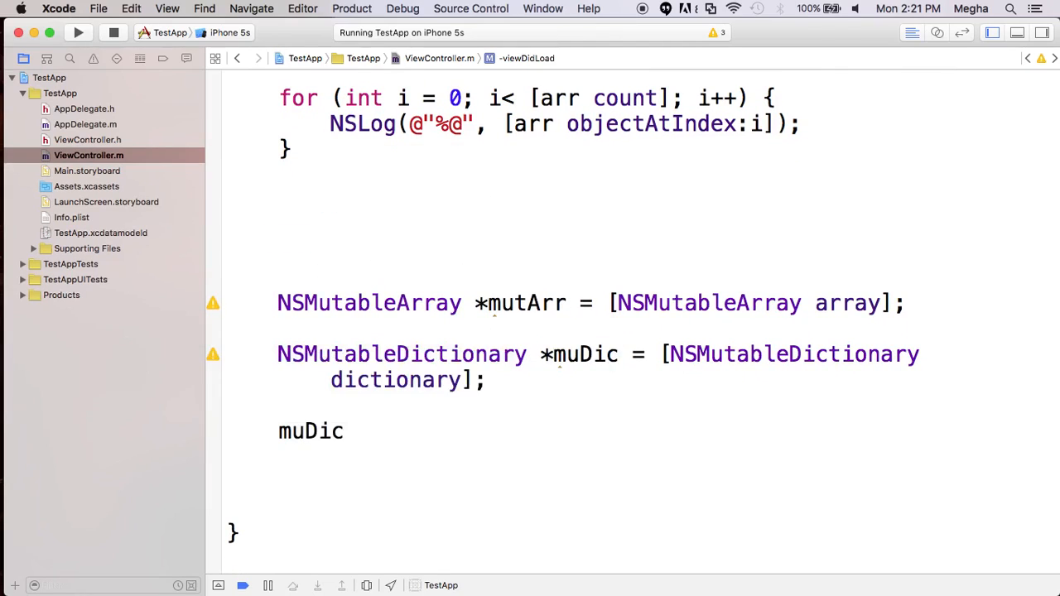
{"action": "type", "text": "setValue:@\"\" forKey:"}
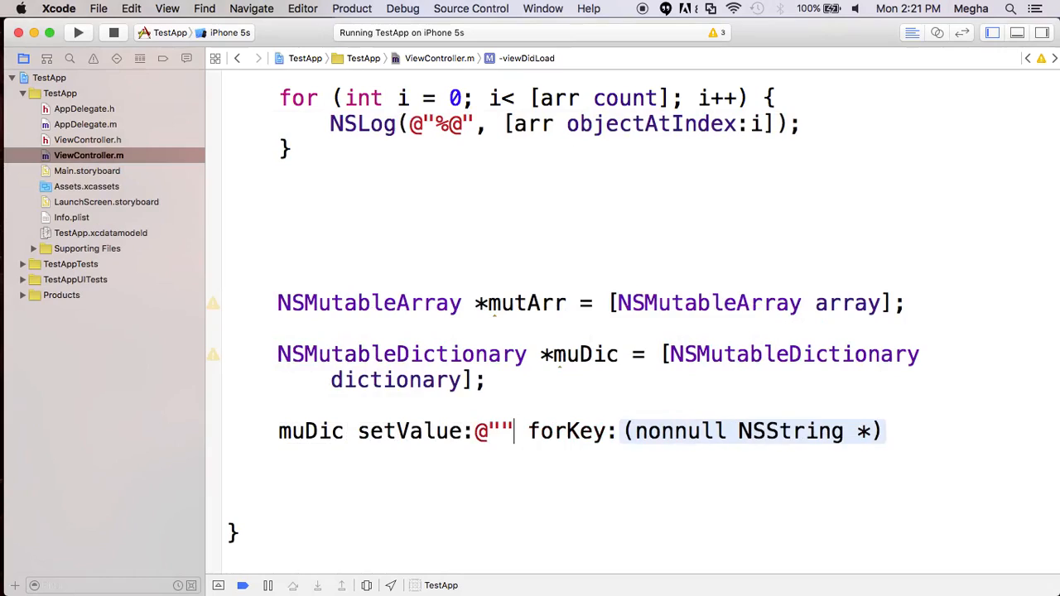
{"action": "type", "text": "Vasu"}
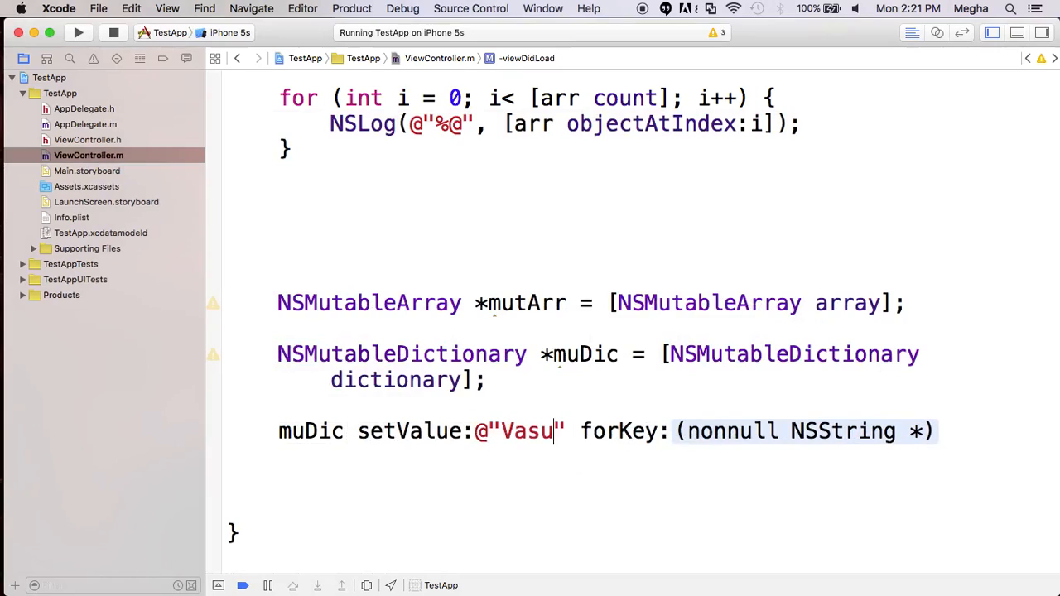
{"action": "type", "text": "@\""}
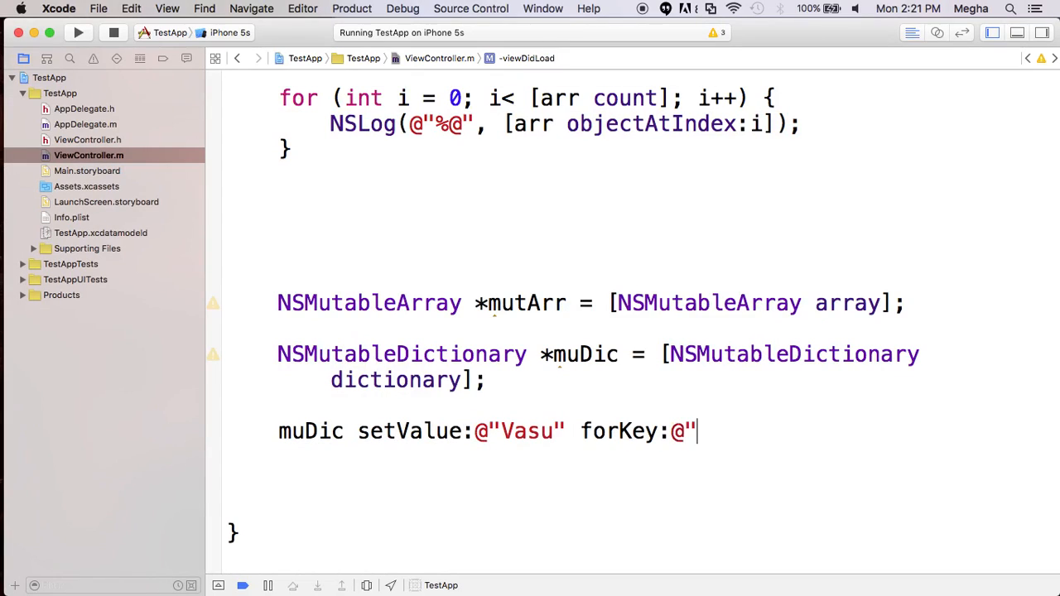
{"action": "type", "text": "first"}
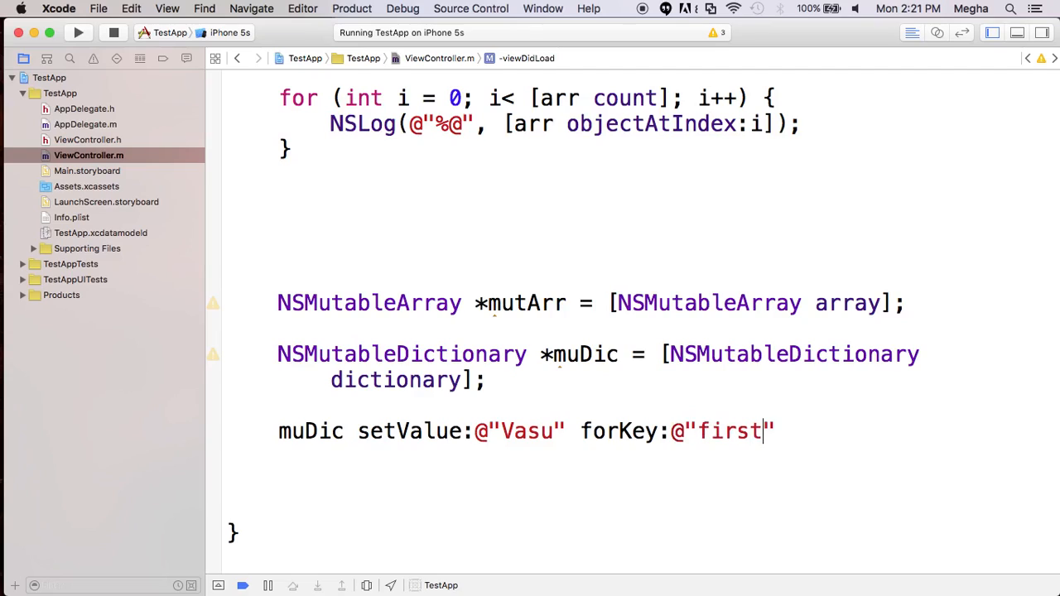
{"action": "type", "text": "name"}
{"action": "type", "text": "mu"}
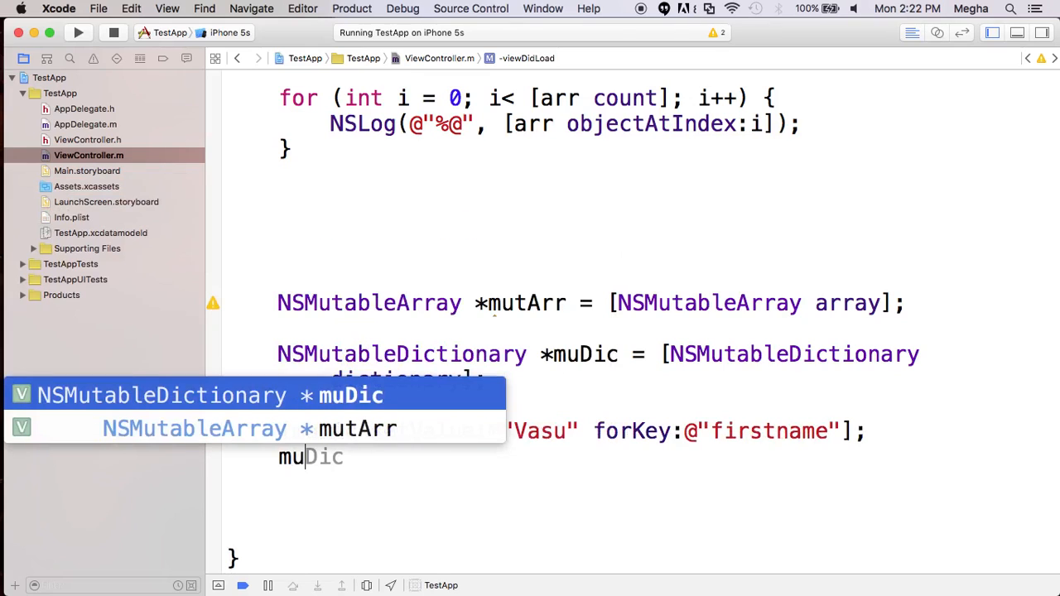
Add setValue:forKey: statements for lastname Dev and subject Math.
{"action": "type", "text": "setValue:@\"\" forKey:"}
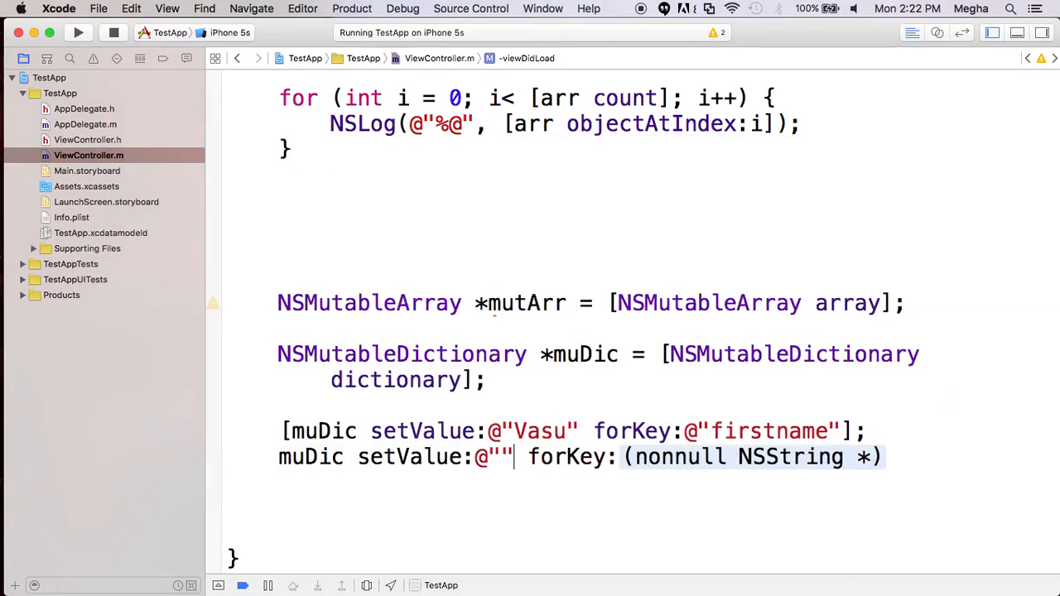
{"action": "type", "text": "Dev"}
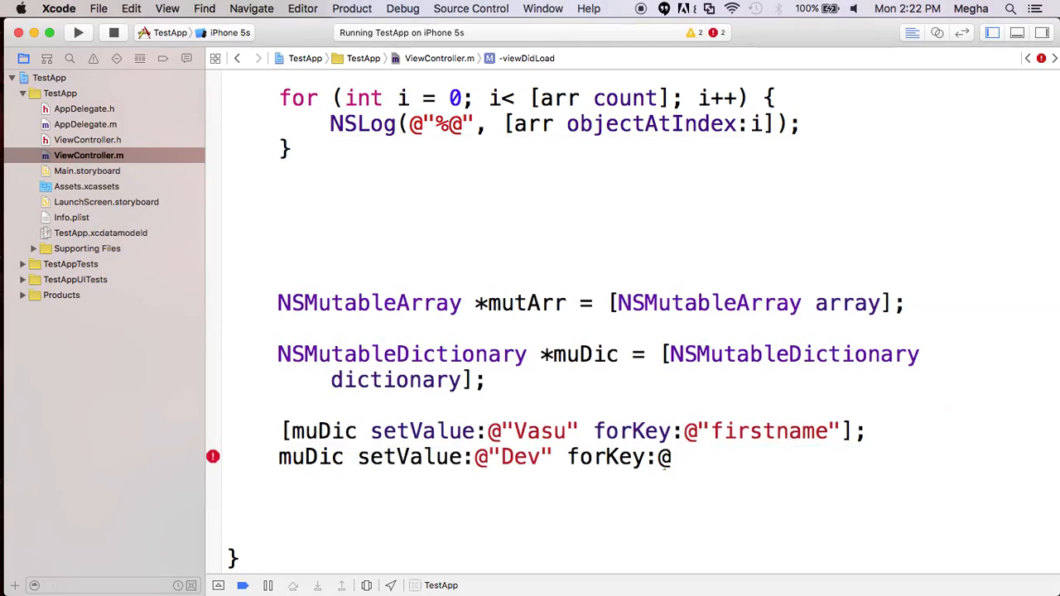
{"action": "type", "text": "lastn\""}
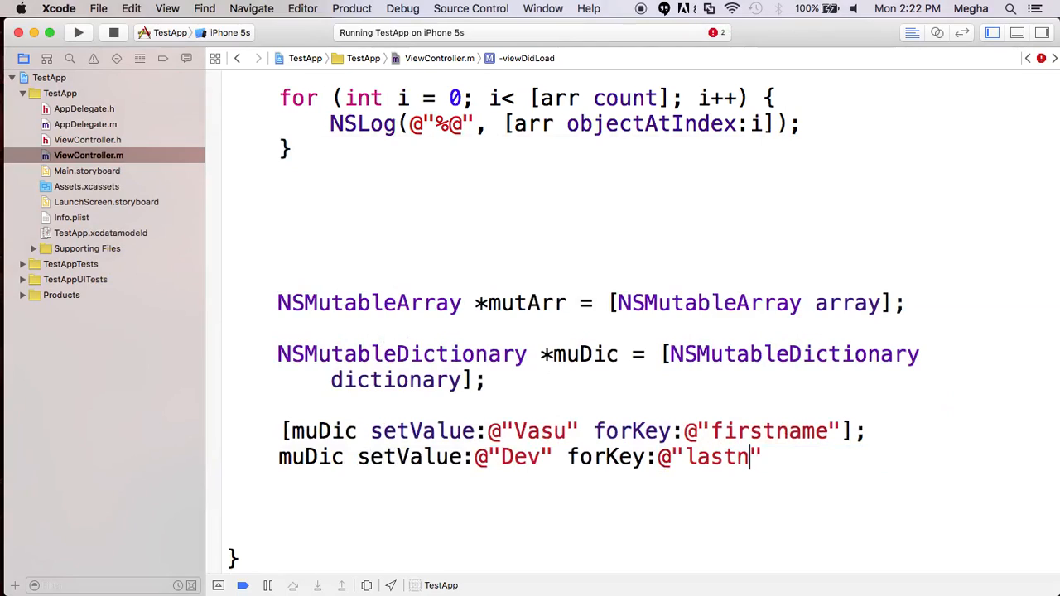
{"action": "type", "text": "ame\"];"}
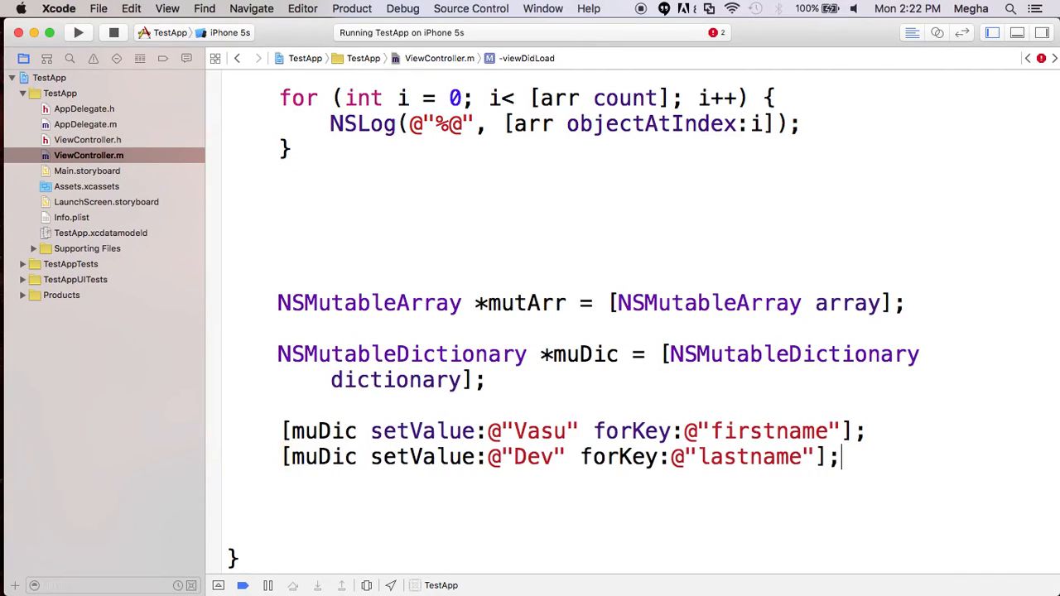
{"action": "type", "text": "[m"}
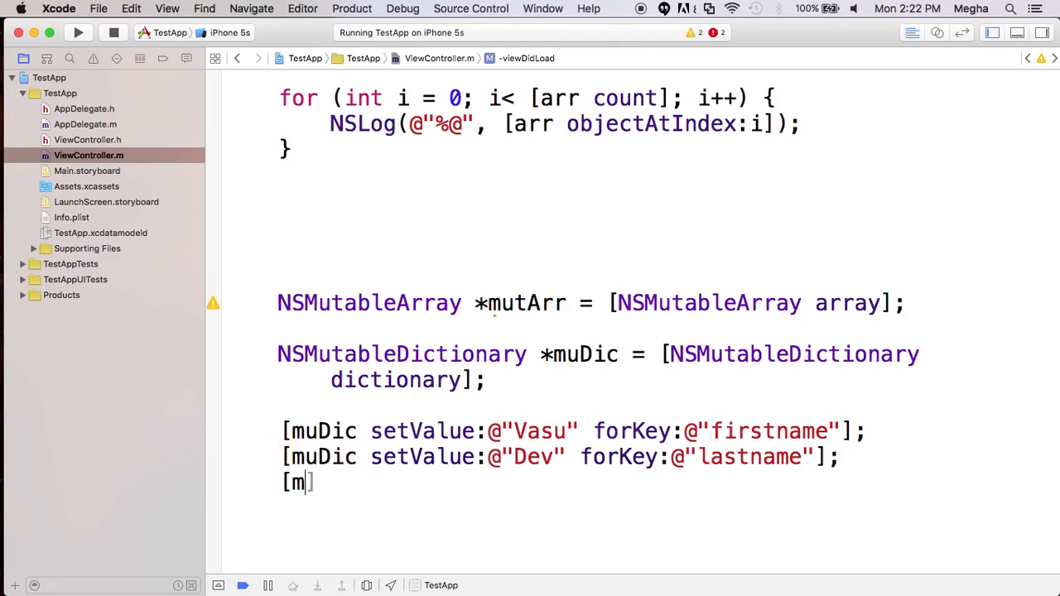
{"action": "type", "text": "setValue:@\"\" forKey:"}
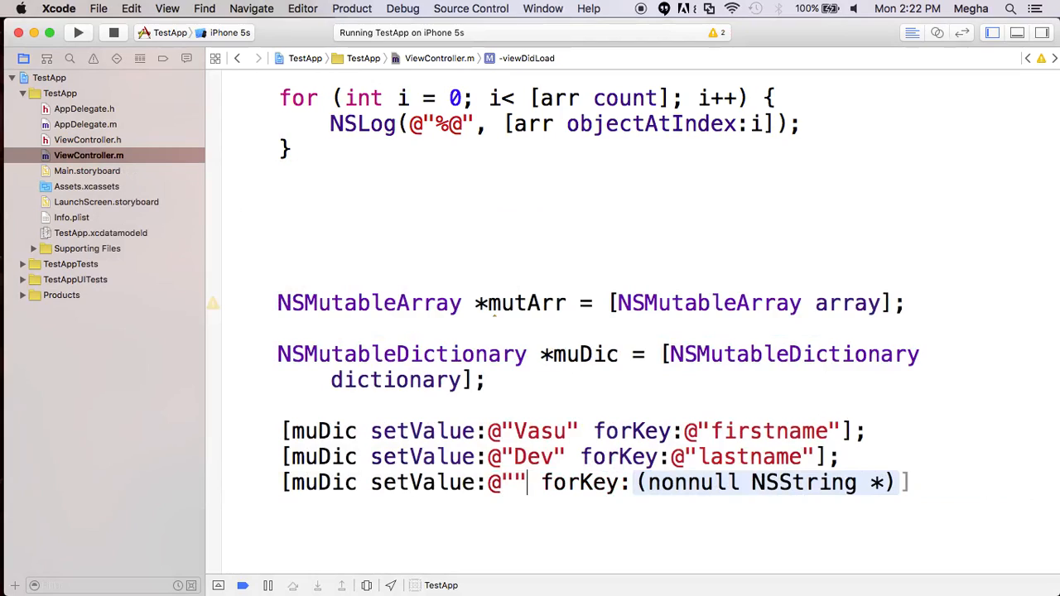
{"action": "type", "text": "Math"}
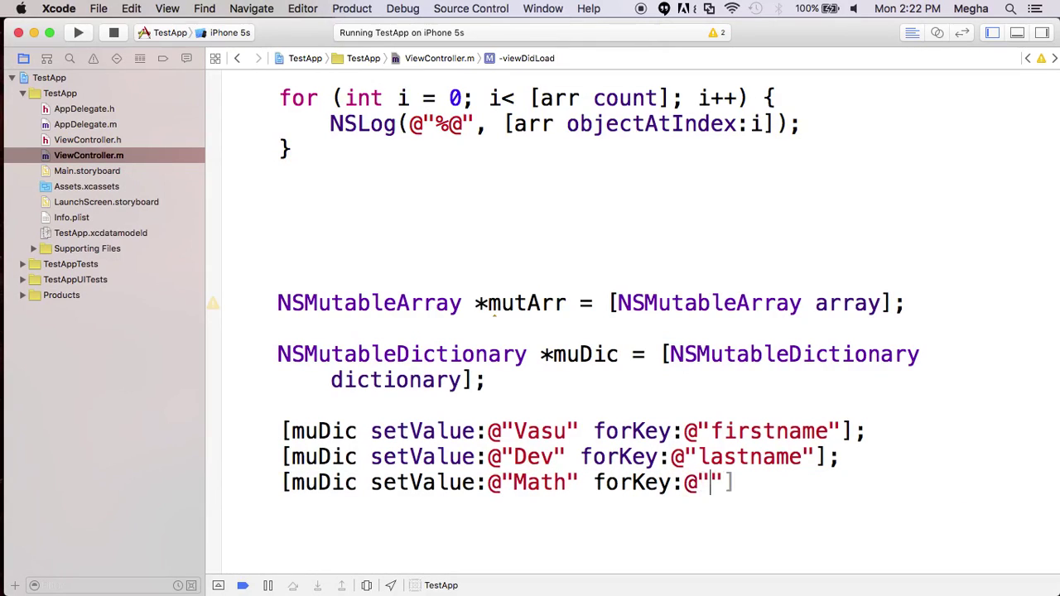
{"action": "type", "text": "subject\"];"}
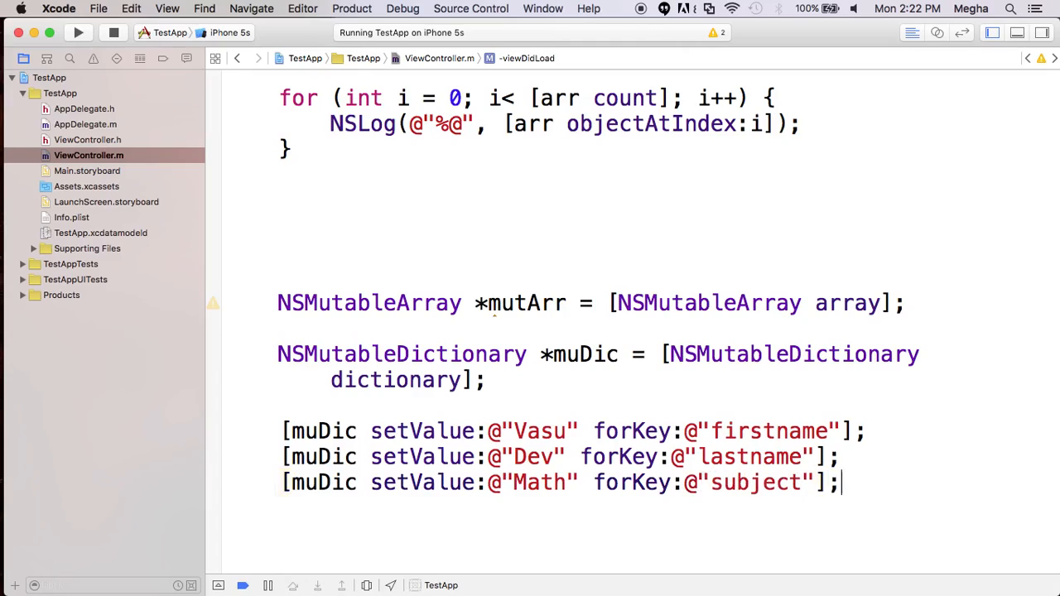
Highlight the Vasu value and start a new line below the subject entry.
{"action": "scroll", "scroll_direction": "down", "scroll_amount": 3}
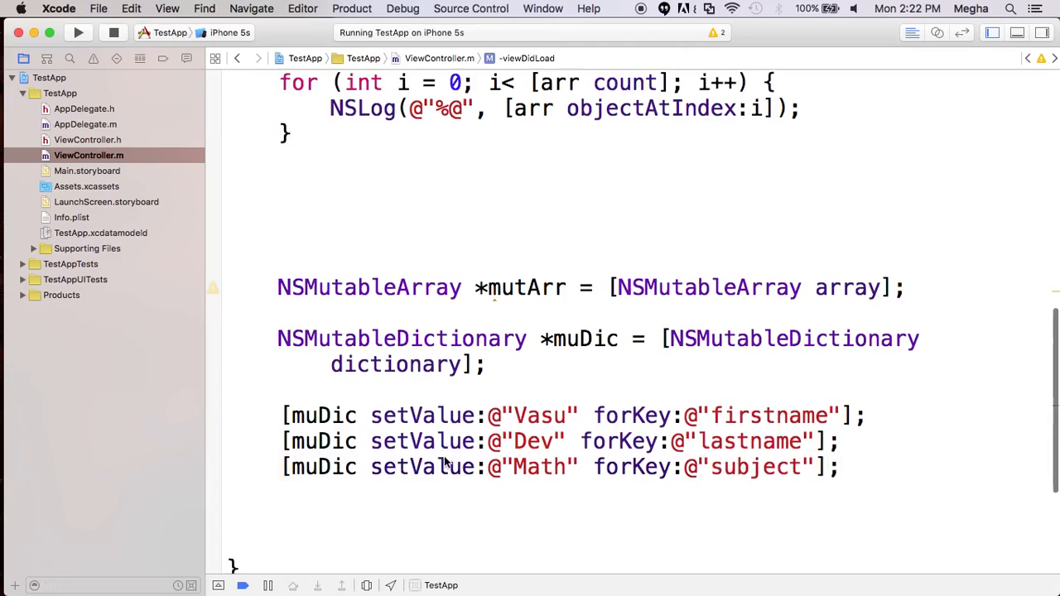
{"action": "scroll", "scroll_direction": "down", "scroll_amount": 3}
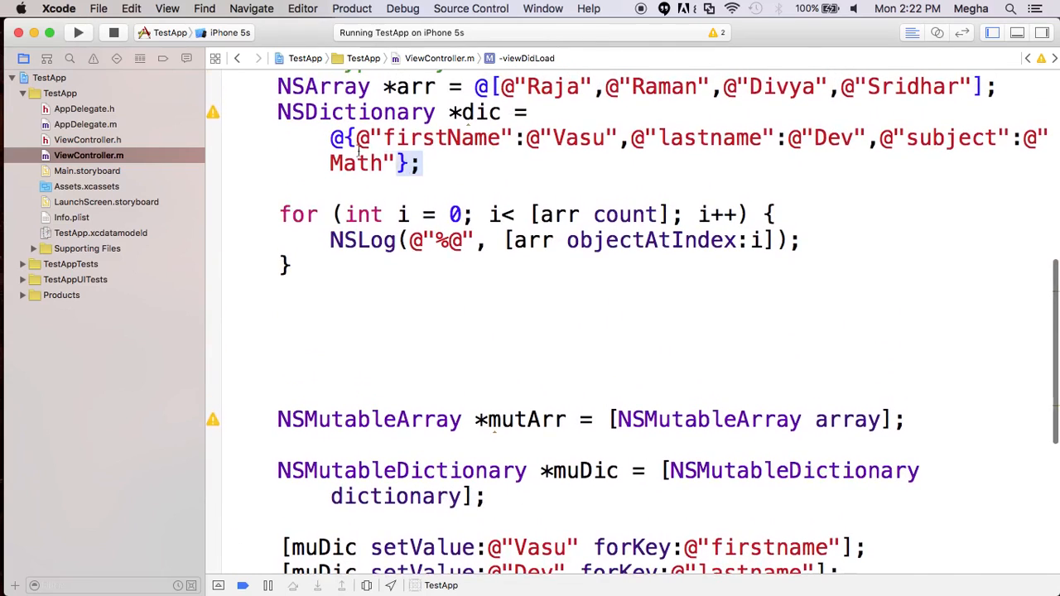
{"action": "scroll", "scroll_direction": "down", "scroll_amount": 3}
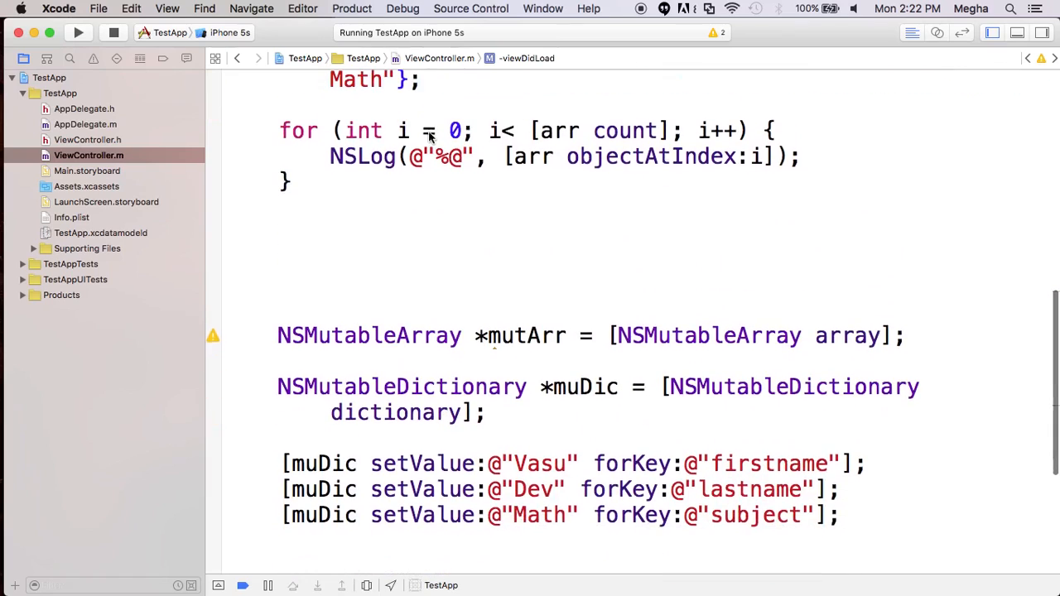
{"action": "mouse_move", "coordinate": [430, 396]}
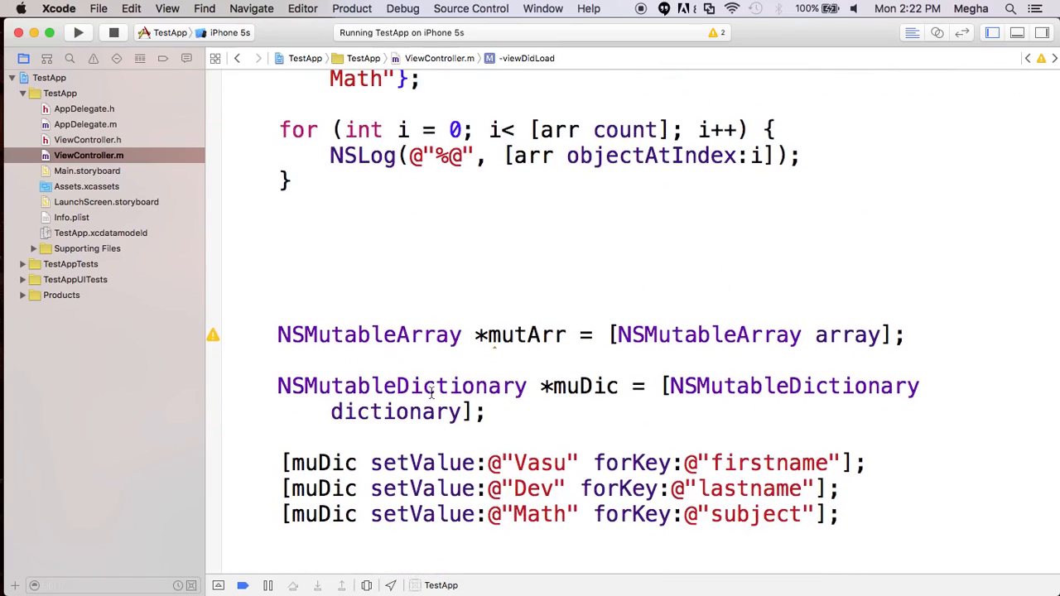
{"action": "scroll", "scroll_direction": "down", "scroll_amount": 3}
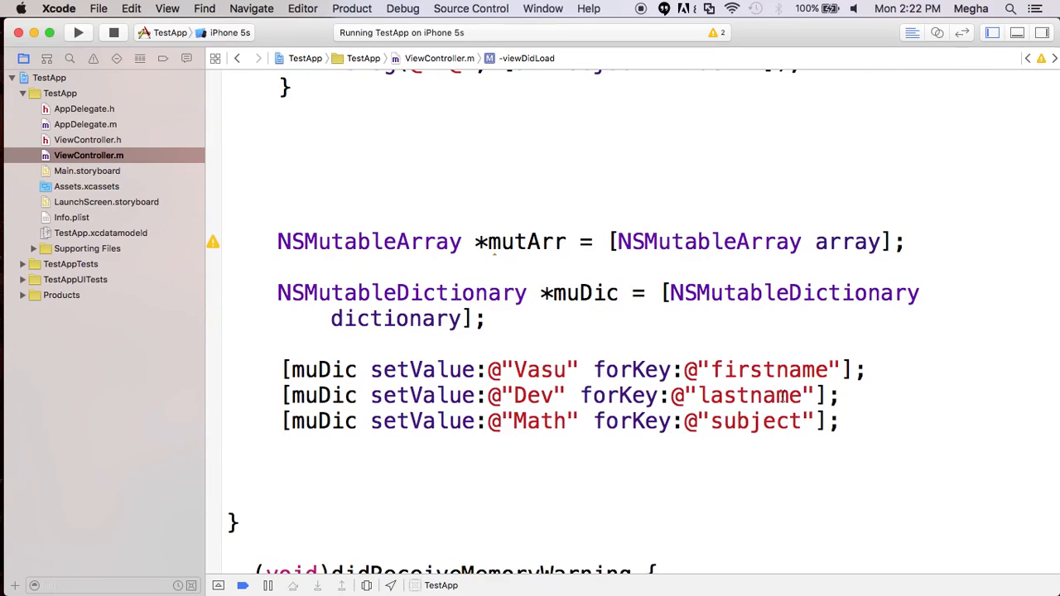
{"action": "mouse_move", "coordinate": [703, 353]}
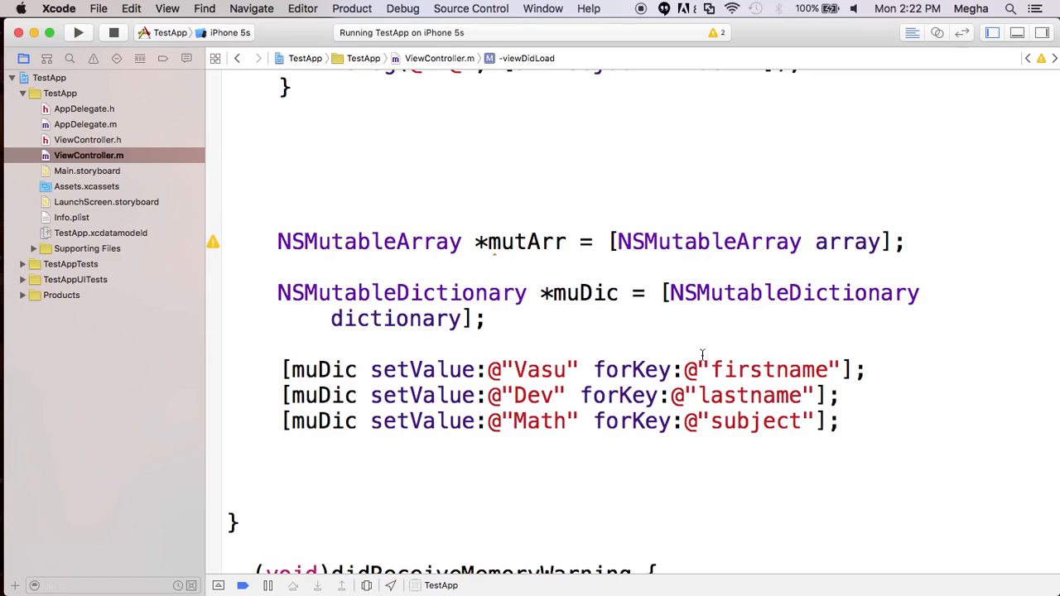
{"action": "mouse_move", "coordinate": [782, 351]}
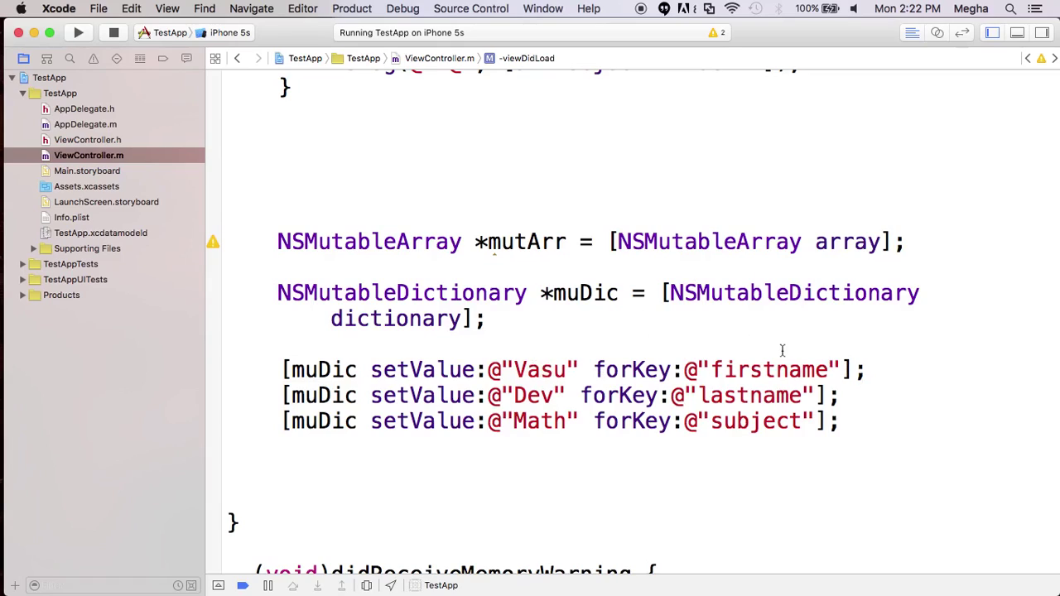
{"action": "double_click", "coordinate": [769, 369]}
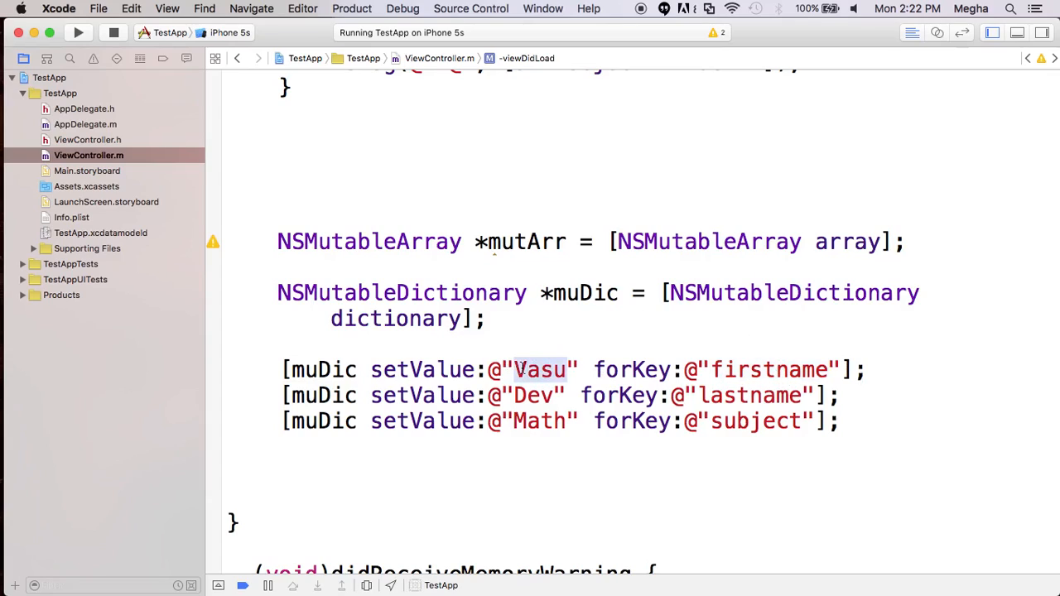
{"action": "double_click", "coordinate": [766, 369]}
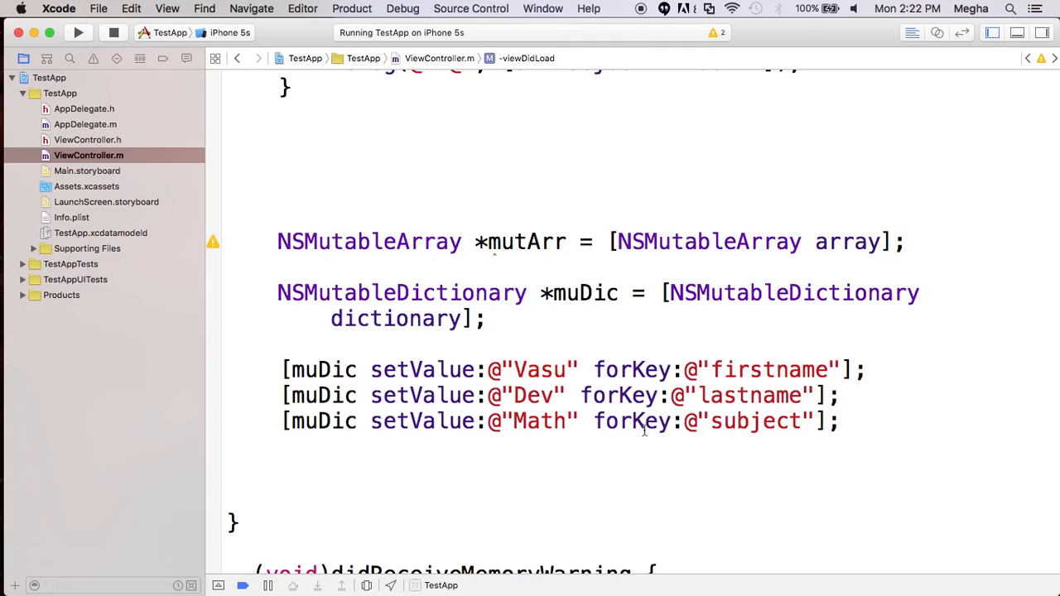
{"action": "left_click", "coordinate": [539, 369]}
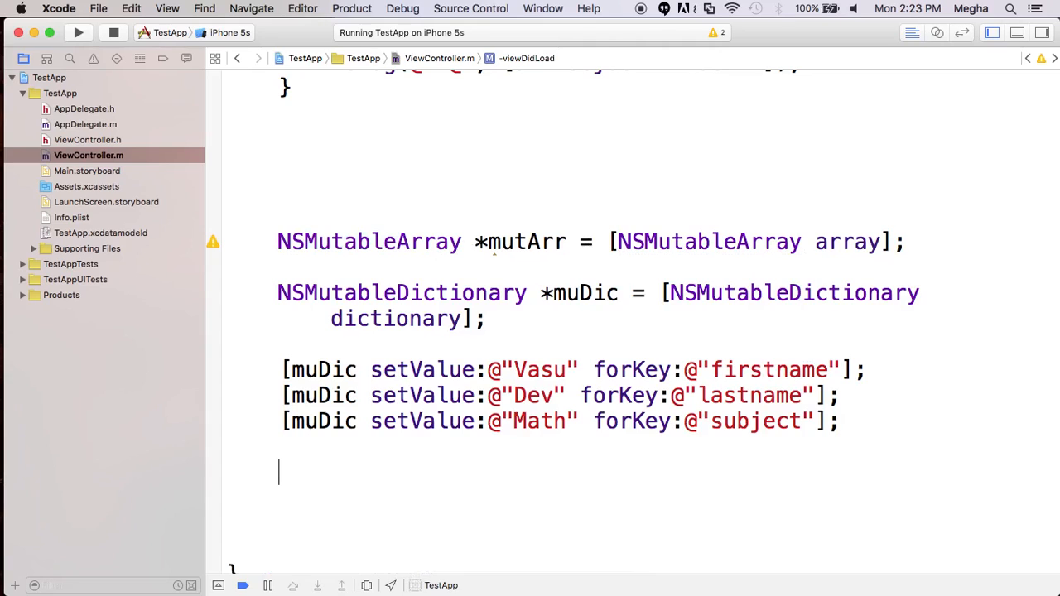
Add the first dictionary to the array with [mutArr addObject:muDic].
{"action": "type", "text": "m"}
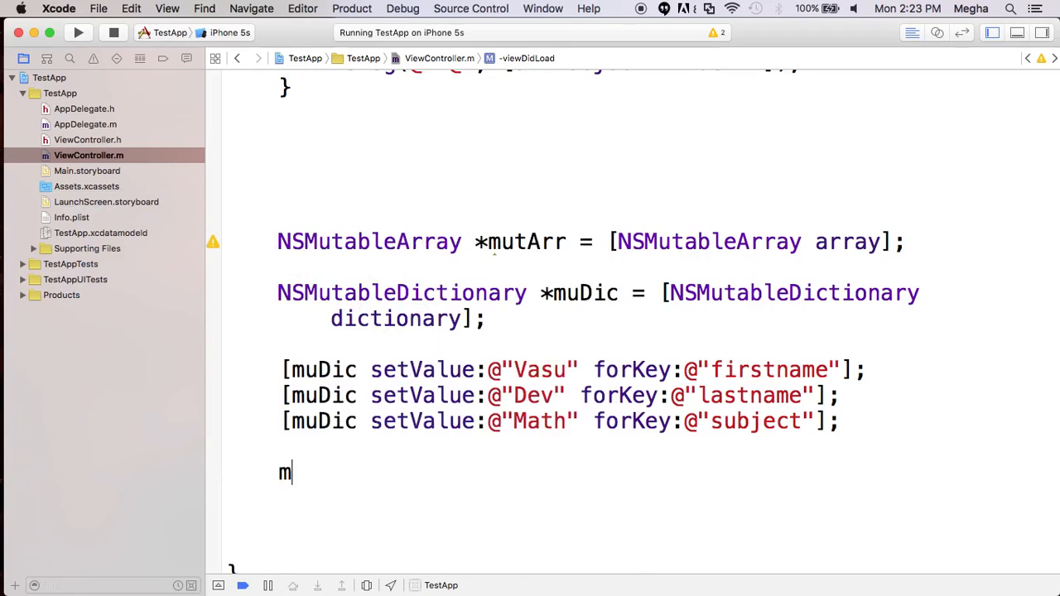
{"action": "type", "text": "u"}
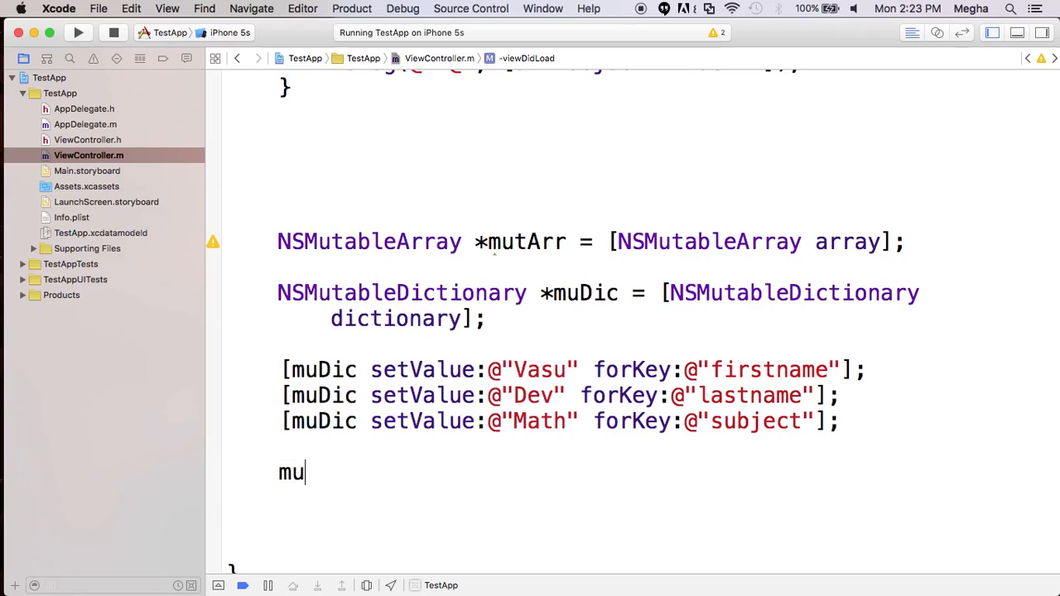
{"action": "type", "text": "tArr"}
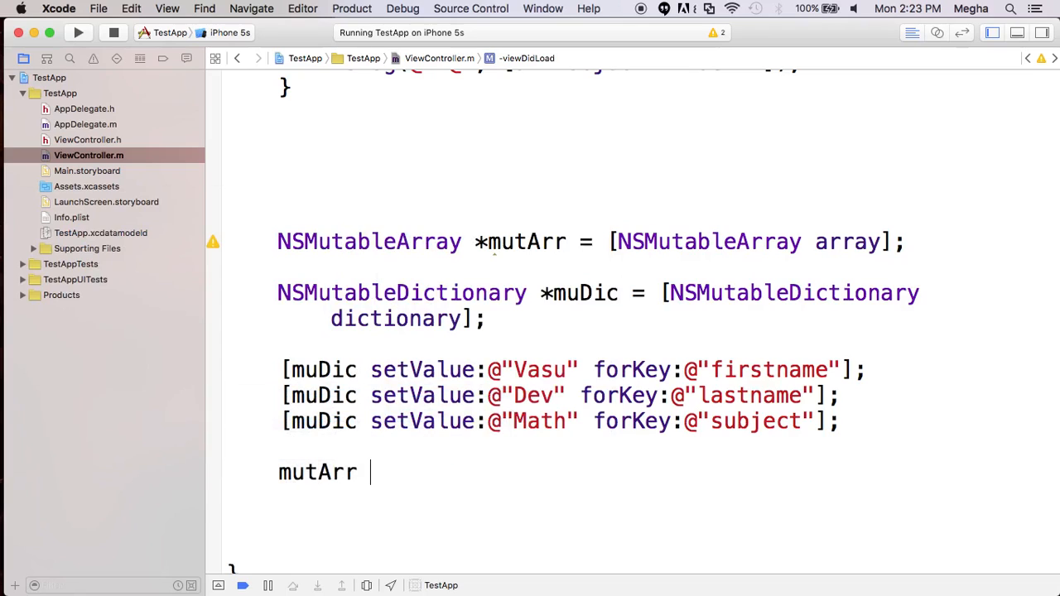
{"action": "type", "text": "addObject:"}
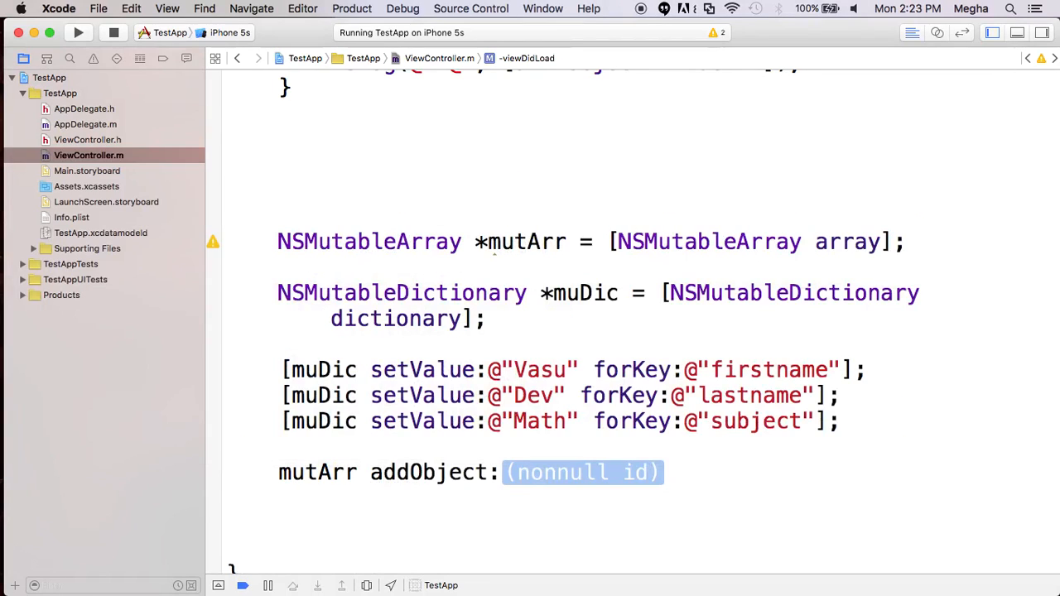
{"action": "type", "text": "mutArr"}
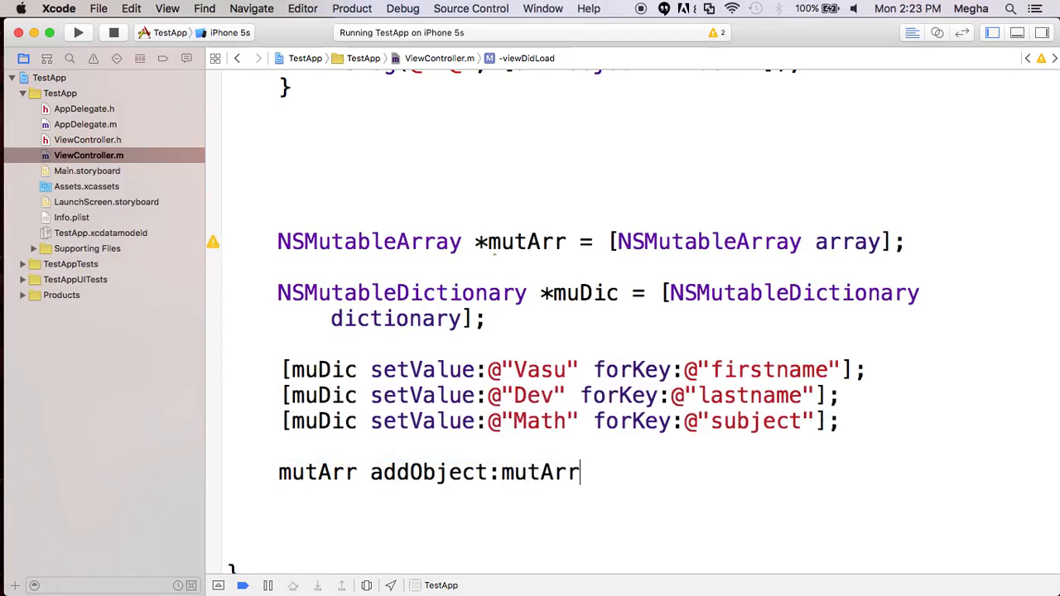
{"action": "key", "text": "Backspace"}
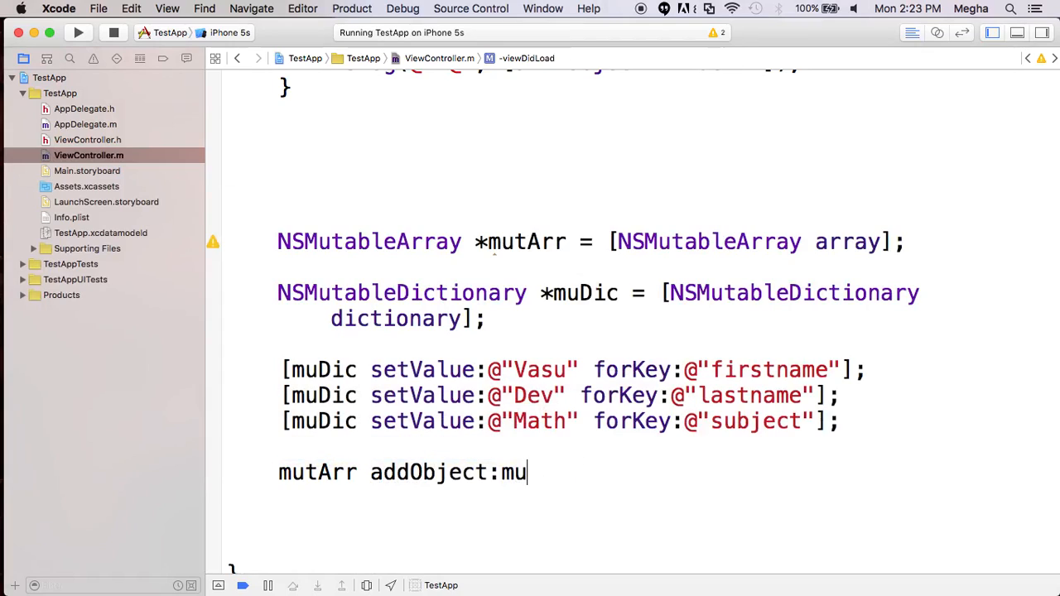
{"action": "type", "text": "Dic]"}
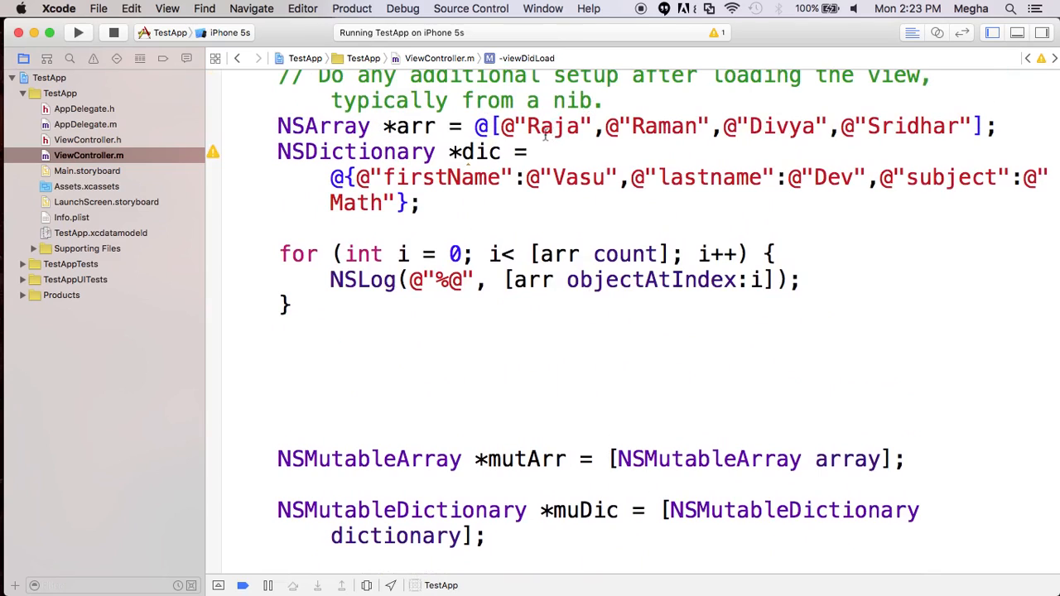
{"action": "scroll", "scroll_direction": "down", "scroll_amount": 3}
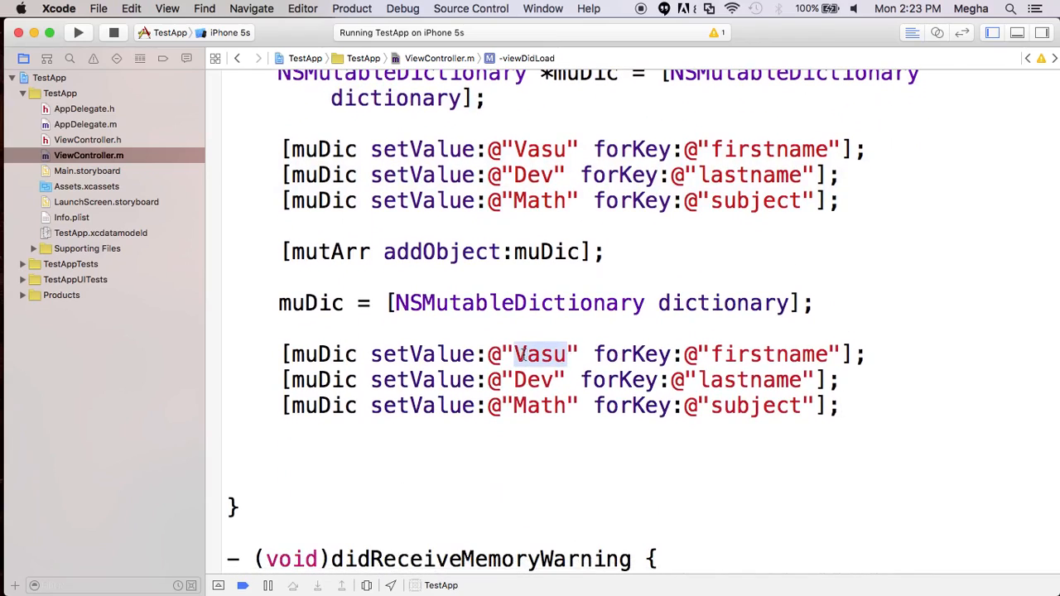
Replace the second block's values with Shiva, Kumar and Physics.
{"action": "type", "text": "Shiva"}
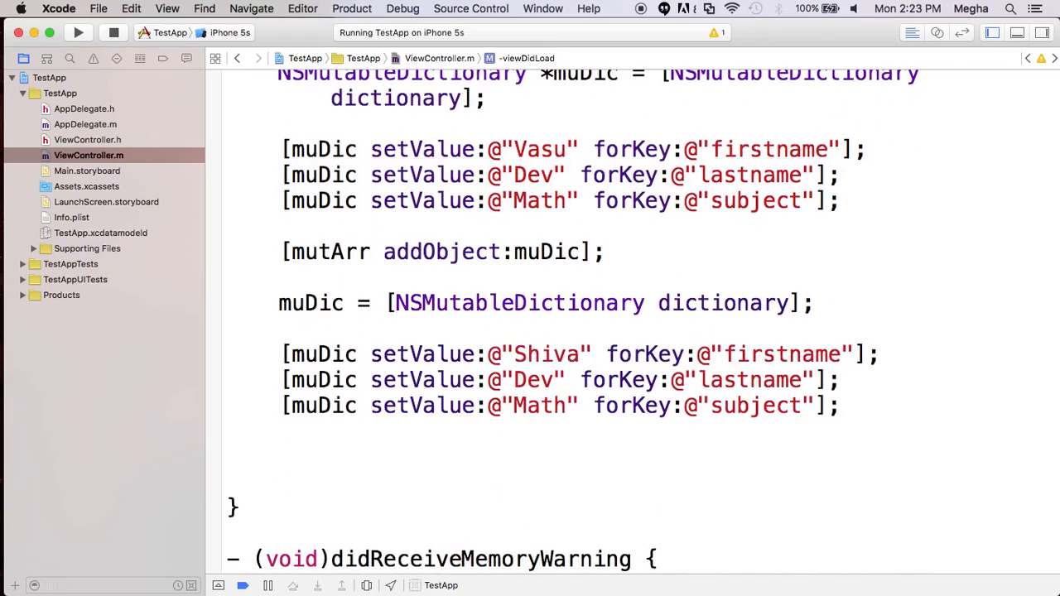
{"action": "type", "text": "Kumar"}
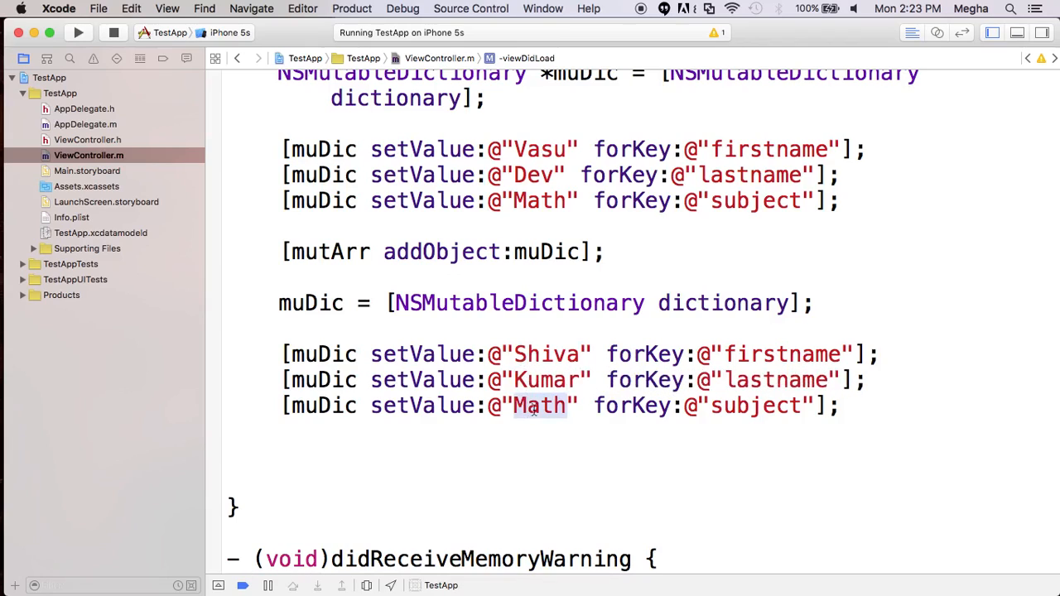
{"action": "type", "text": "Phys"}
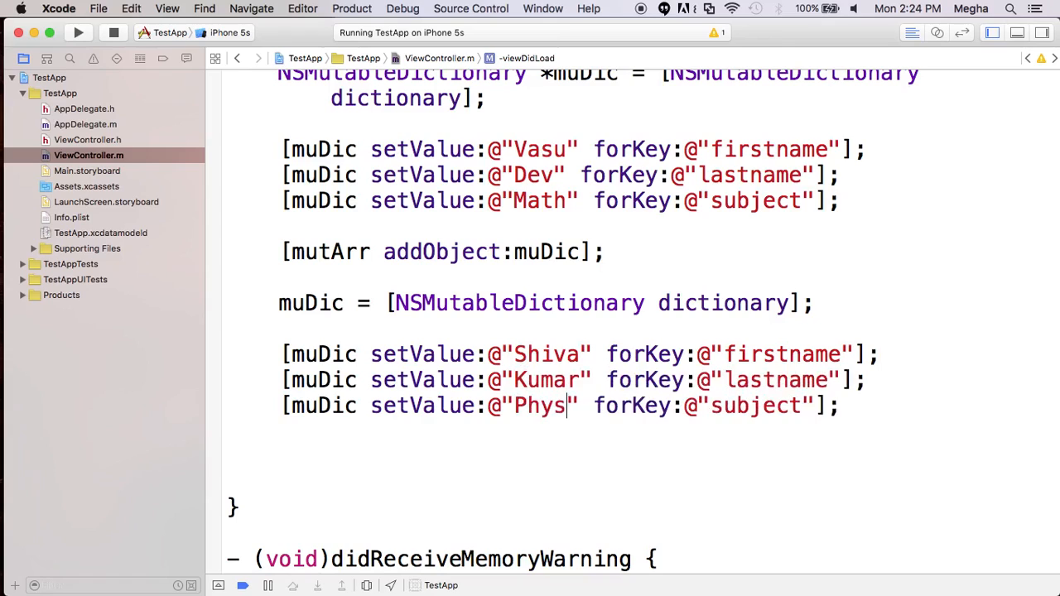
{"action": "type", "text": "ics"}
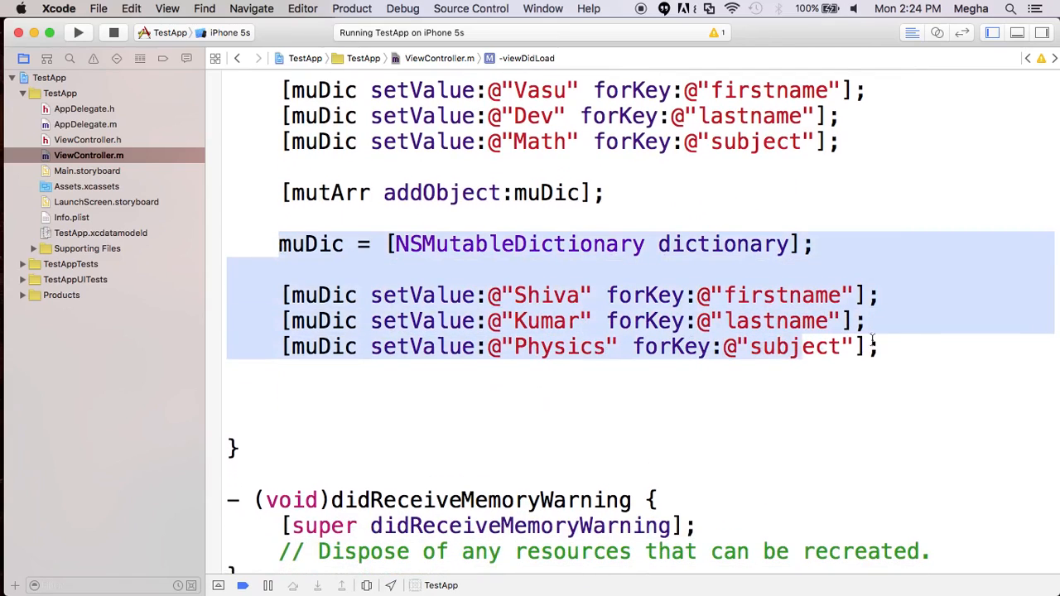
{"action": "left_click", "coordinate": [879, 347]}
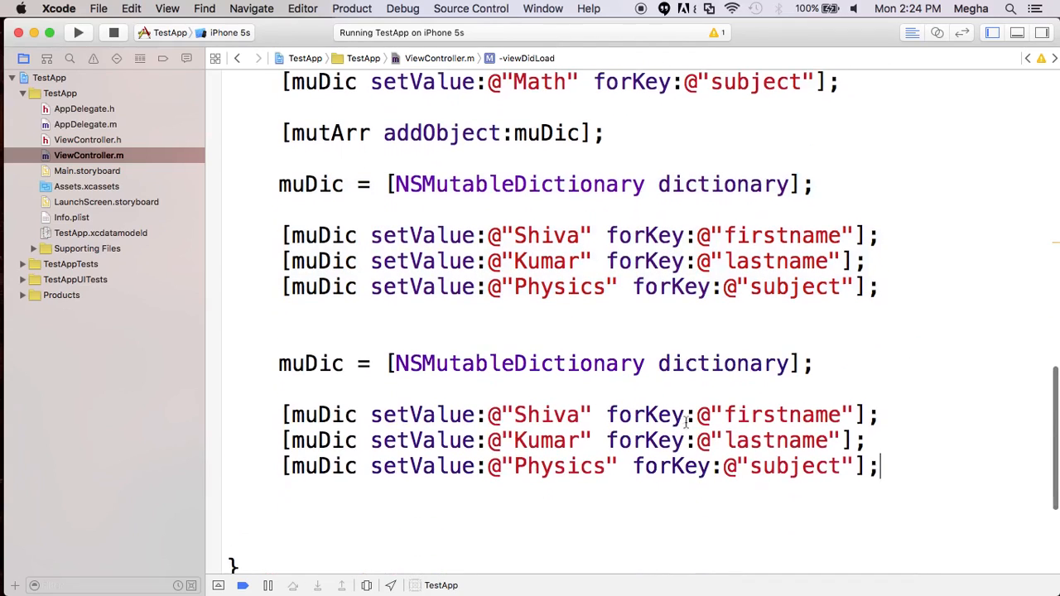
Edit the pasted third block's values to Rajesh, Raj and Chemistry.
{"action": "type", "text": "Ra"}
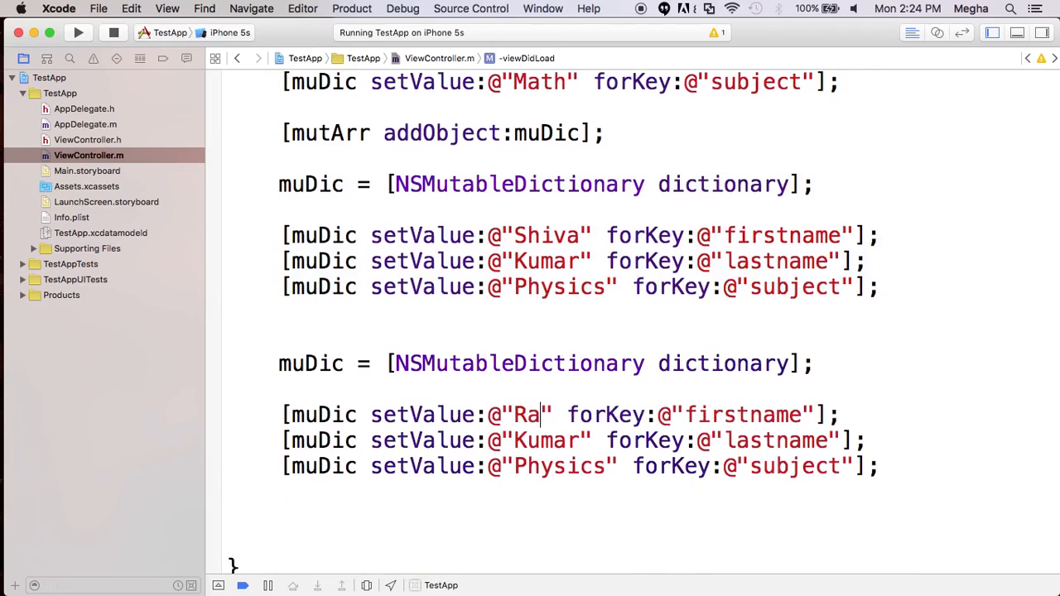
{"action": "type", "text": "je"}
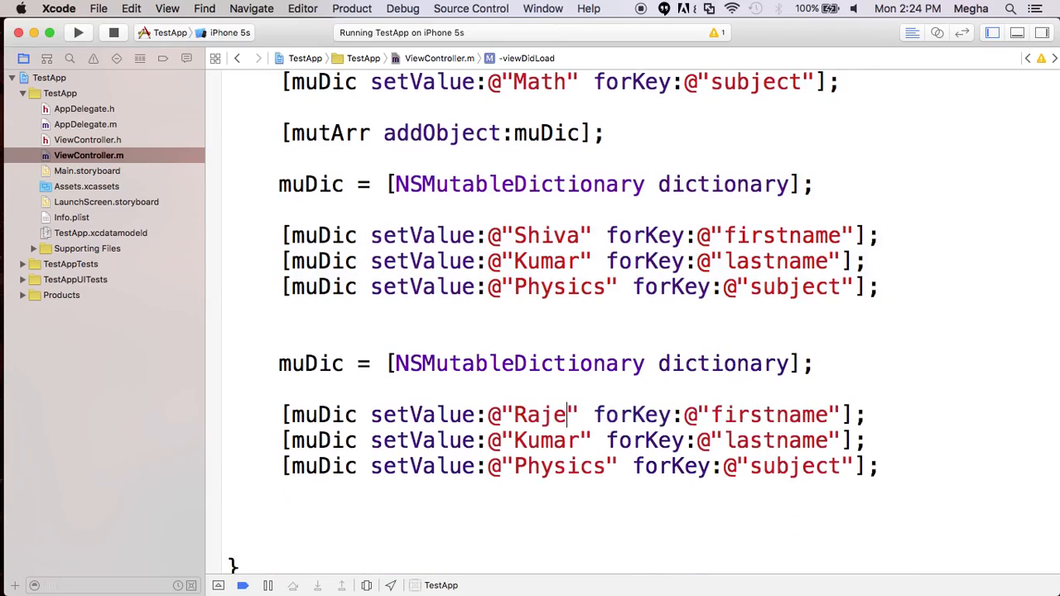
{"action": "type", "text": "sh"}
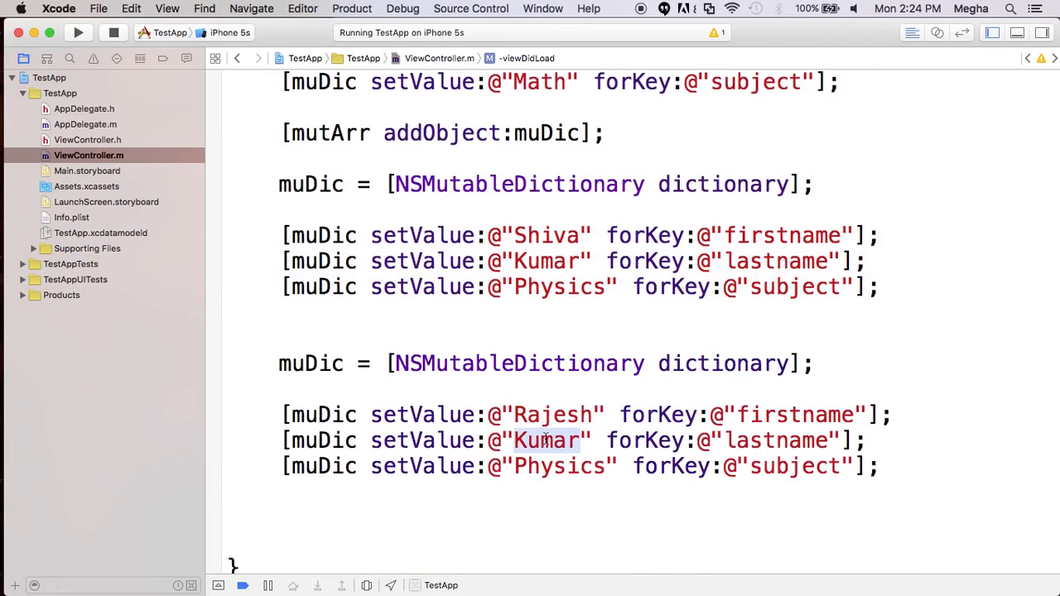
{"action": "type", "text": "R"}
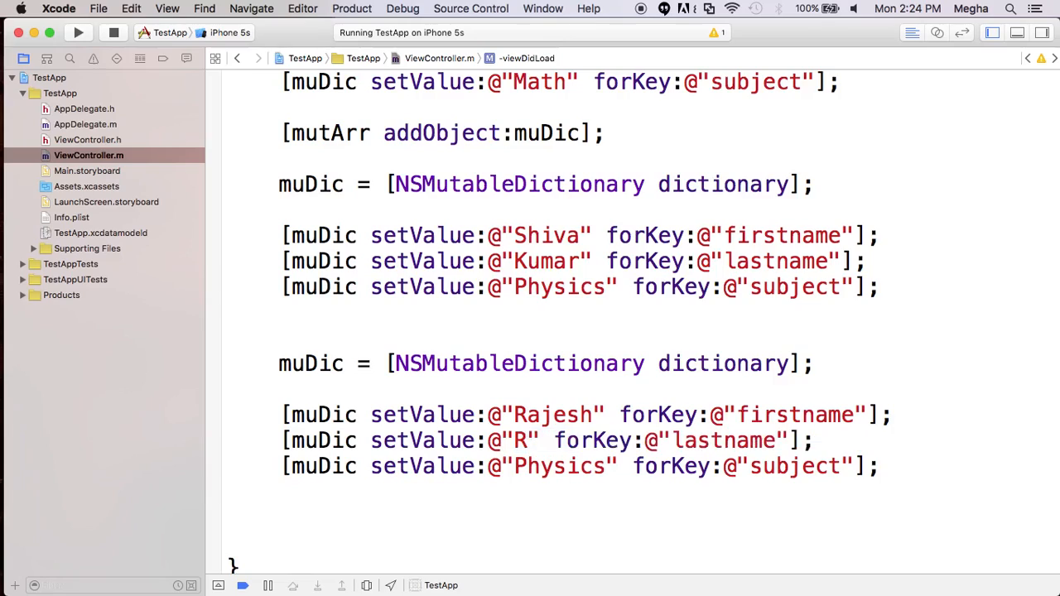
{"action": "type", "text": "aj"}
{"action": "type", "text": "C"}
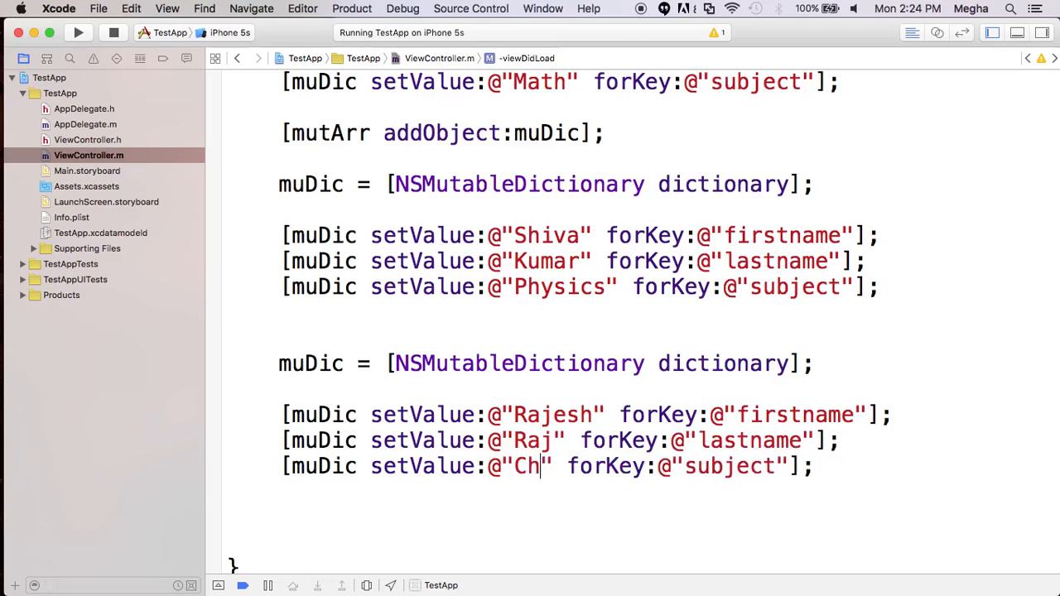
{"action": "type", "text": "emistry"}
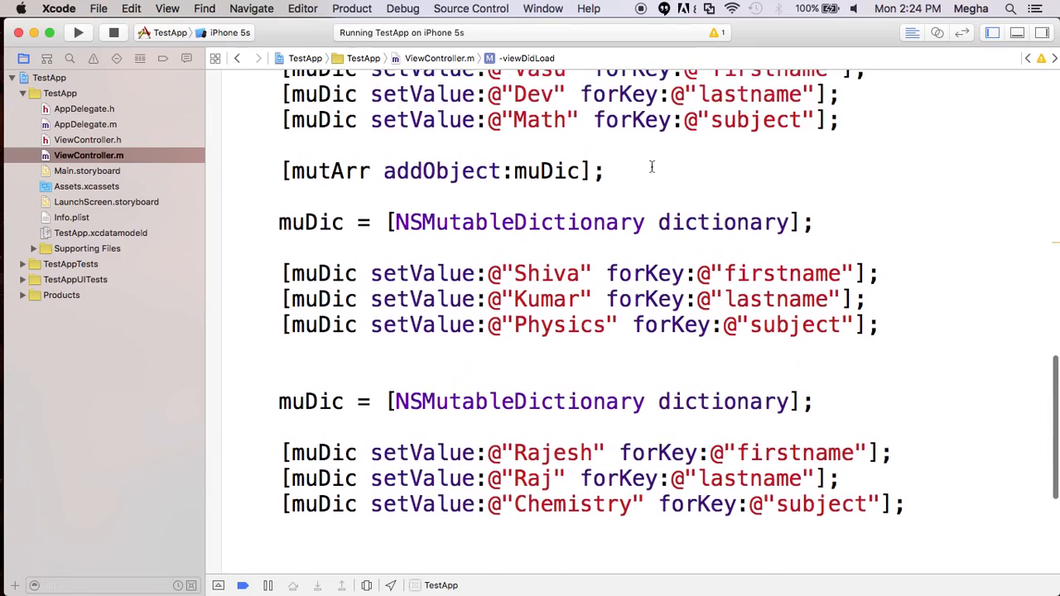
Add [mutArr addObject:muDic]; after both the Physics and Chemistry blocks.
{"action": "triple_click", "coordinate": [435, 170]}
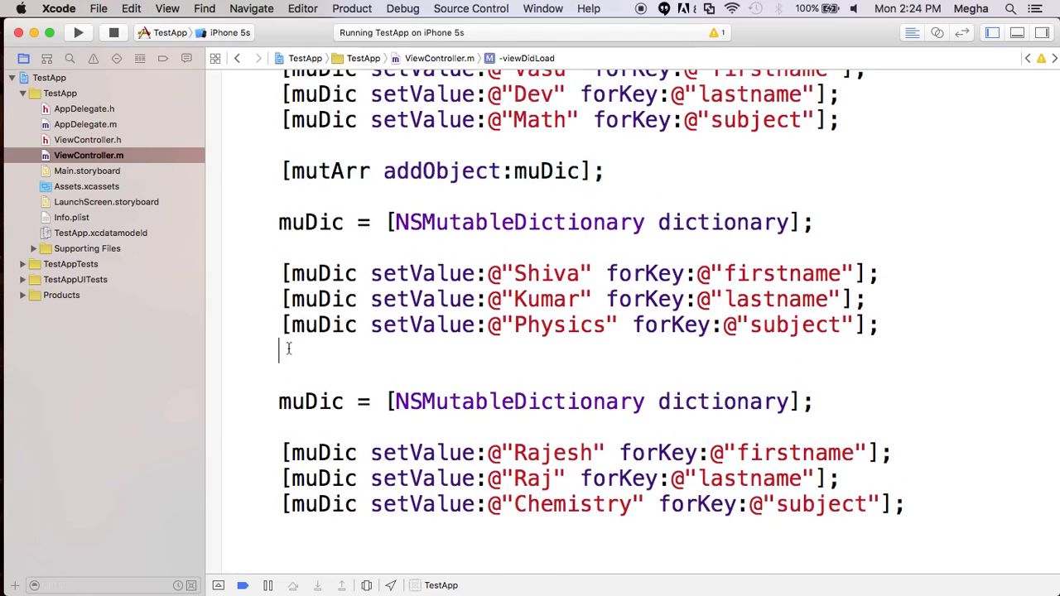
{"action": "type", "text": "[mutArr addObject:muDic];"}
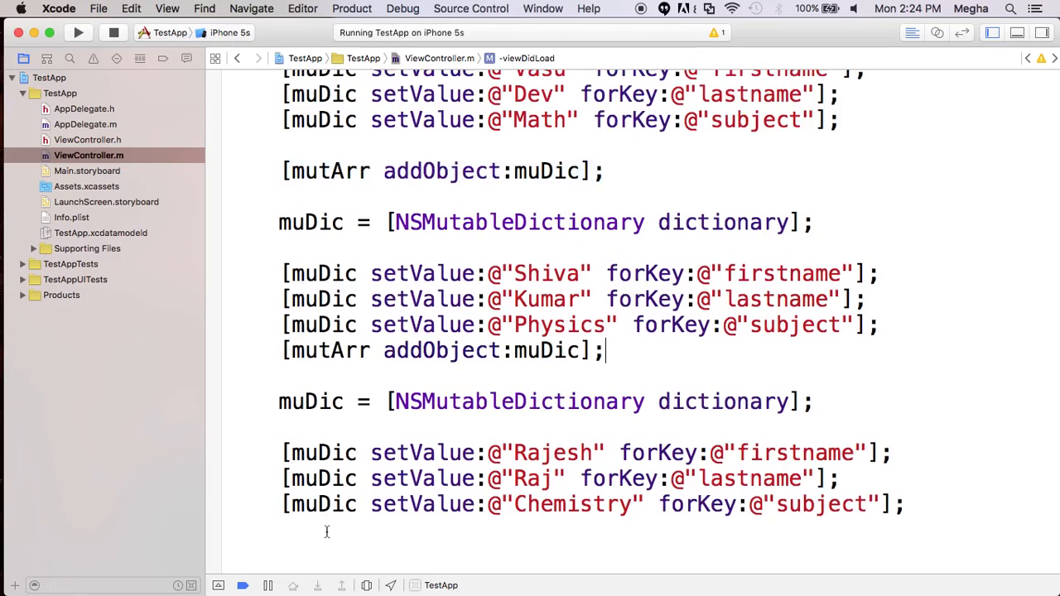
{"action": "type", "text": "[mutArr addObject:muDic];"}
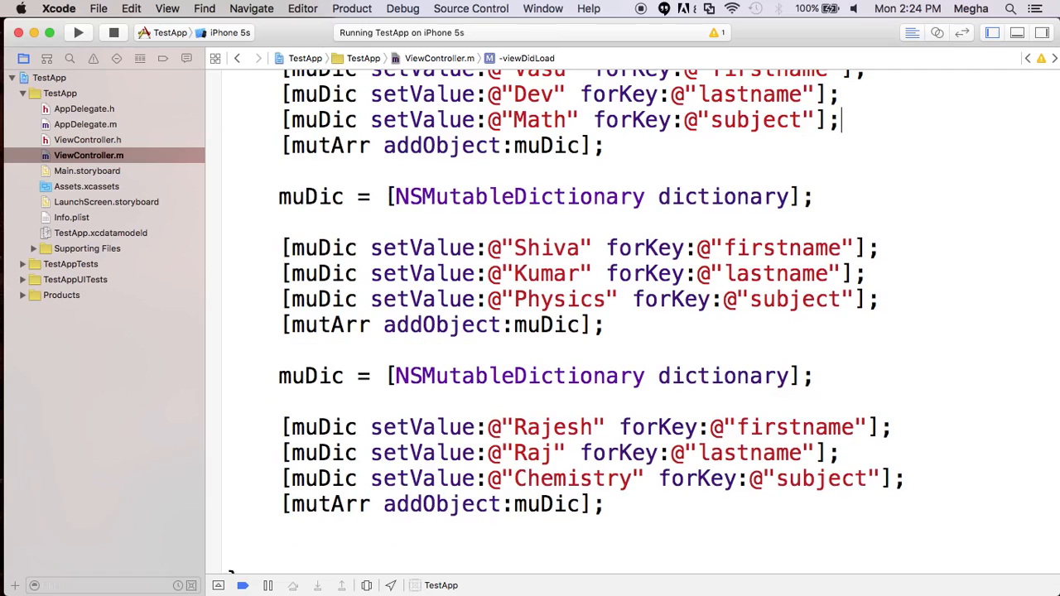
{"action": "scroll", "scroll_direction": "down", "scroll_amount": 3}
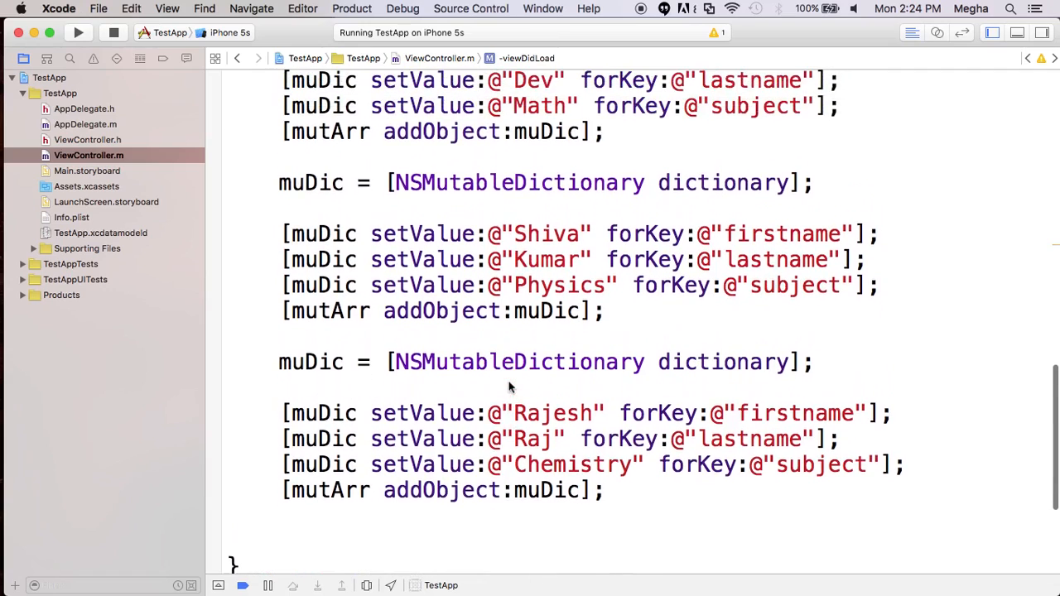
{"action": "scroll", "scroll_direction": "up", "scroll_amount": 3}
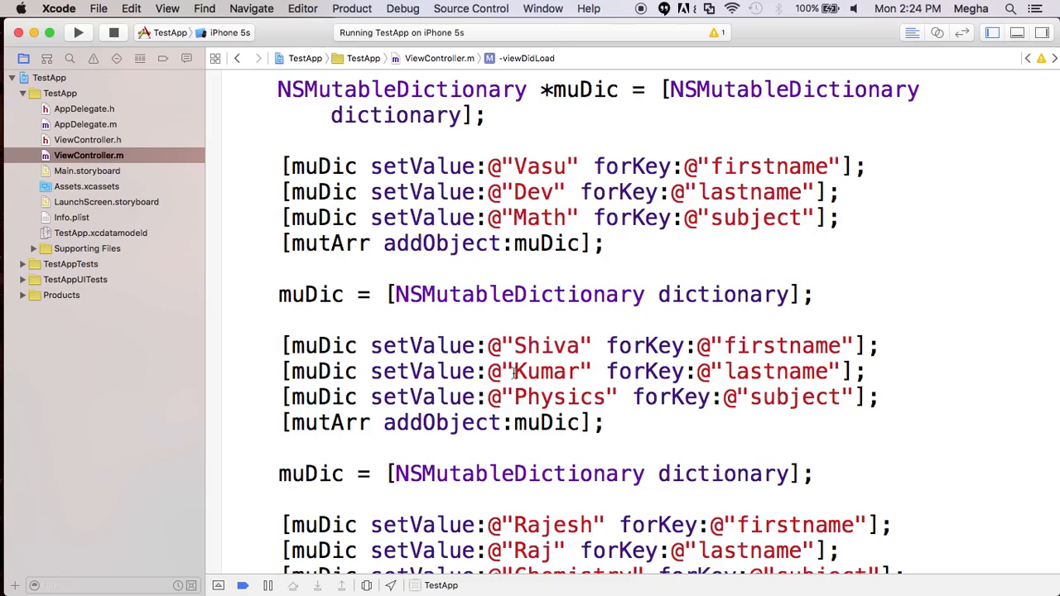
{"action": "scroll", "scroll_direction": "down", "scroll_amount": 3}
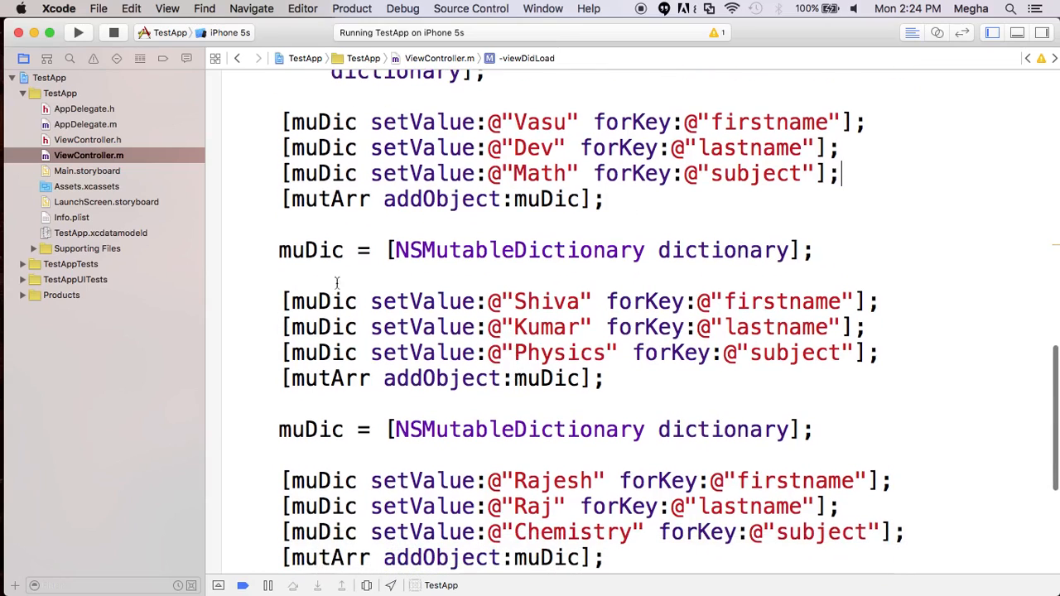
{"action": "scroll", "scroll_direction": "down", "scroll_amount": 3}
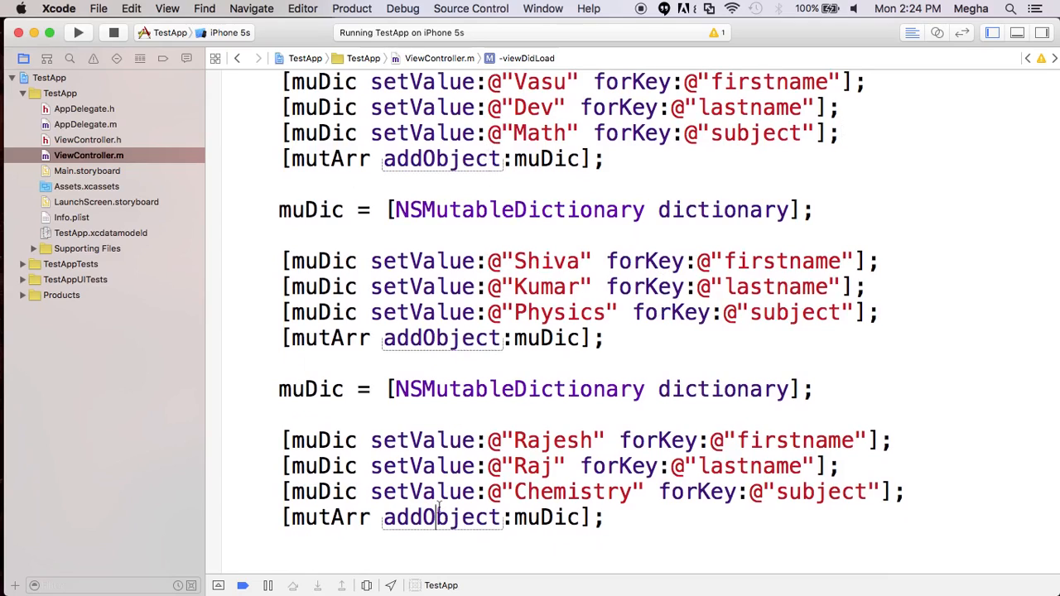
{"action": "scroll", "scroll_direction": "down", "scroll_amount": 3}
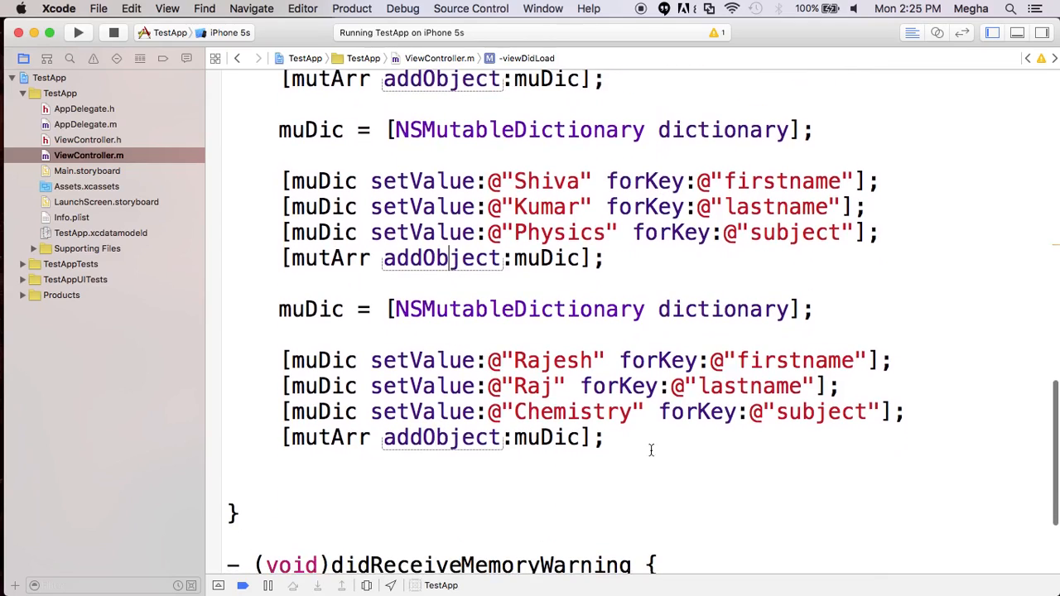
{"action": "scroll", "scroll_direction": "down", "scroll_amount": 3}
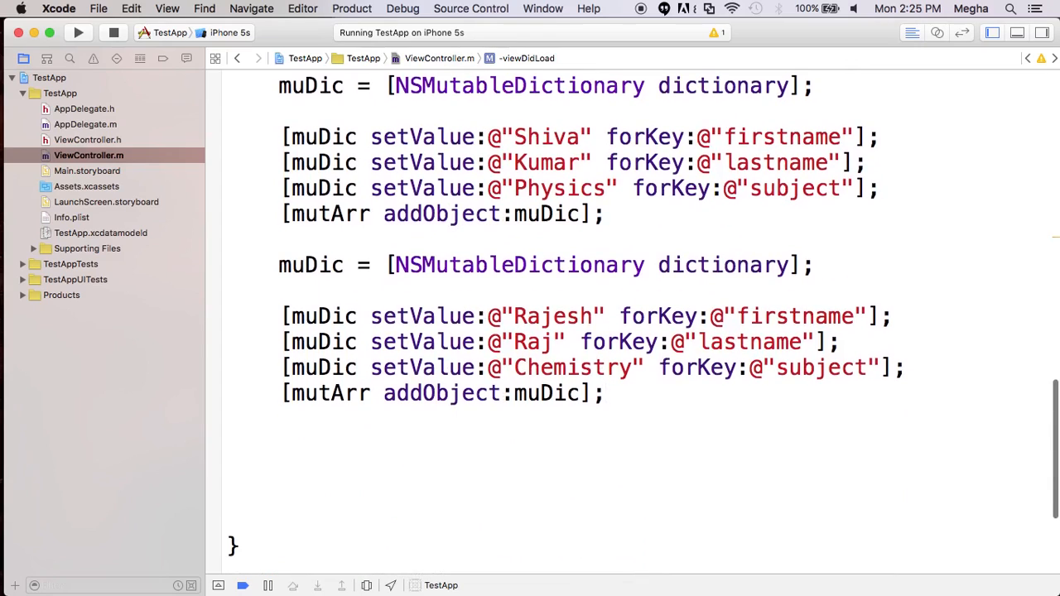
{"action": "scroll", "scroll_direction": "down", "scroll_amount": 3}
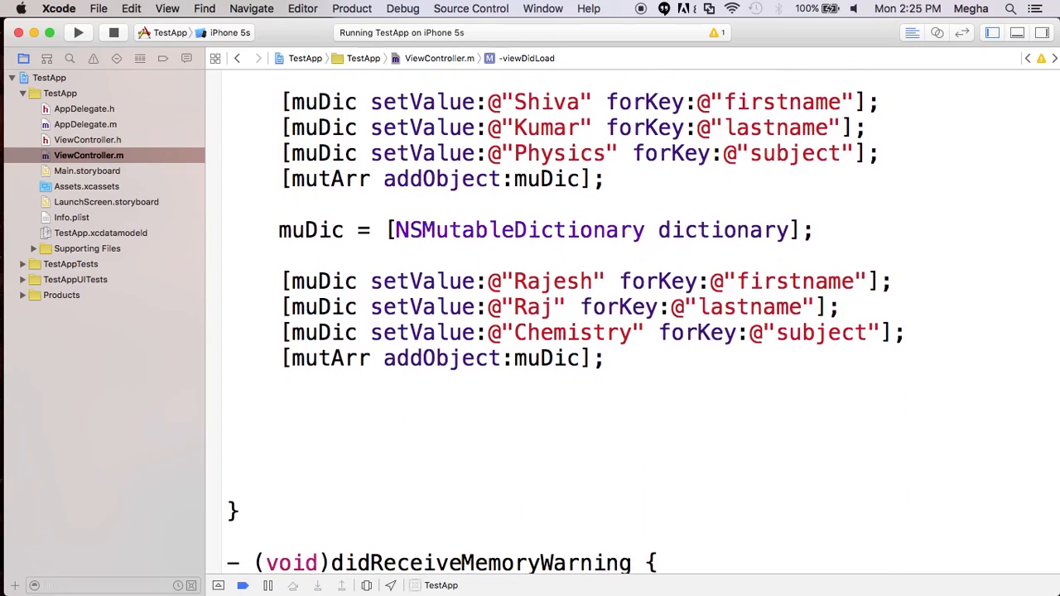
Write NSLog(@"%@",mutArr); after the last addObject line.
{"action": "type", "text": "NSLog(@"}
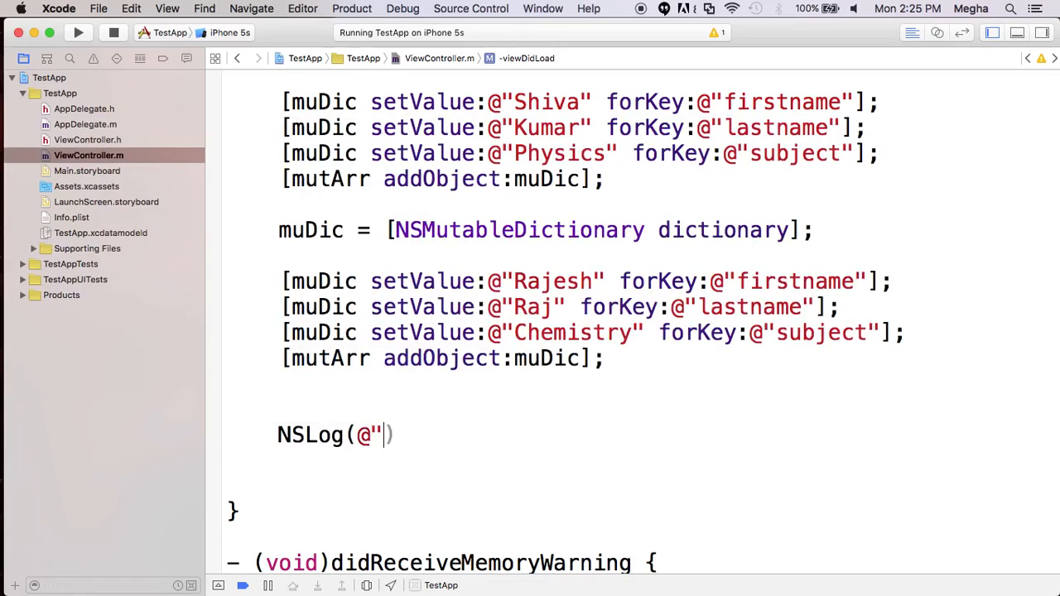
{"action": "type", "text": "\""}
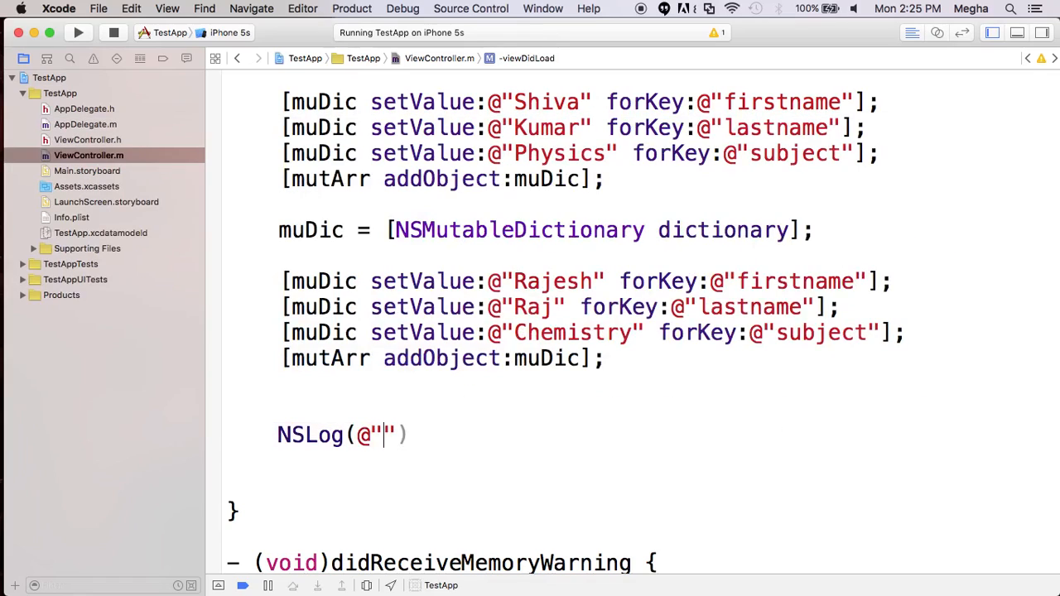
{"action": "type", "text": "%"}
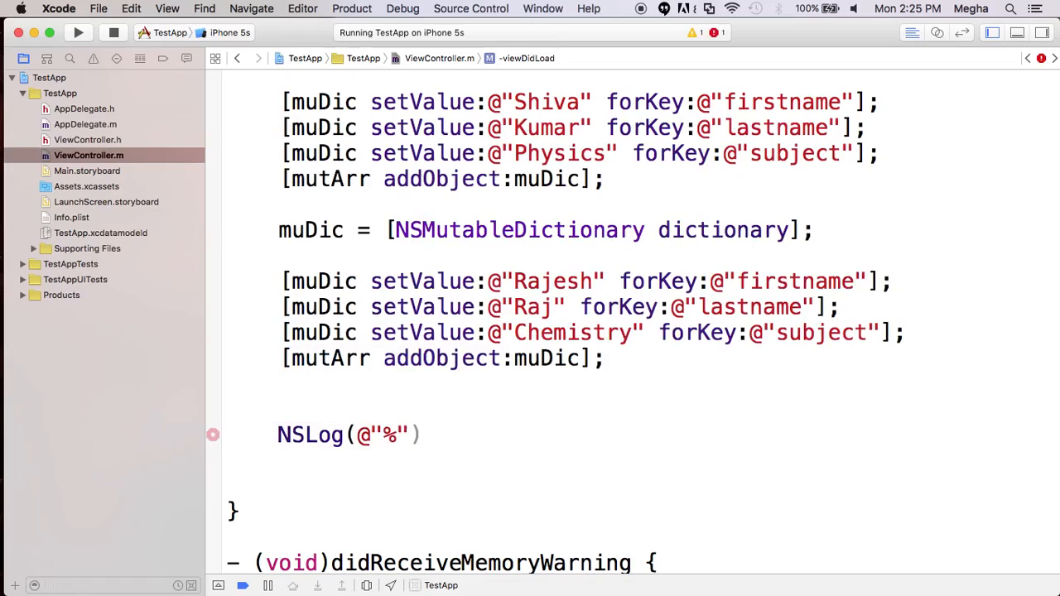
{"action": "type", "text": "@\",mutArr"}
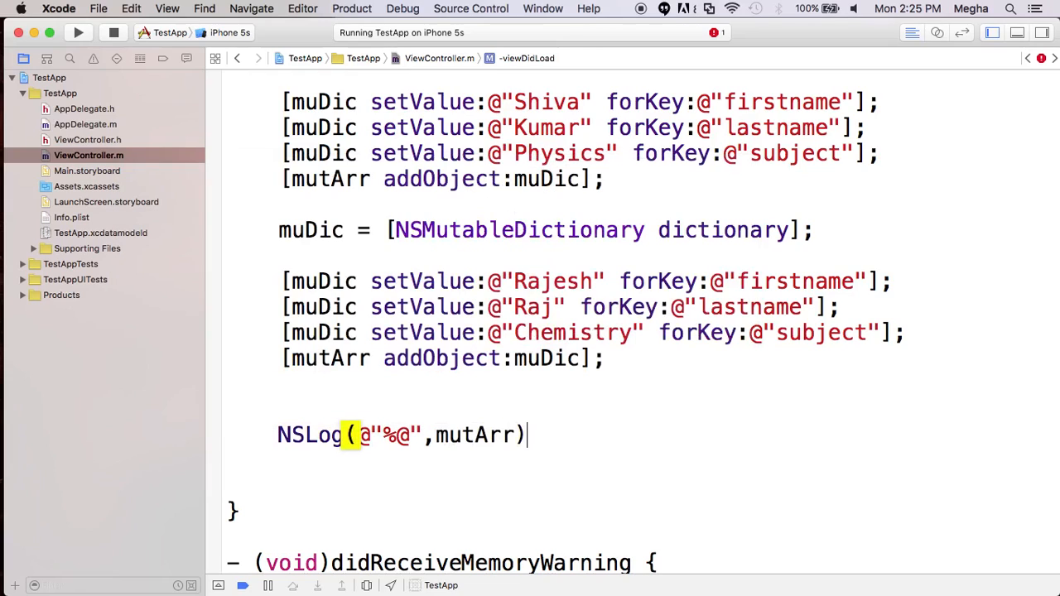
{"action": "type", "text": ";"}
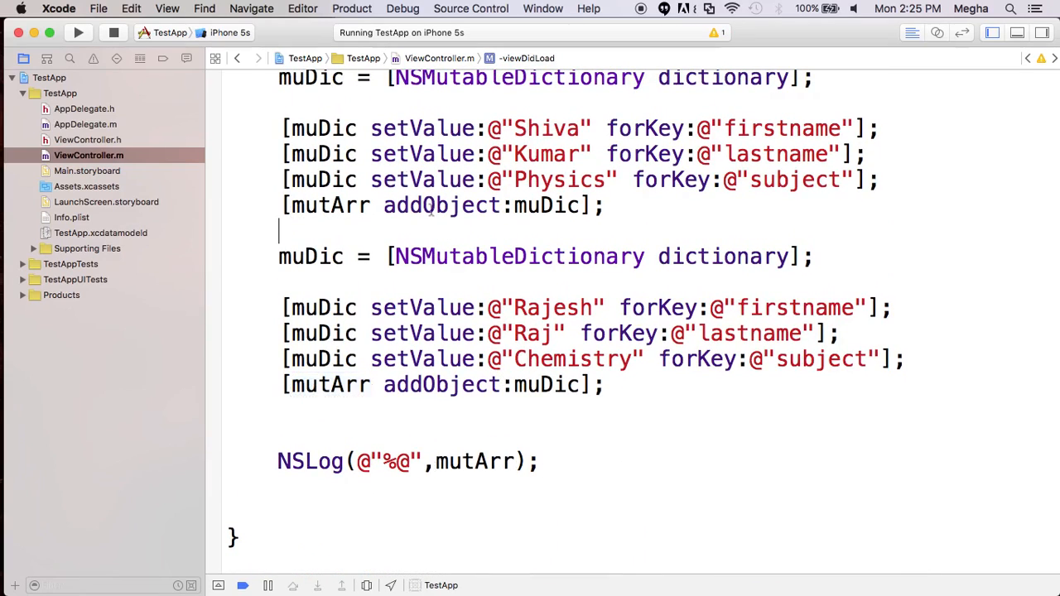
Build and run TestApp on the iPhone 5s simulator to print the three records.
{"action": "left_click", "coordinate": [78, 38]}
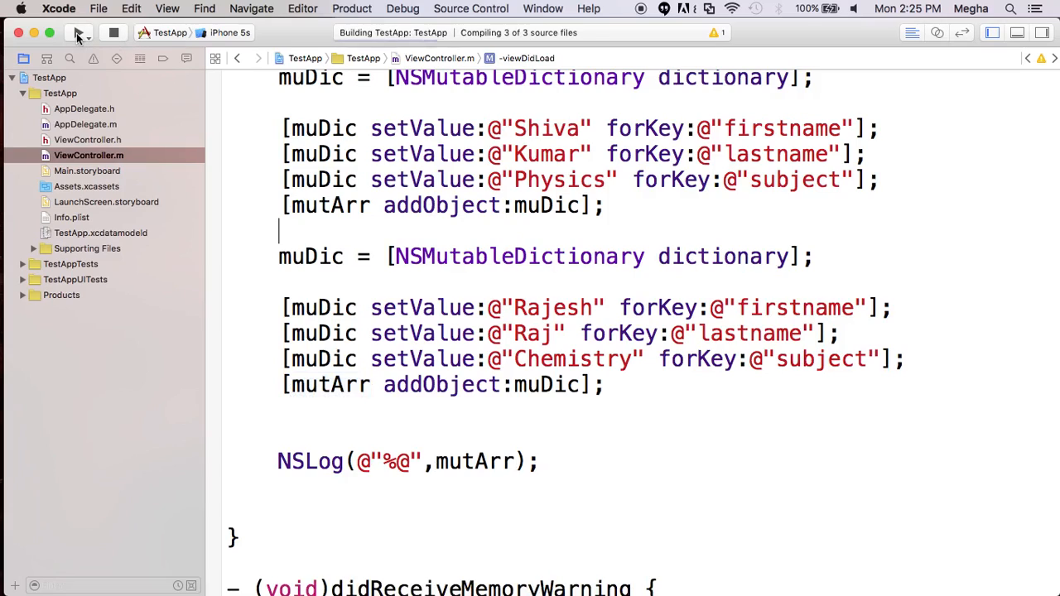
{"action": "left_click", "coordinate": [77, 33]}
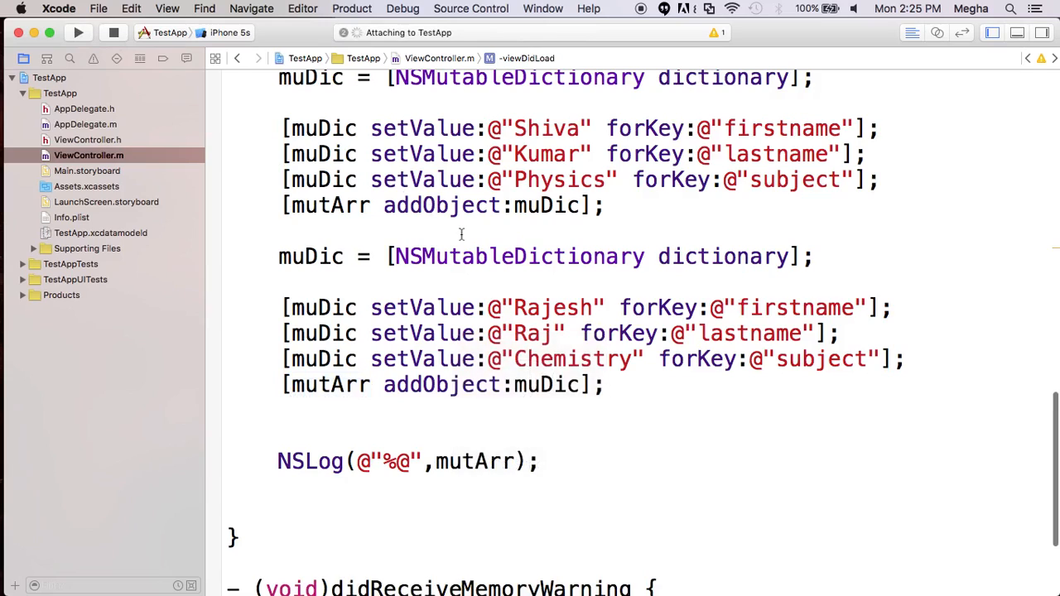
{"action": "left_click", "coordinate": [75, 43]}
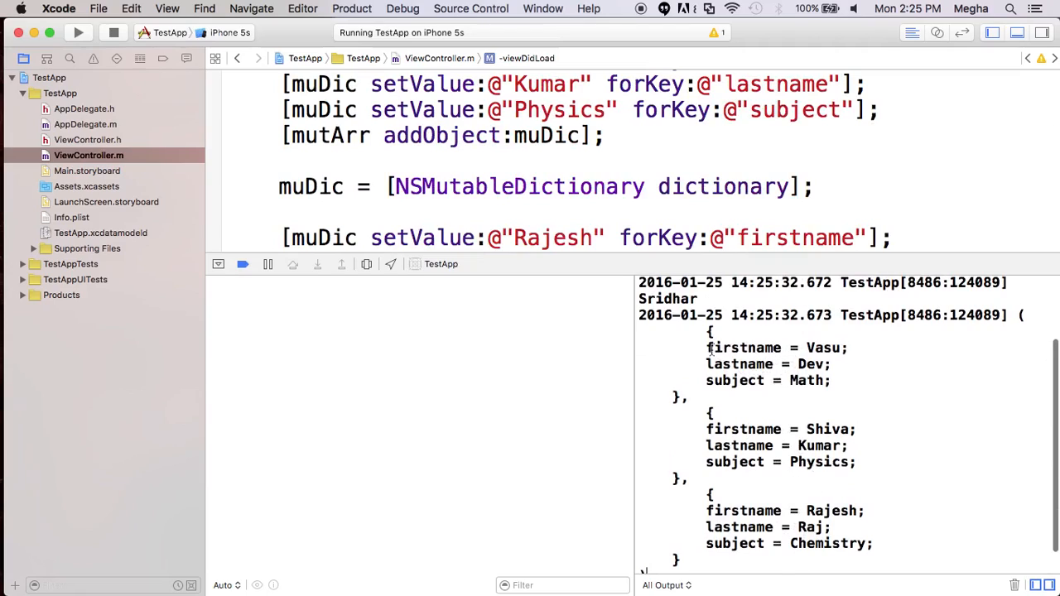
Drag the debug area divider down to shrink the console and enlarge the editor.
{"action": "left_click_drag", "start_coordinate": [706, 347], "coordinate": [831, 381]}
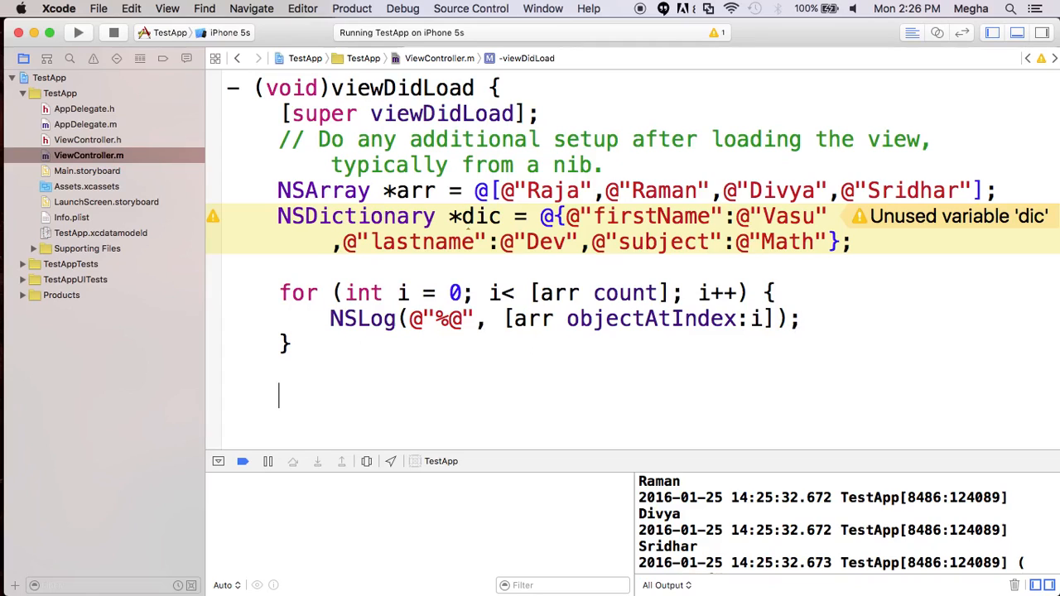
Write NSLog(@"%@",[dic objectForKey:@"firstname"]); below the for loop.
{"action": "type", "text": "NSLog(NSString * _Nonnull format, ..."}
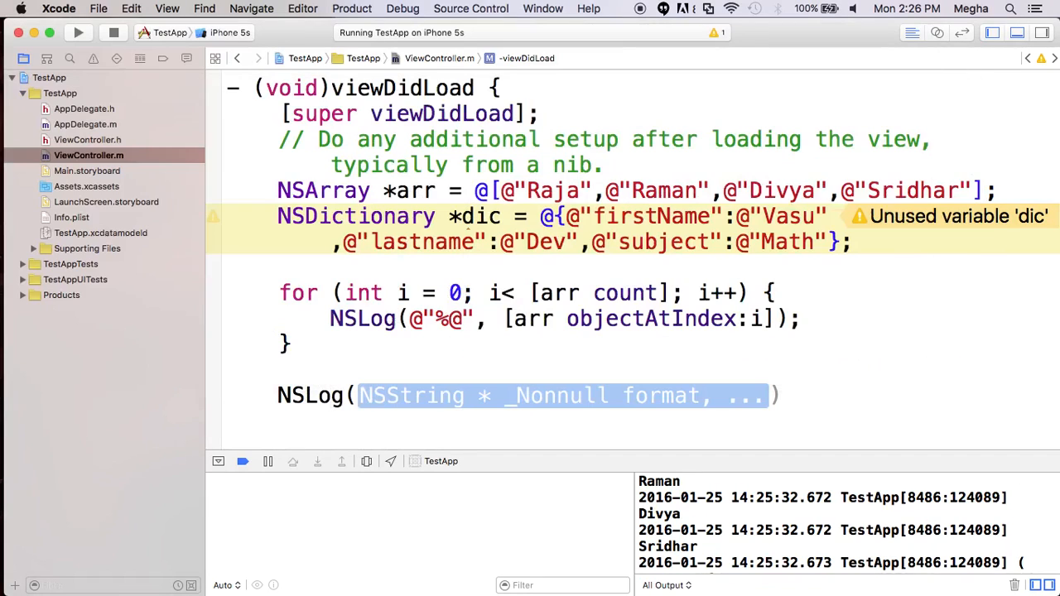
{"action": "type", "text": "@\"\""}
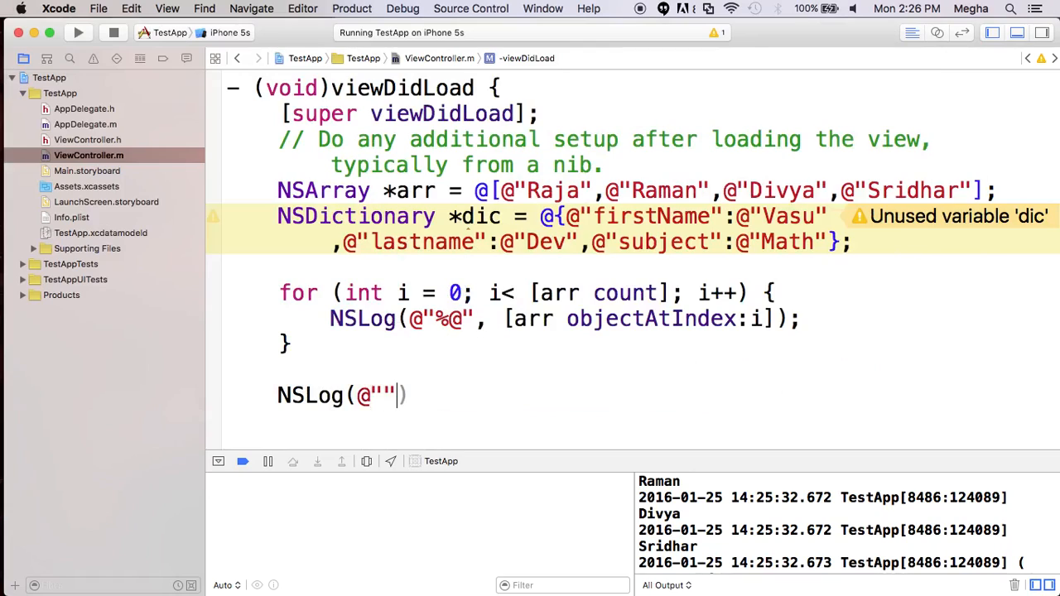
{"action": "type", "text": "%@"}
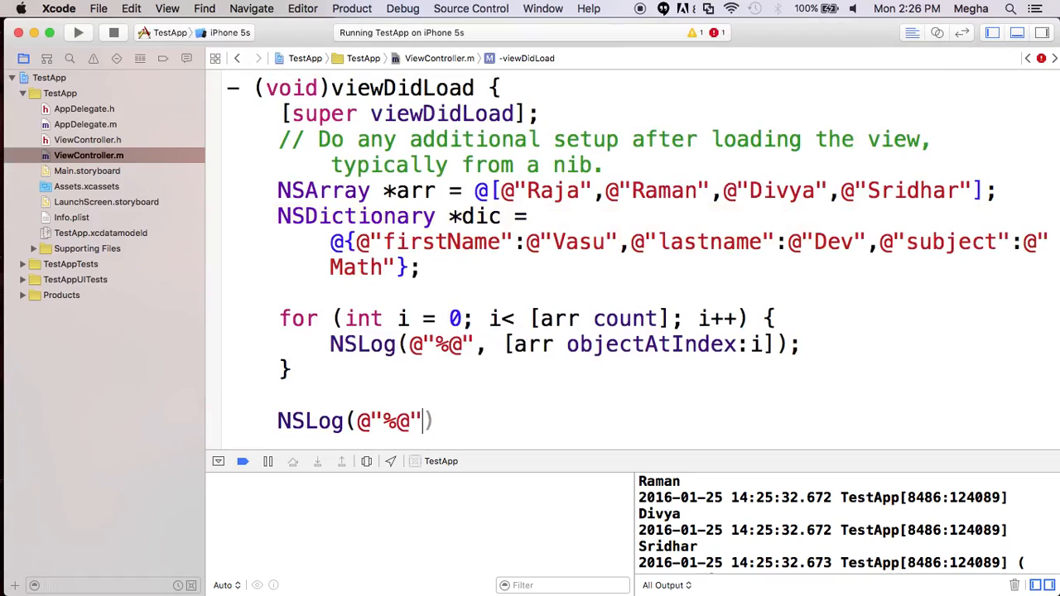
{"action": "type", "text": ","}
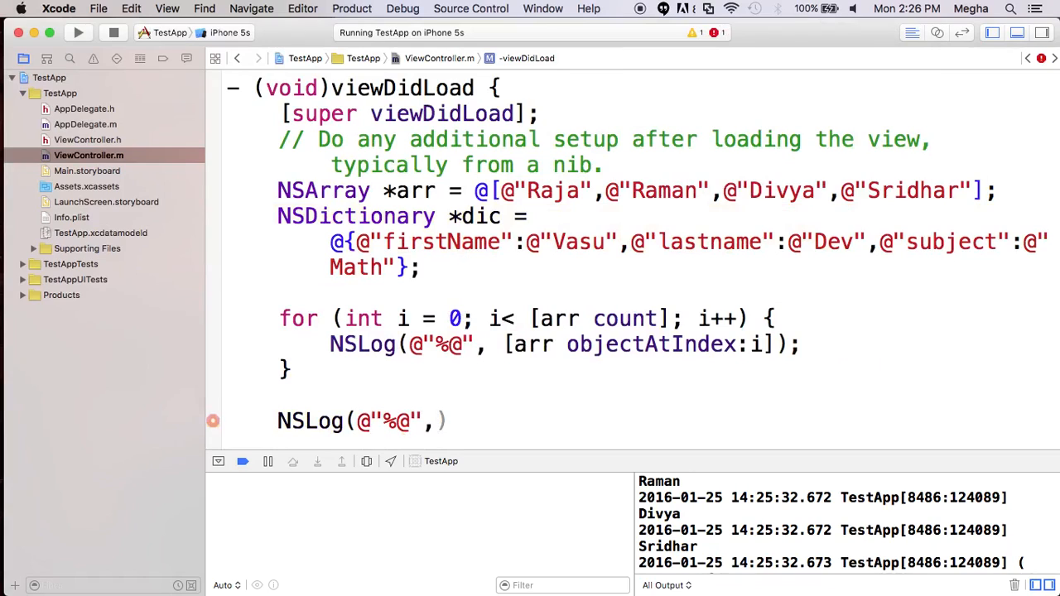
{"action": "type", "text": "dic"}
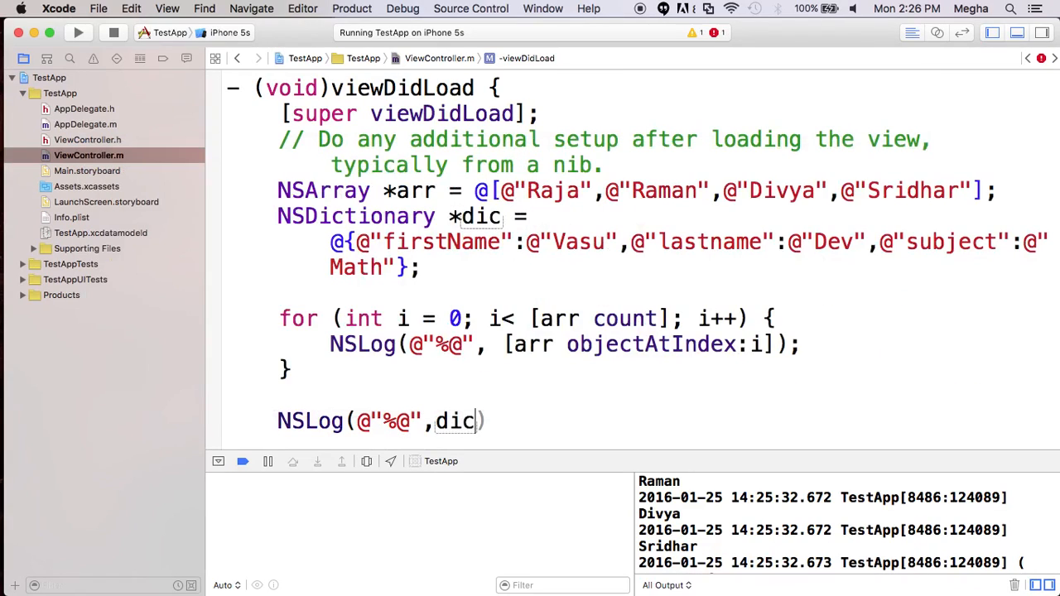
{"action": "type", "text": "ob"}
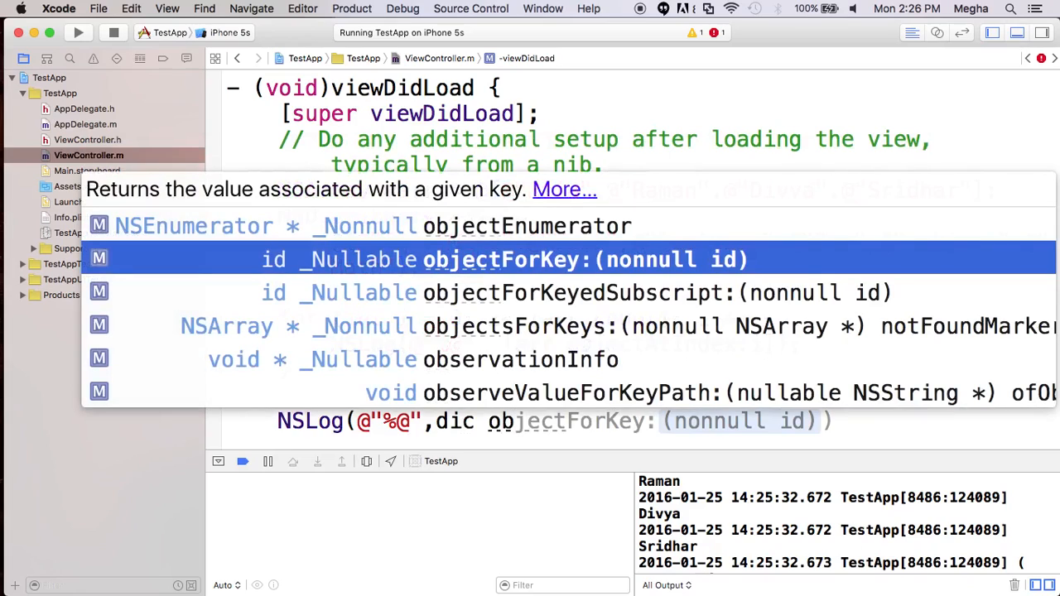
{"action": "key", "text": "Escape"}
{"action": "type", "text": "jectForKey:@\"fir"}
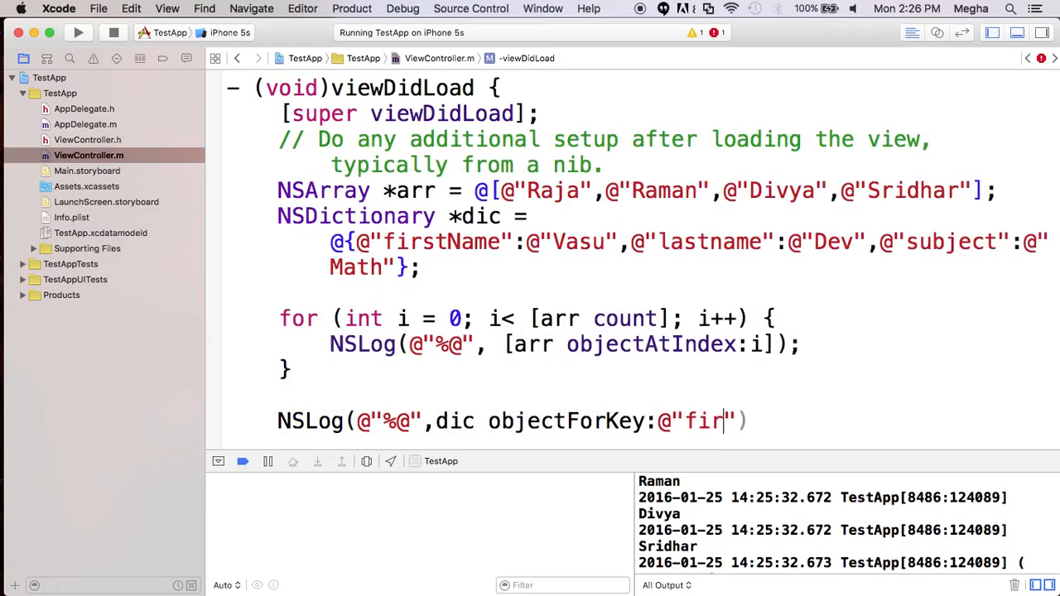
{"action": "type", "text": "snmae"}
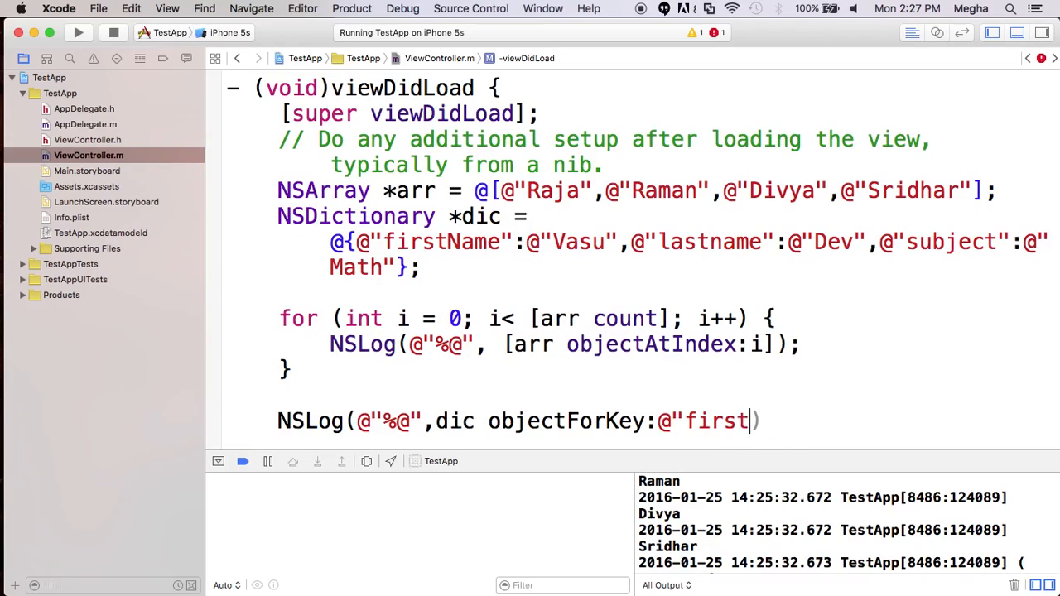
{"action": "type", "text": "name"}
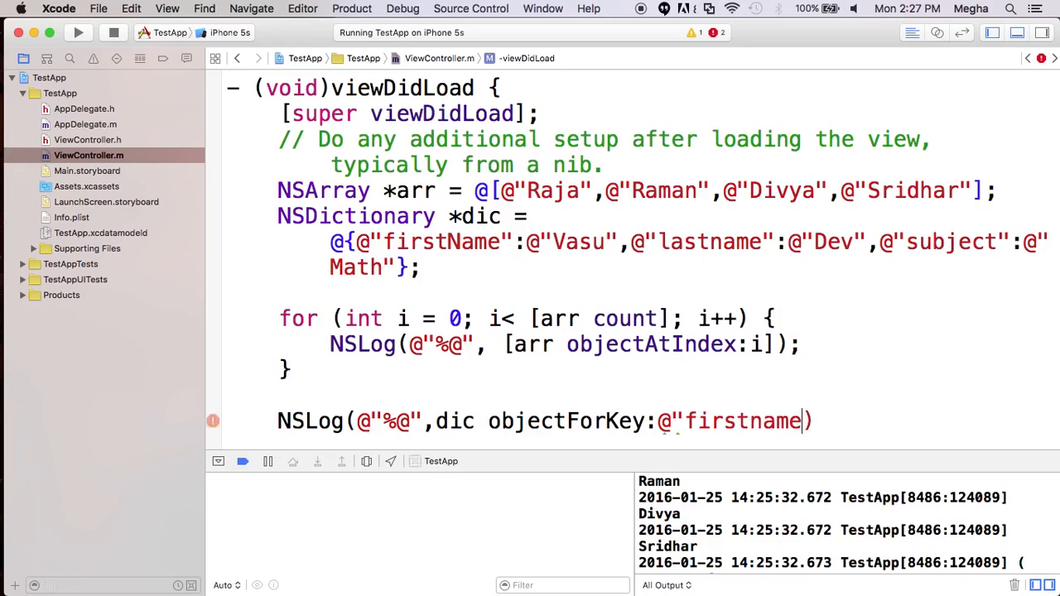
{"action": "type", "text": "\""}
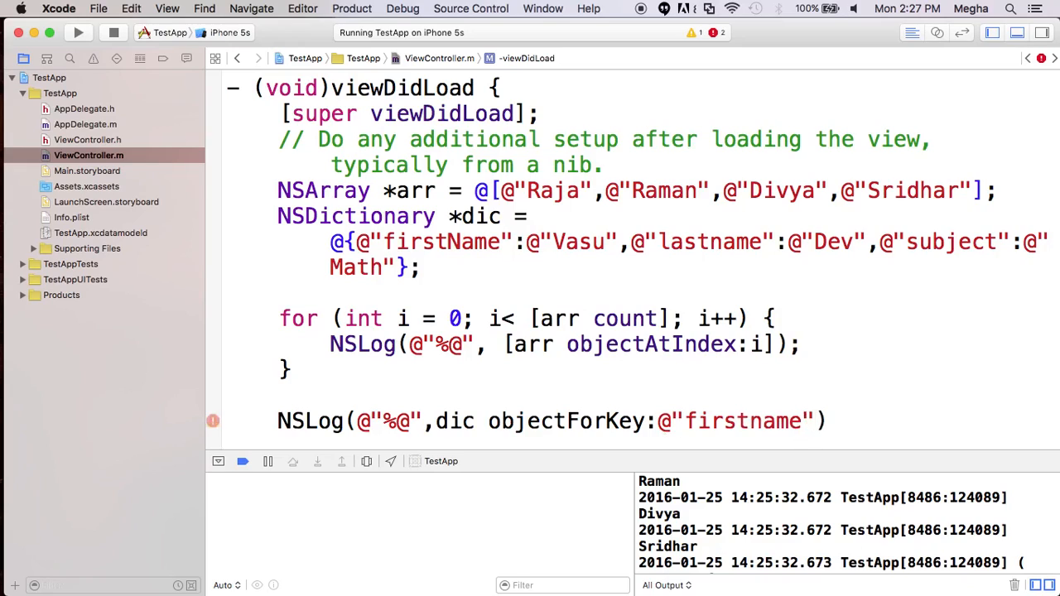
{"action": "type", "text": "[dic objectForKey:@\"firstname\"]);"}
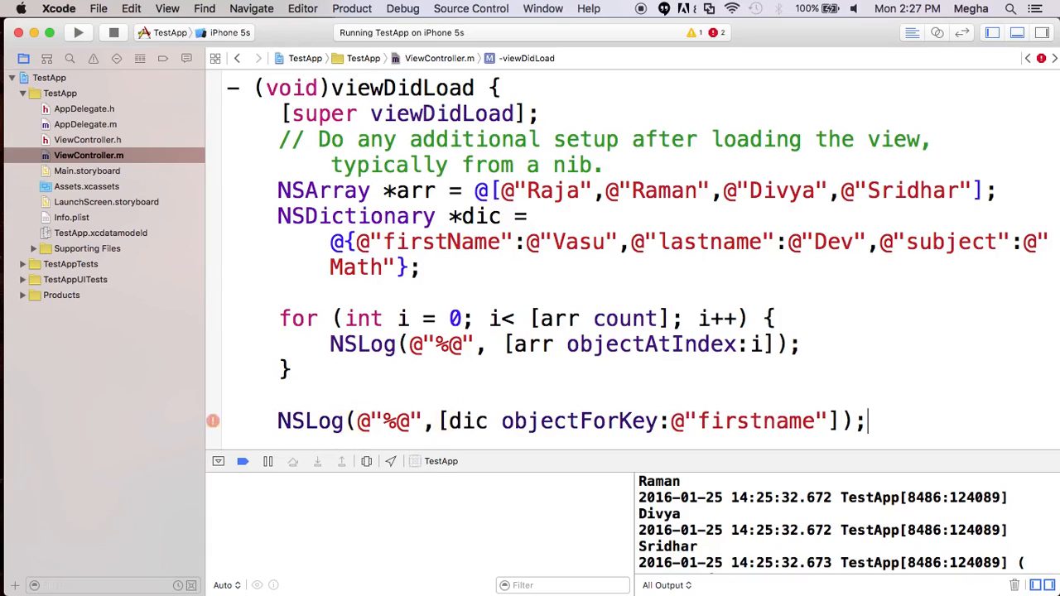
{"action": "scroll", "scroll_direction": "down", "scroll_amount": 3}
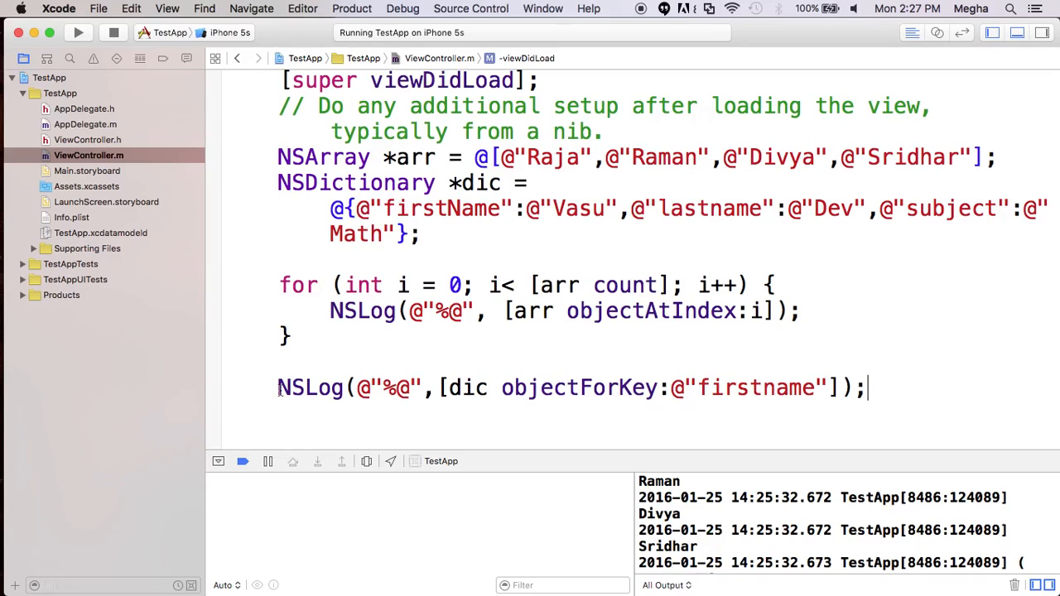
{"action": "scroll", "scroll_direction": "down", "scroll_amount": 3}
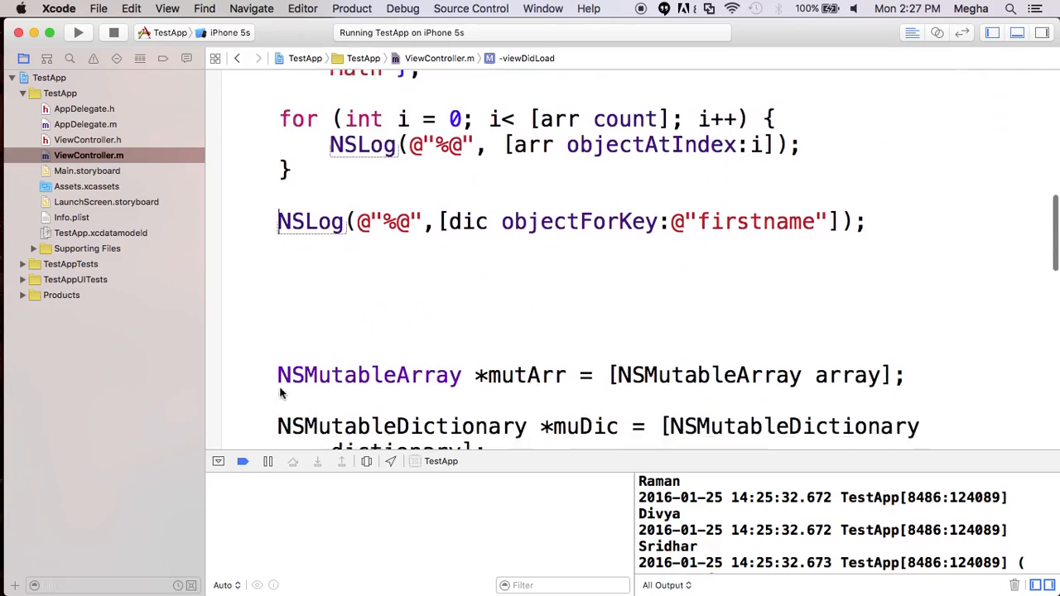
{"action": "scroll", "scroll_direction": "down", "scroll_amount": 3}
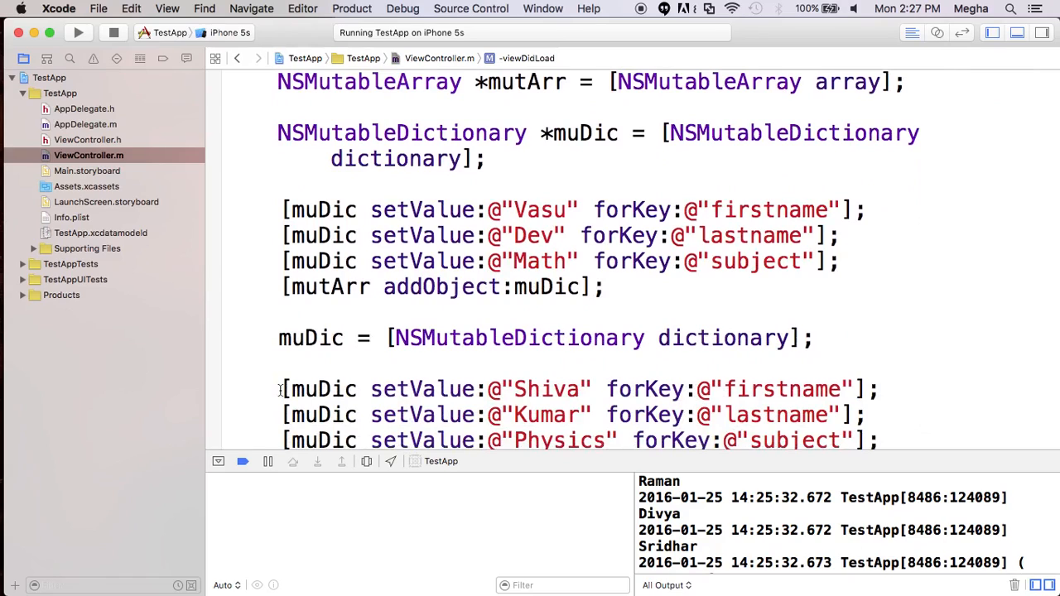
{"action": "scroll", "scroll_direction": "down", "scroll_amount": 3}
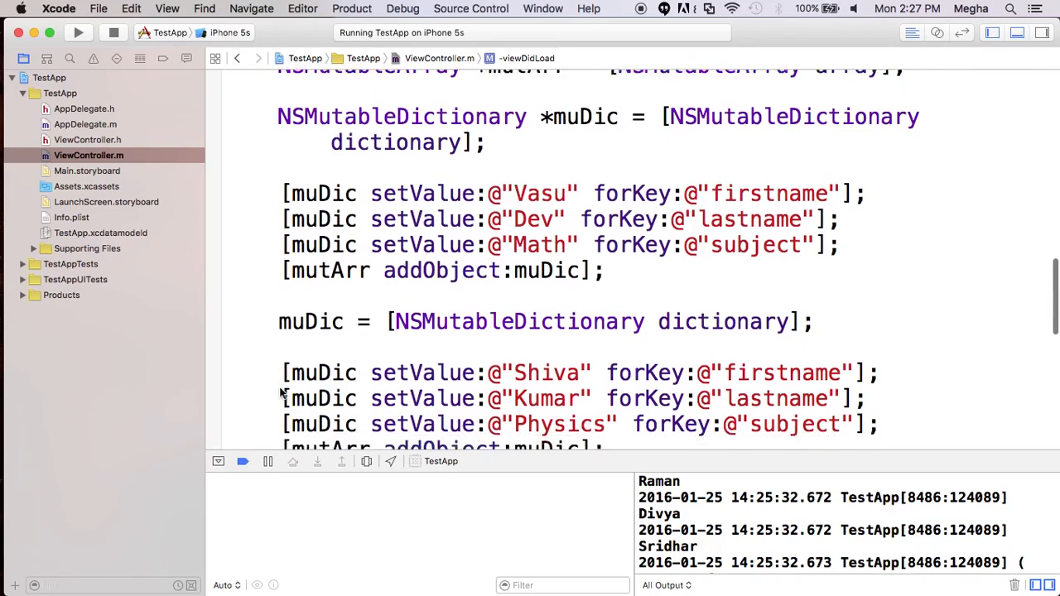
{"action": "scroll", "scroll_direction": "down", "scroll_amount": 3}
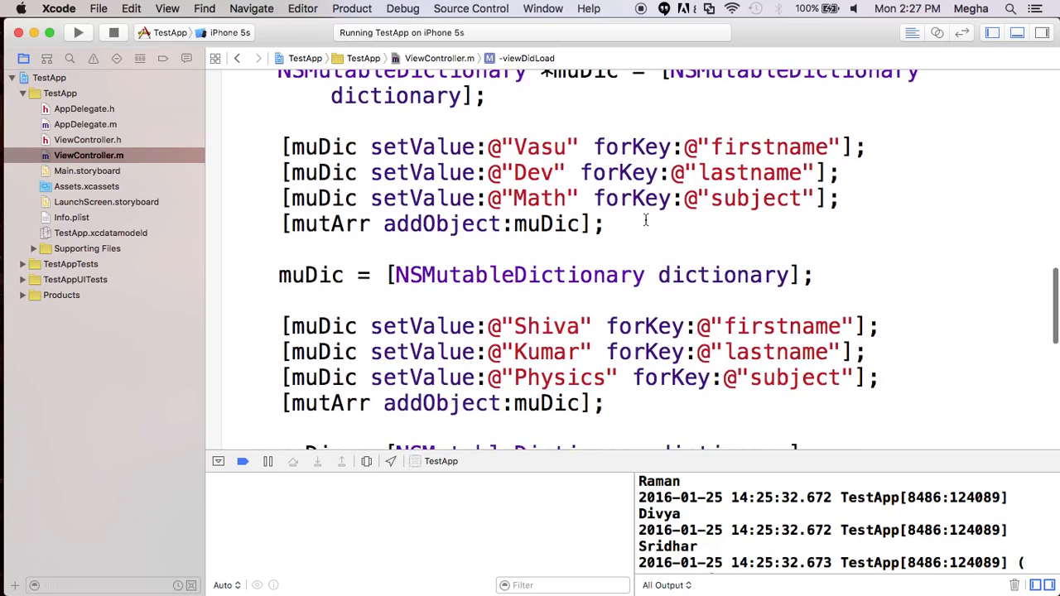
{"action": "scroll", "scroll_direction": "down", "scroll_amount": 3}
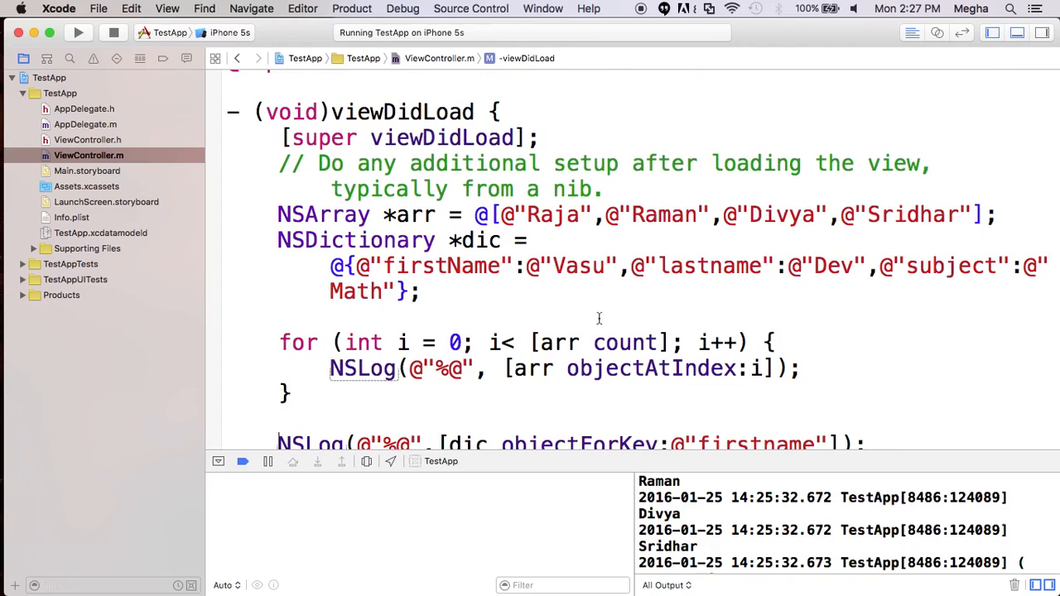
{"action": "scroll", "scroll_direction": "down", "scroll_amount": 3}
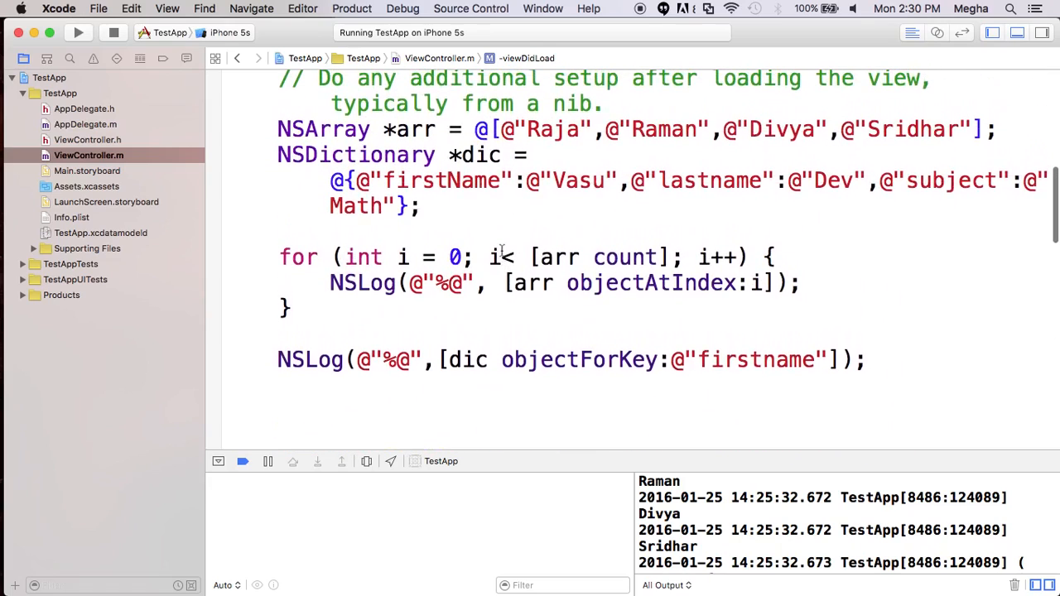
Scroll through ViewController.m, then switch the editor to AppDelegate.m from the Project navigator.
{"action": "scroll", "scroll_direction": "down", "scroll_amount": 3}
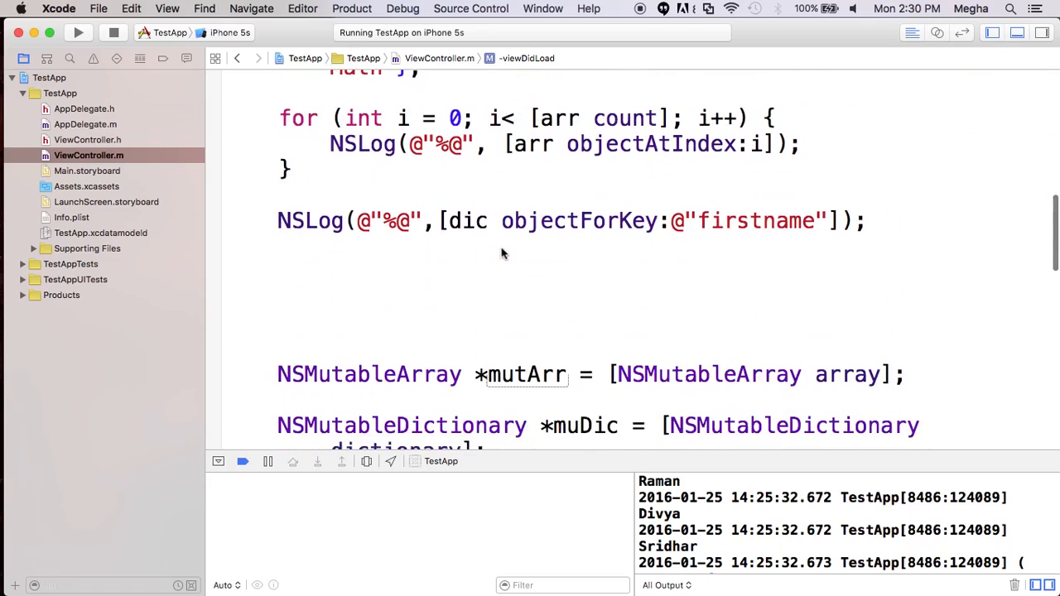
{"action": "scroll", "scroll_direction": "down", "scroll_amount": 3}
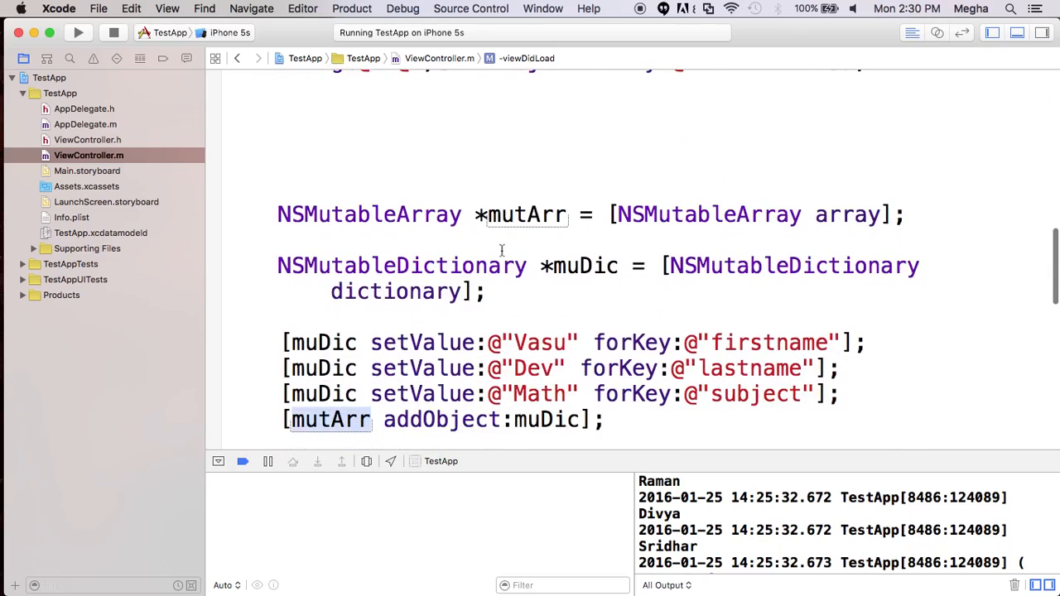
{"action": "scroll", "scroll_direction": "down", "scroll_amount": 3}
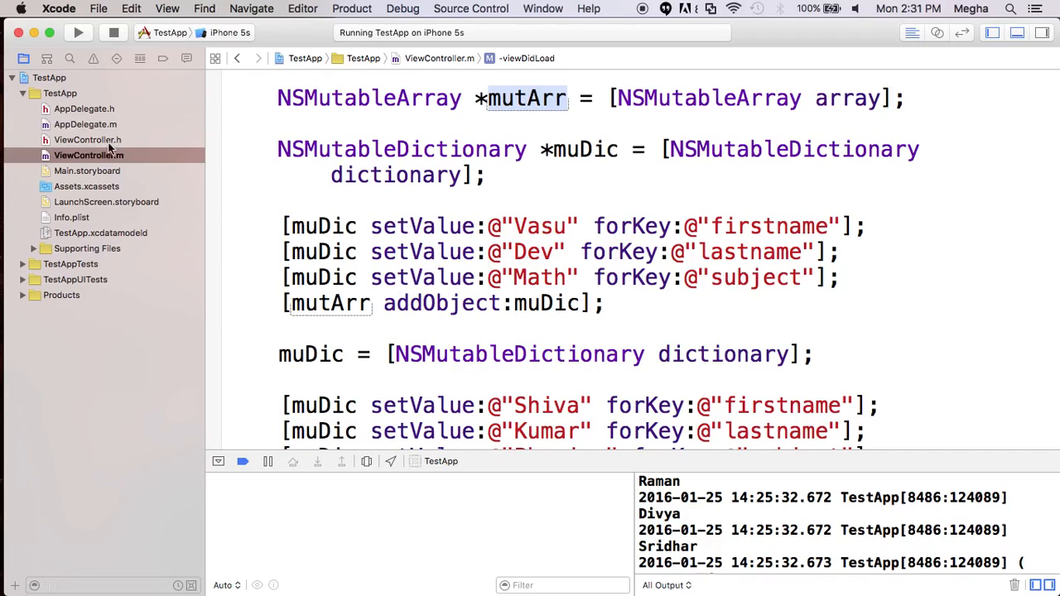
{"action": "left_click", "coordinate": [80, 124]}
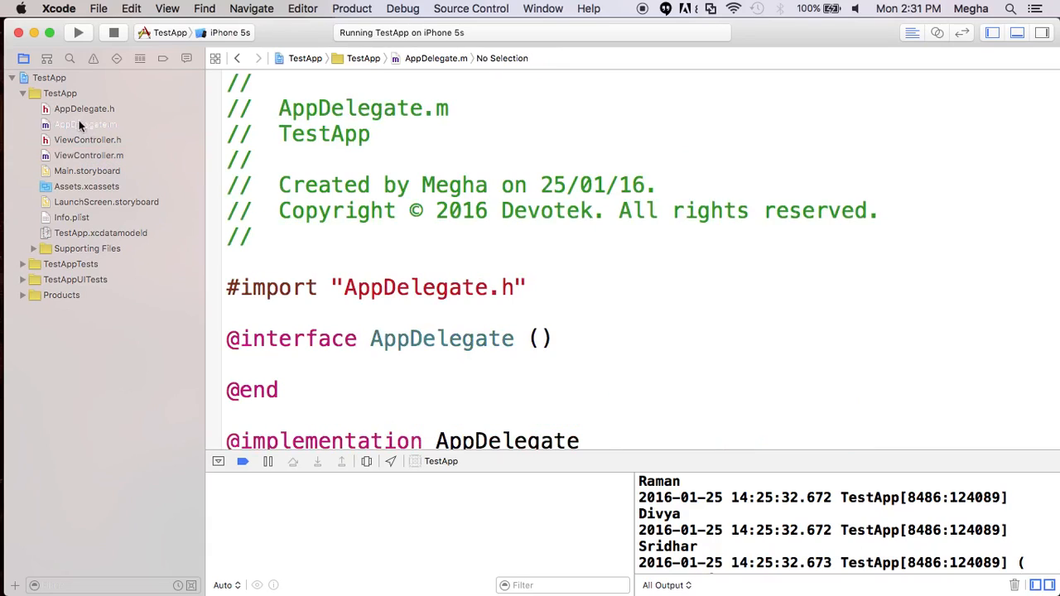